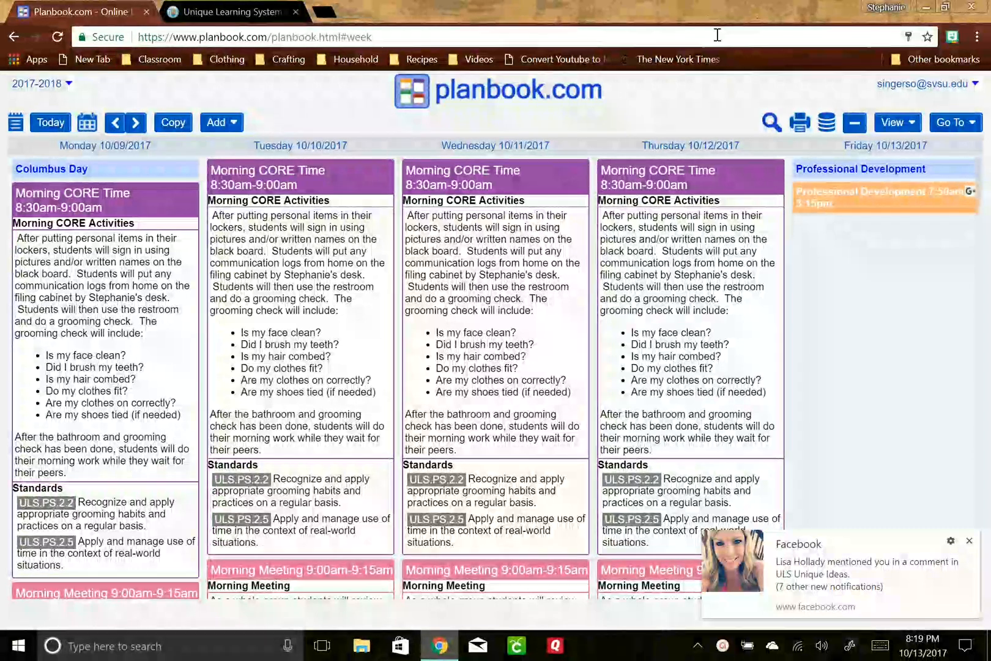
mouse_move(826, 122)
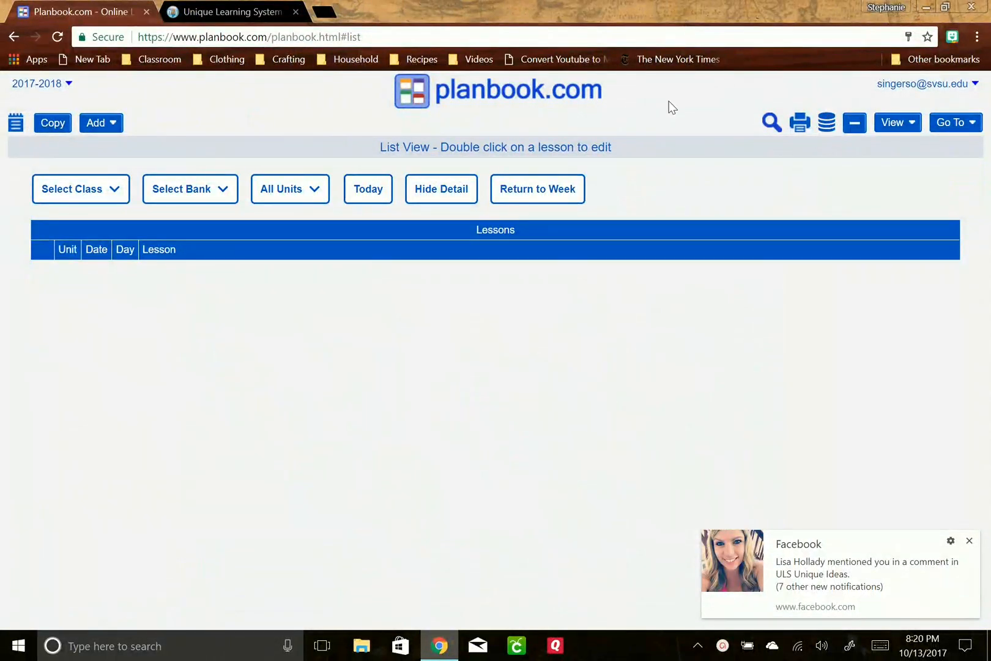
mouse_move(885, 505)
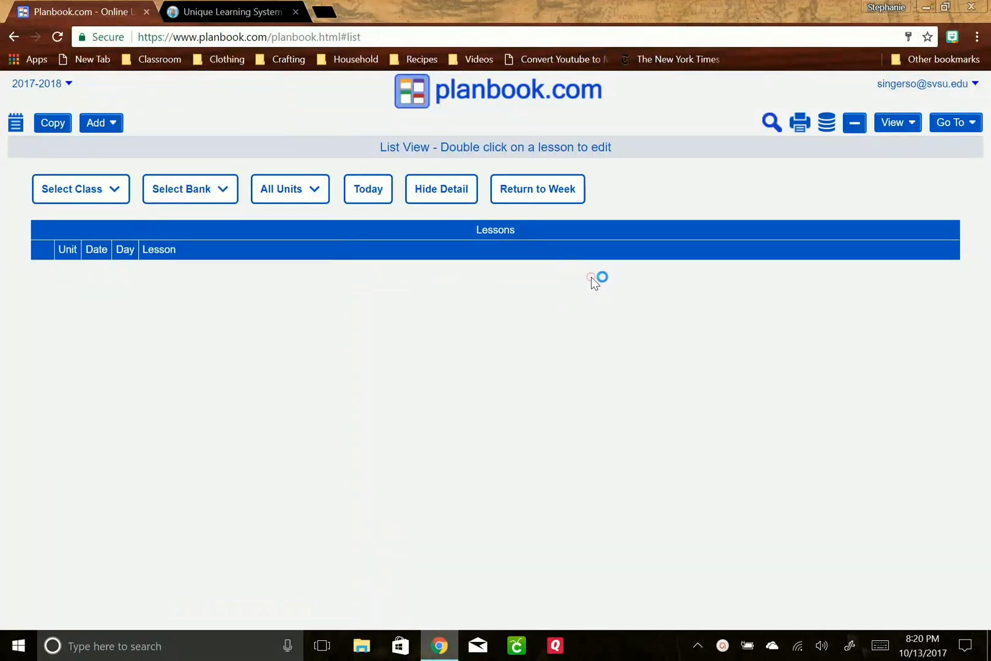
mouse_move(190, 189)
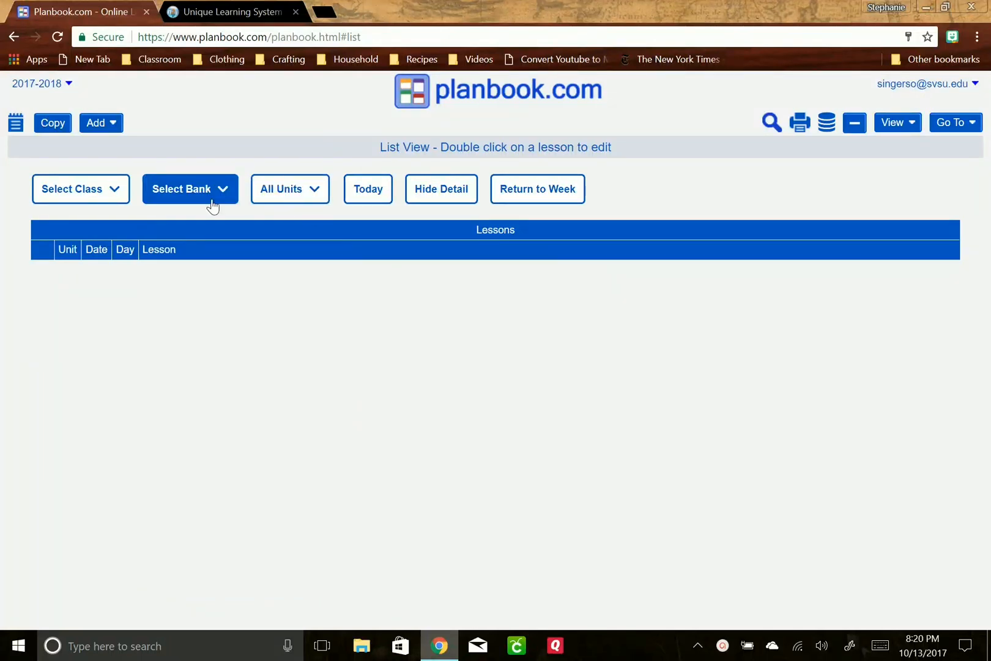
- Switch the lesson list to the ULS Lessons bank from the Select Bank dropdown
left_click(189, 188)
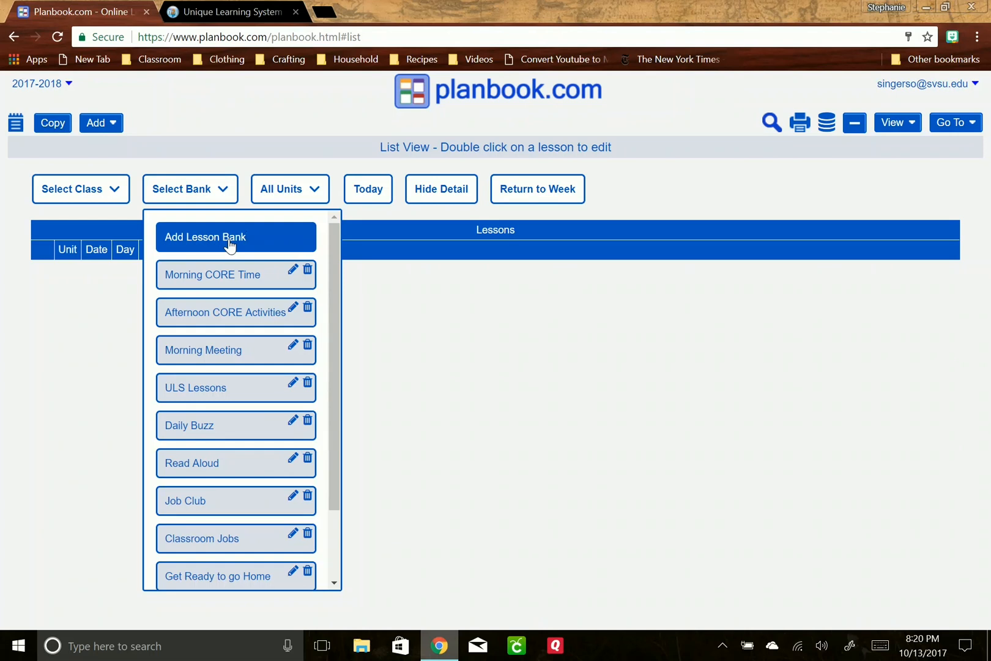
mouse_move(334, 319)
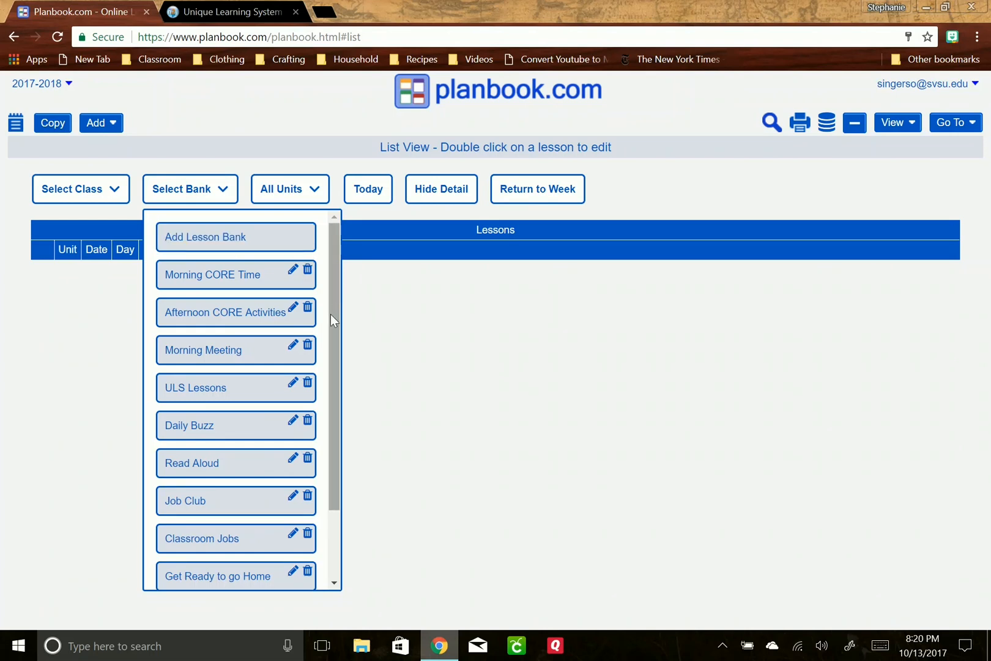
scroll("down", 3)
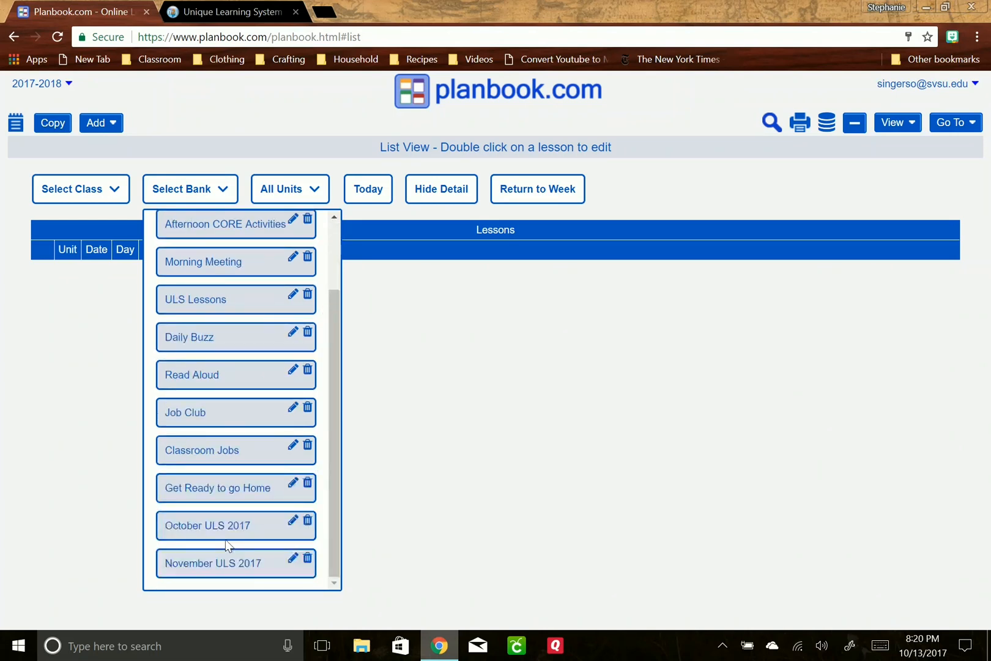
mouse_move(209, 318)
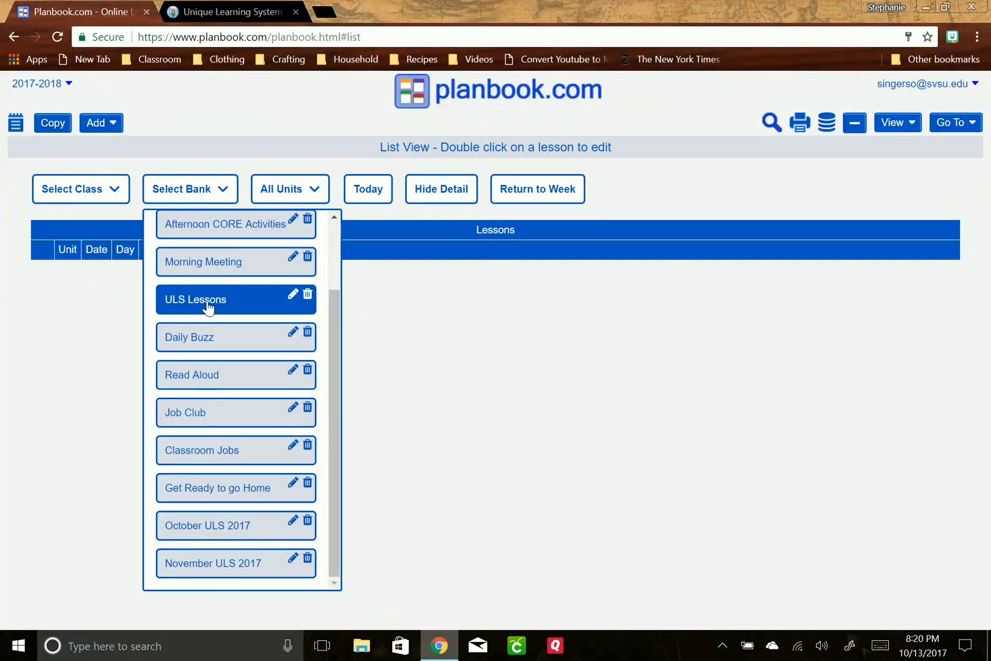
left_click(195, 299)
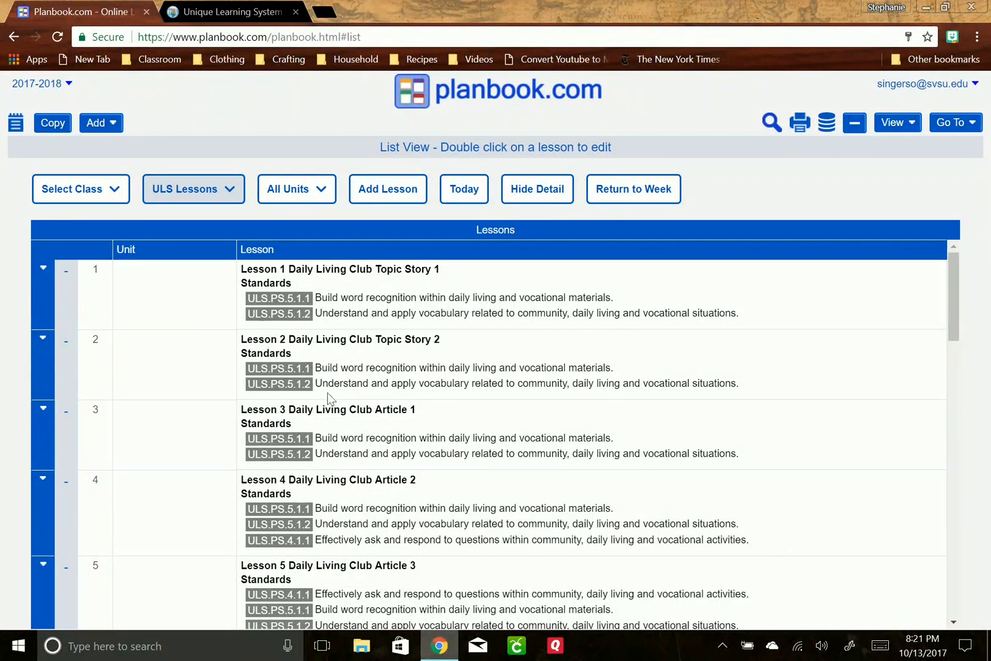
mouse_move(180, 303)
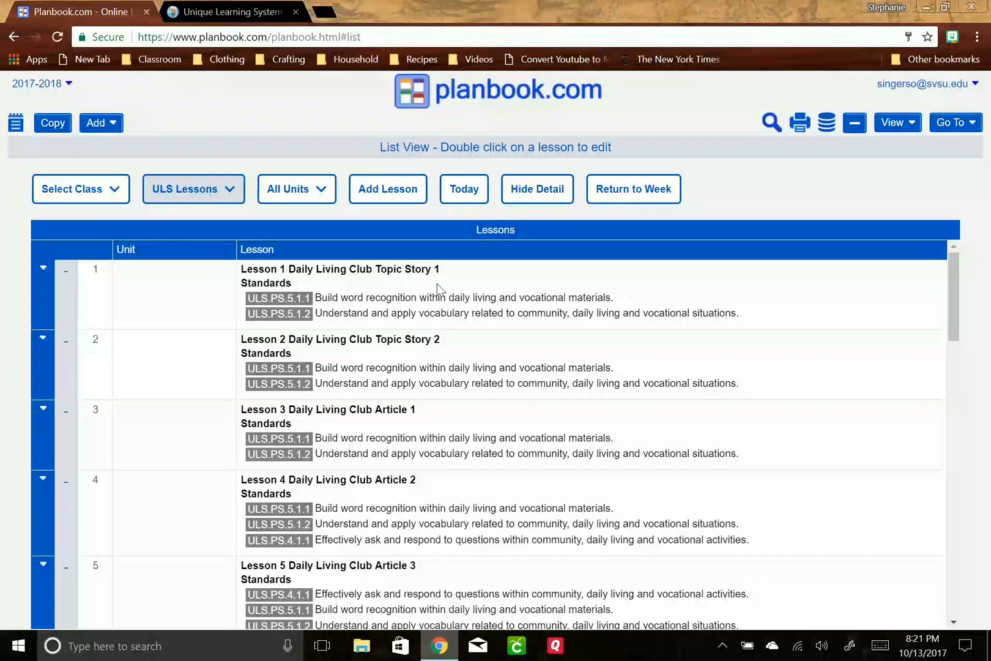
mouse_move(464, 471)
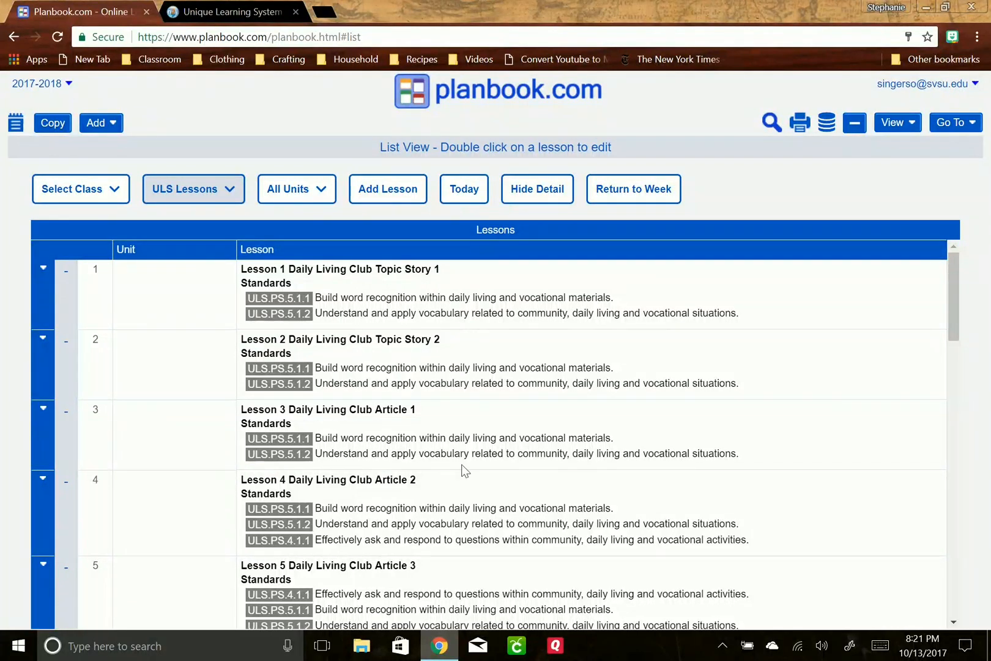
mouse_move(322, 328)
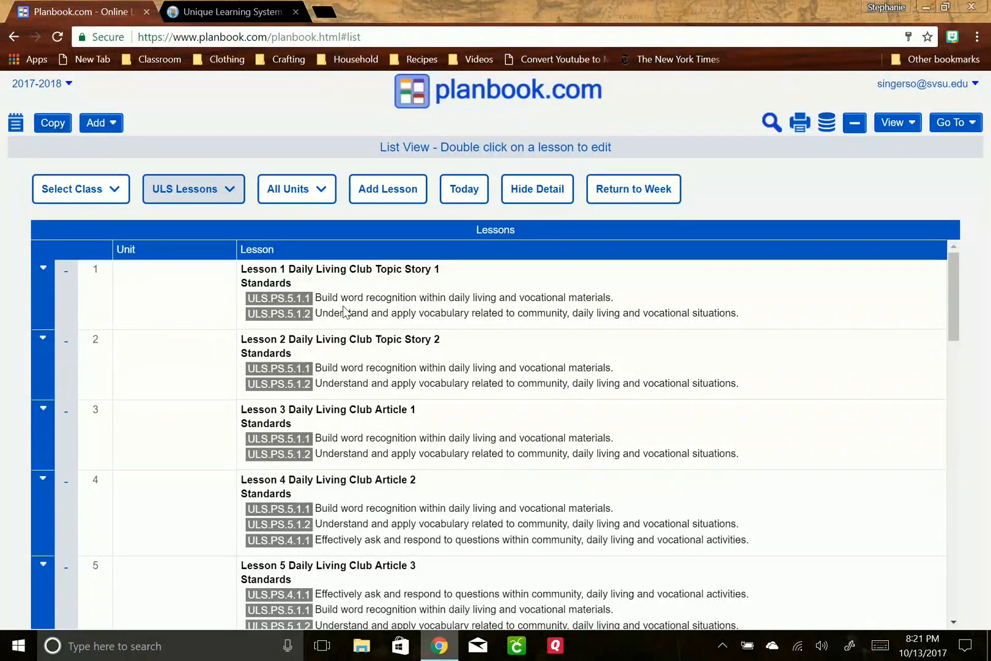
- Add a new ULS Lessons lesson and open its Unique Learning System standards picker
left_click(387, 189)
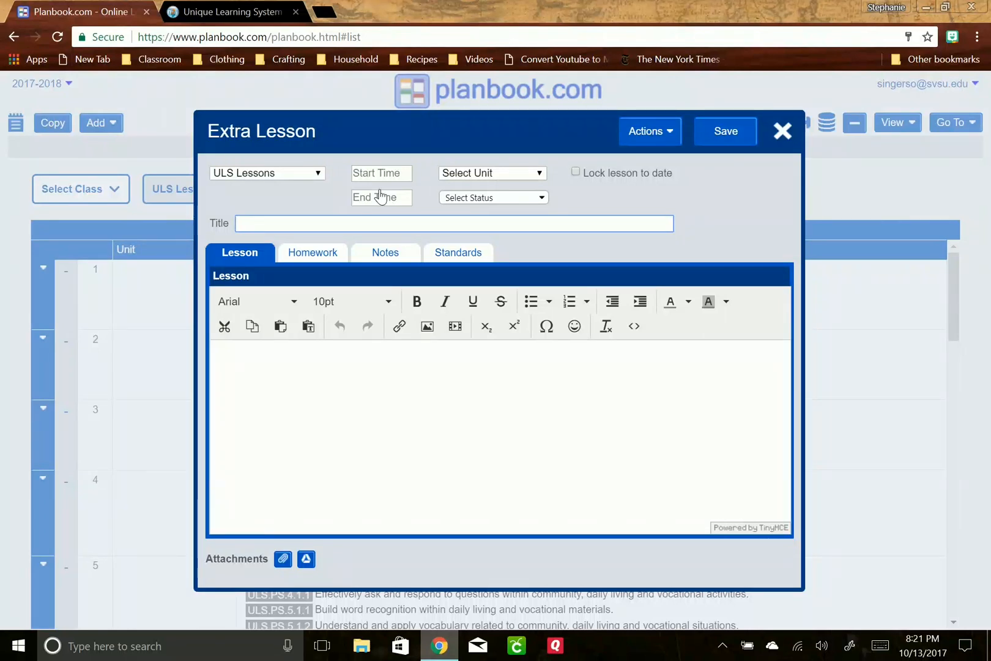
mouse_move(247, 6)
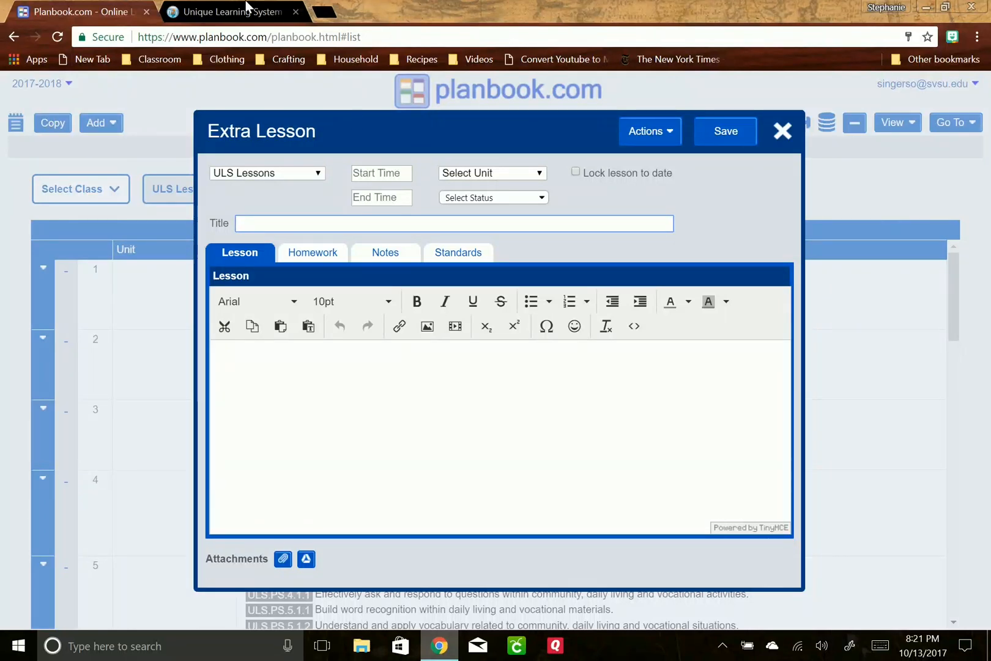
mouse_move(227, 12)
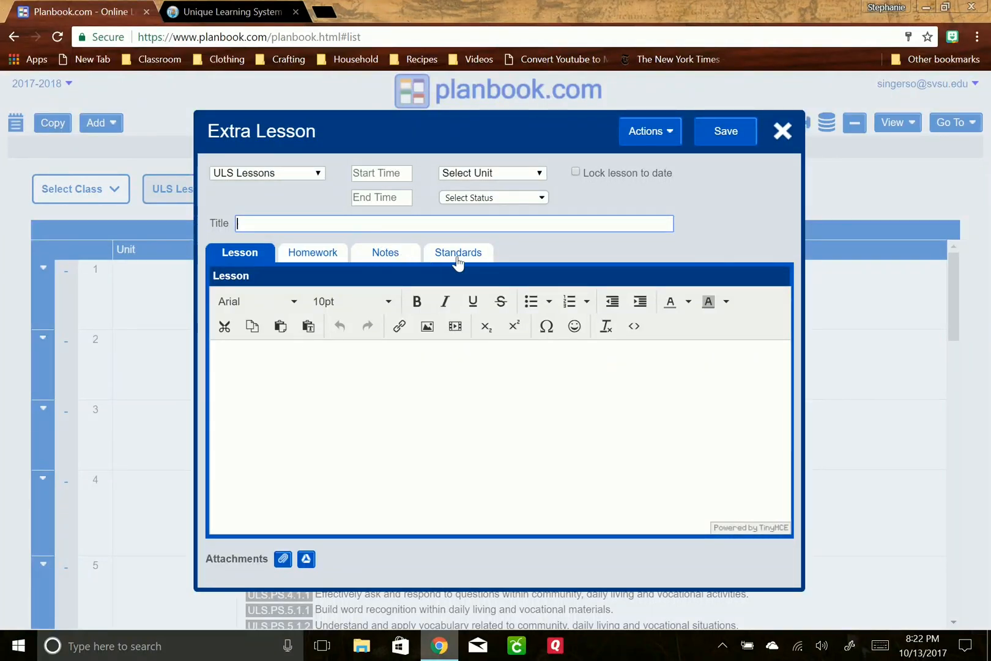
left_click(457, 252)
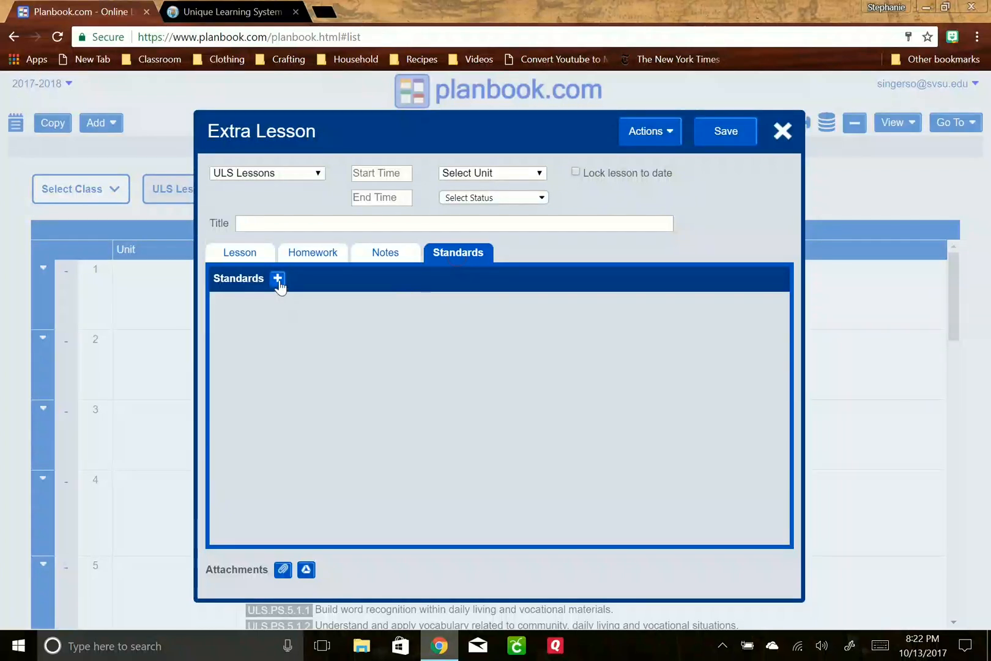
left_click(277, 278)
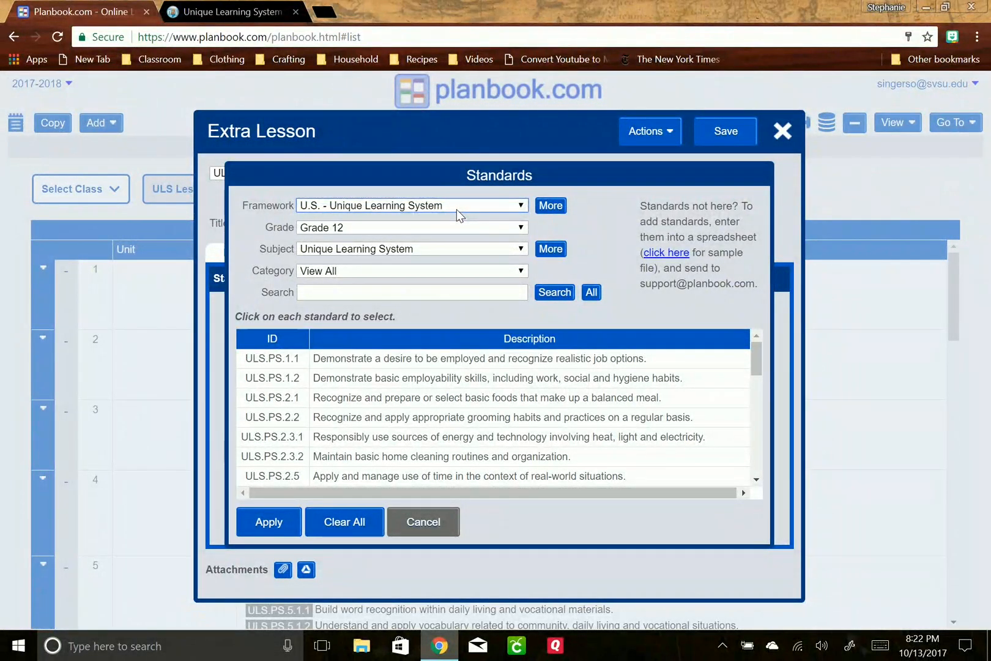
left_click(550, 206)
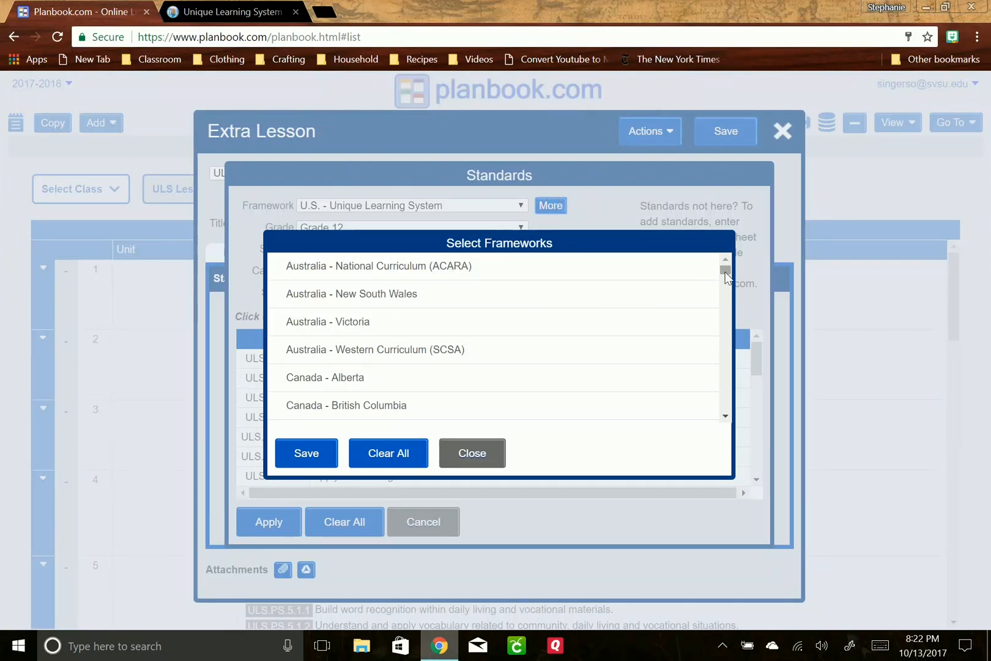
scroll("down", 3)
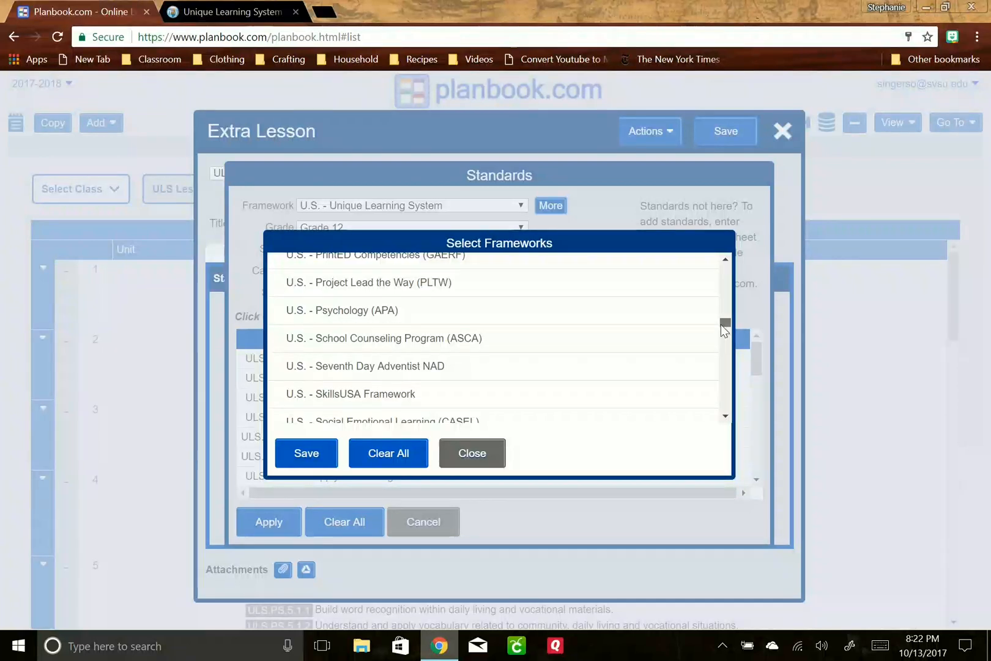
left_click_drag(724, 324, 725, 298)
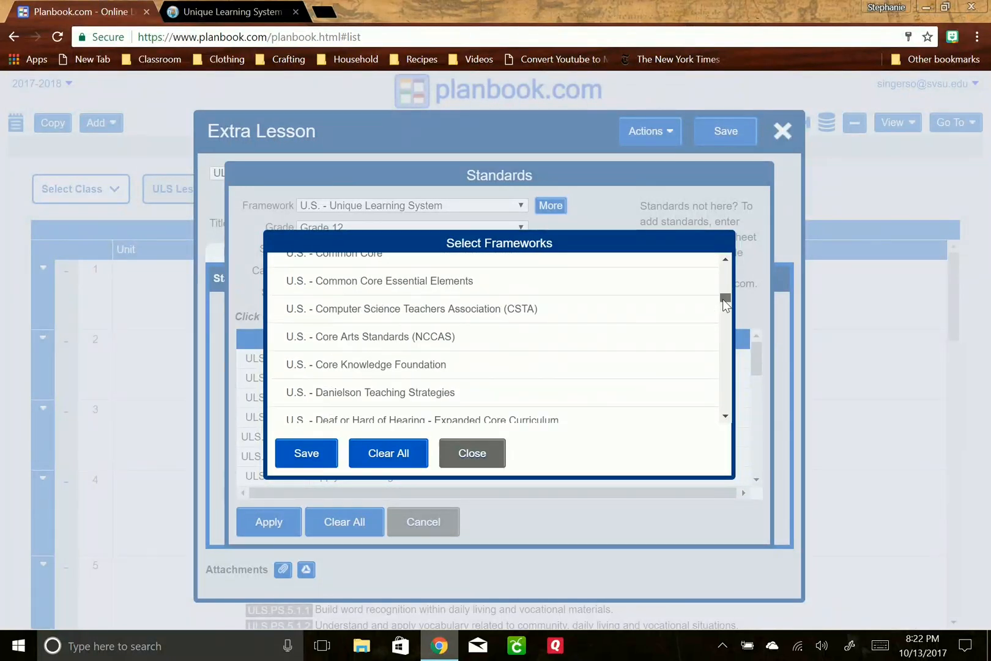
mouse_move(440, 305)
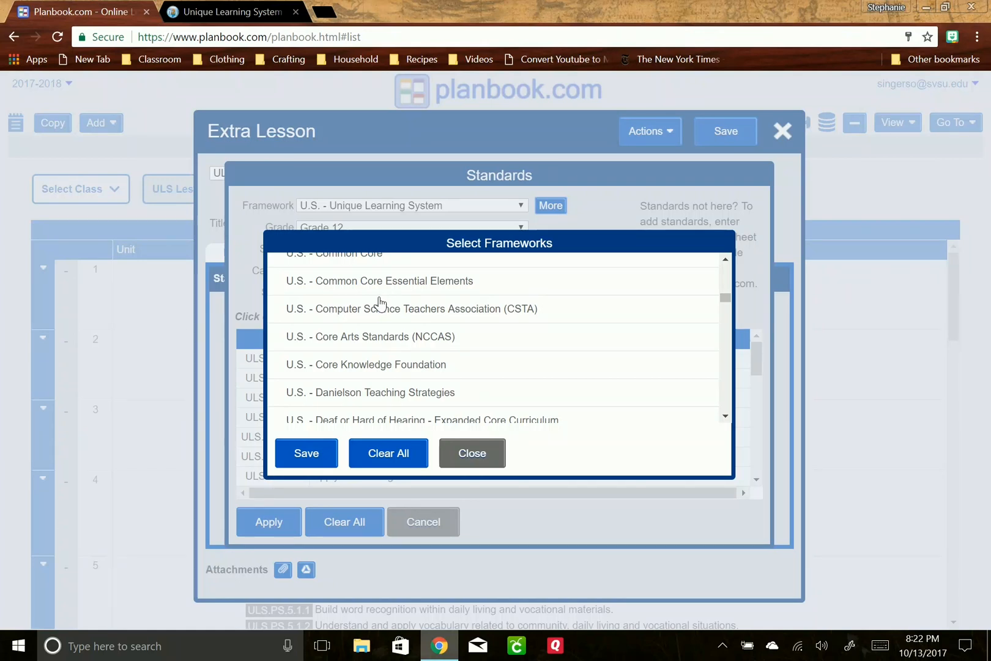
mouse_move(368, 295)
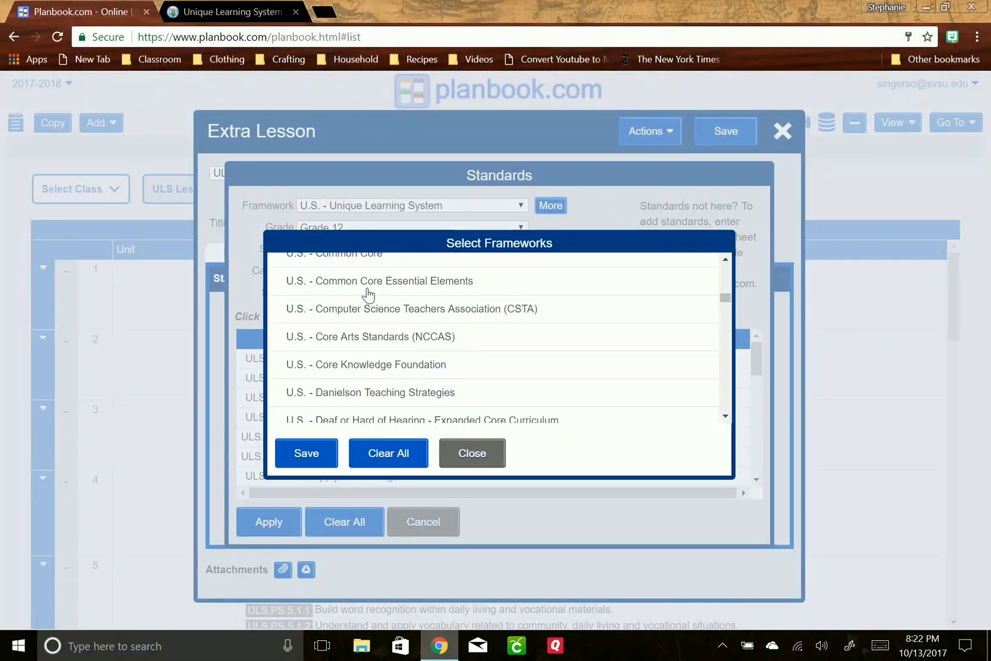
left_click(380, 281)
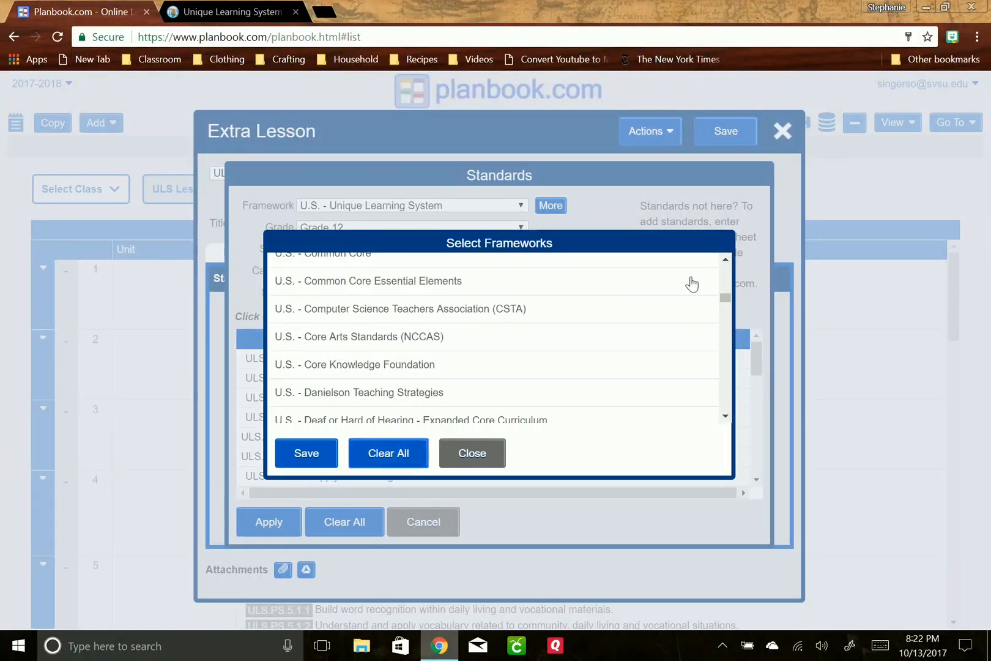
left_click(471, 453)
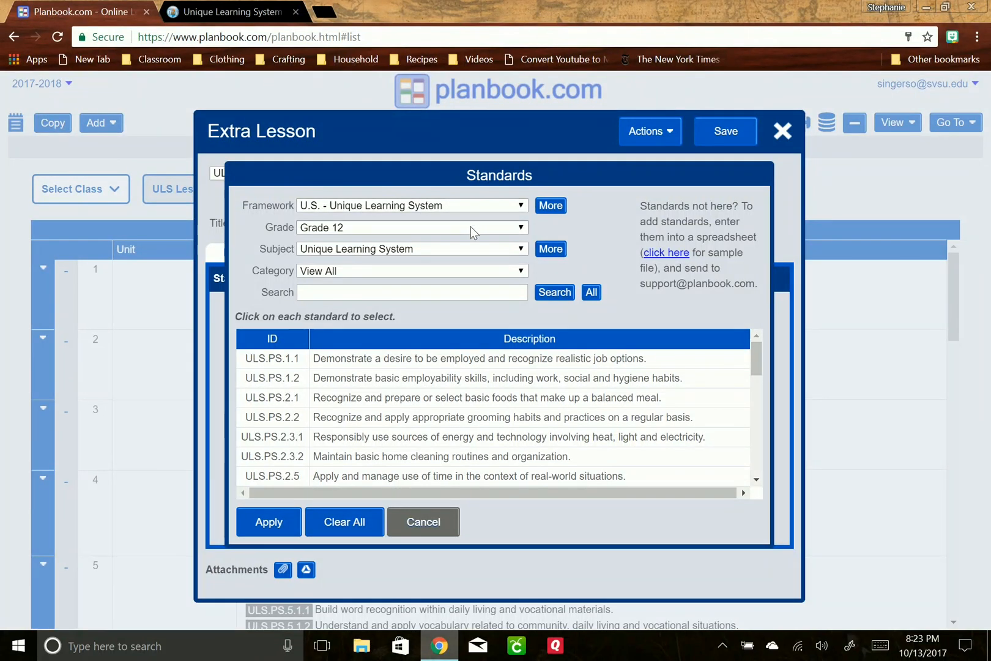
mouse_move(472, 258)
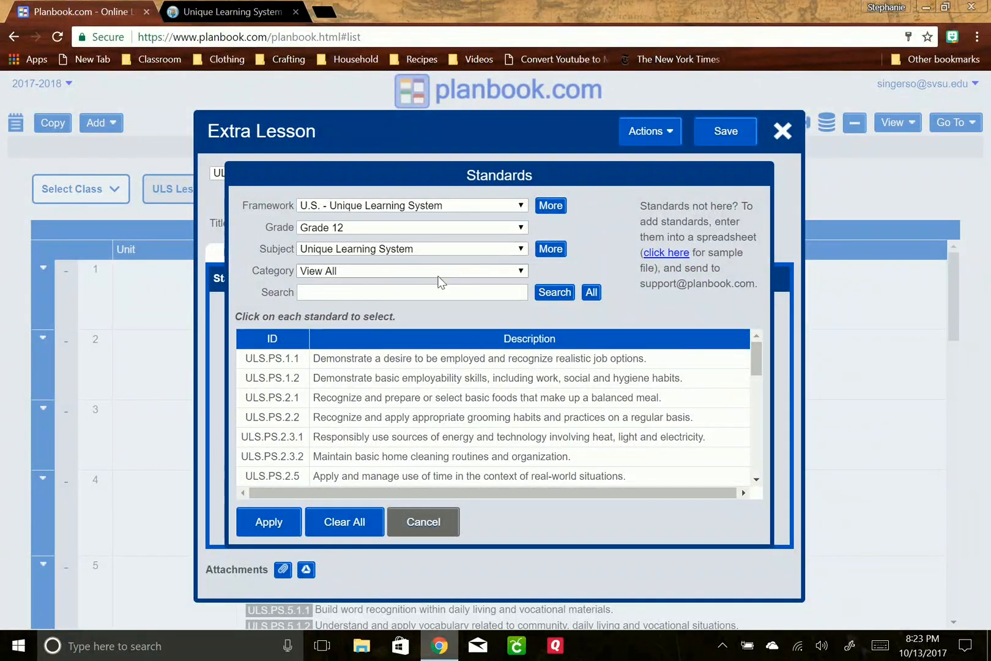
left_click(411, 271)
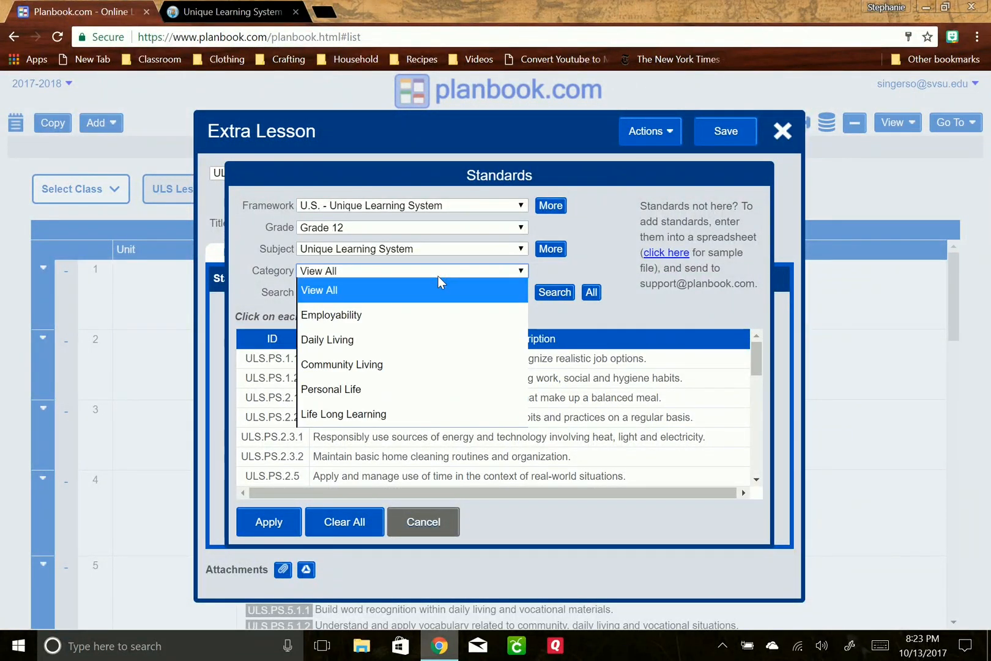
mouse_move(442, 315)
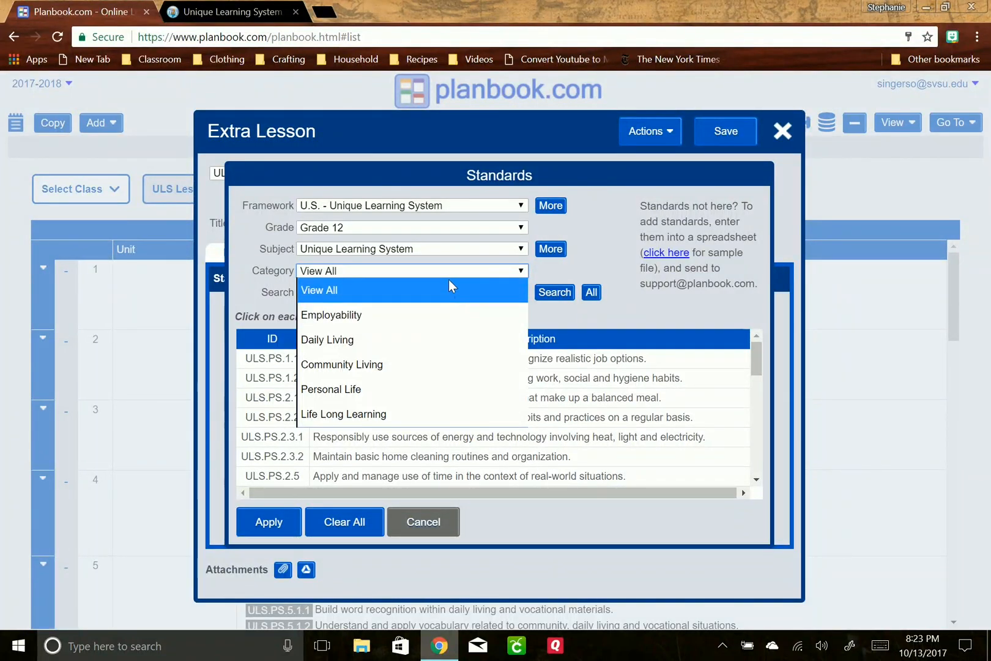
left_click(411, 289)
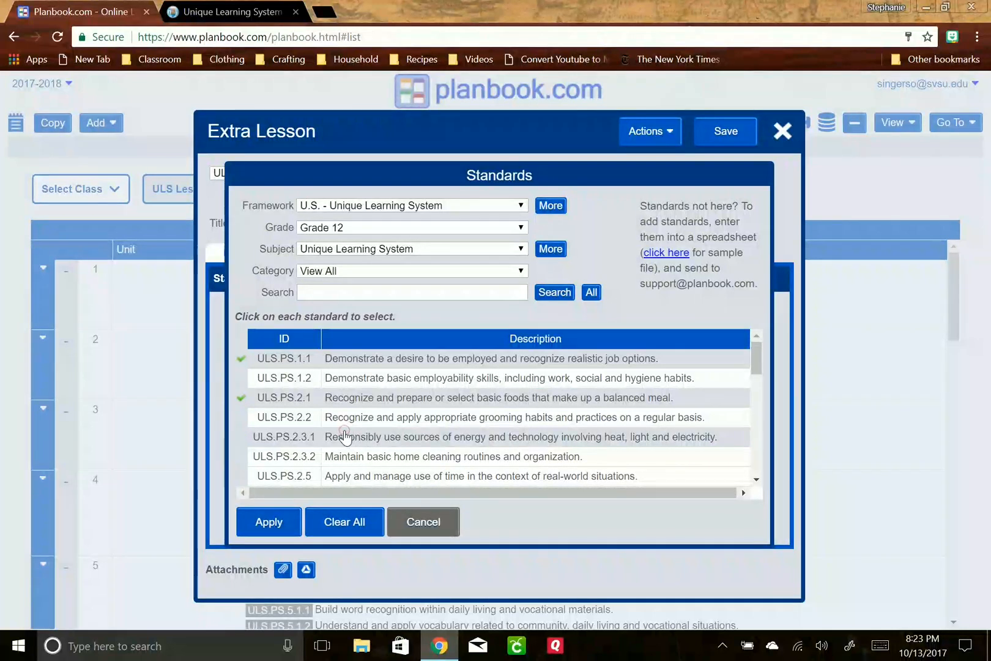
left_click(344, 523)
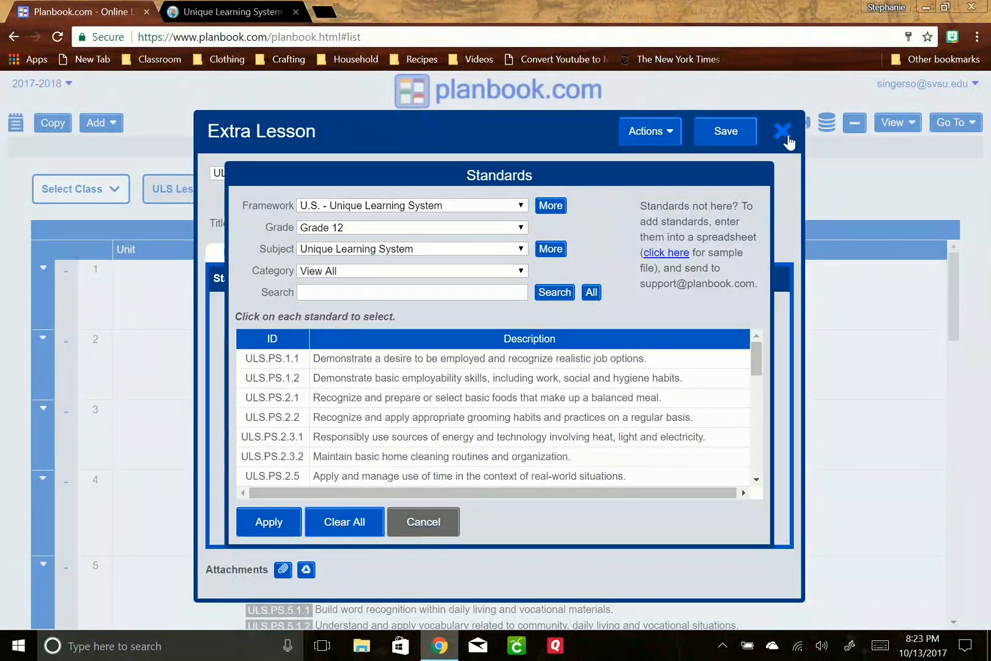
- Discard the unsaved new lesson and switch to the Unique Learning System November Lessons page
left_click(782, 131)
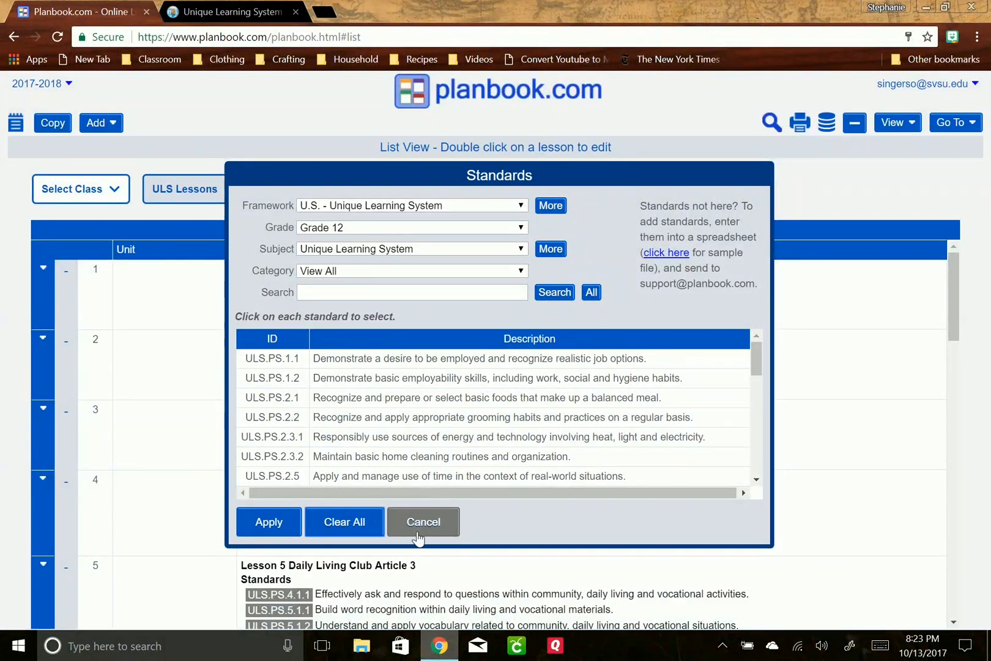
left_click(422, 522)
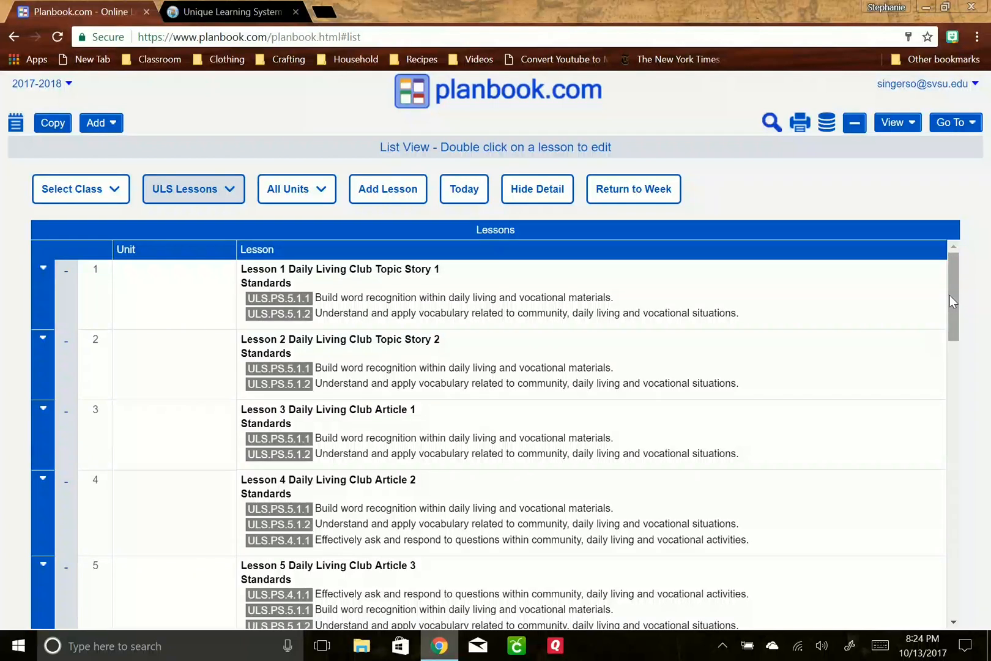
left_click(228, 11)
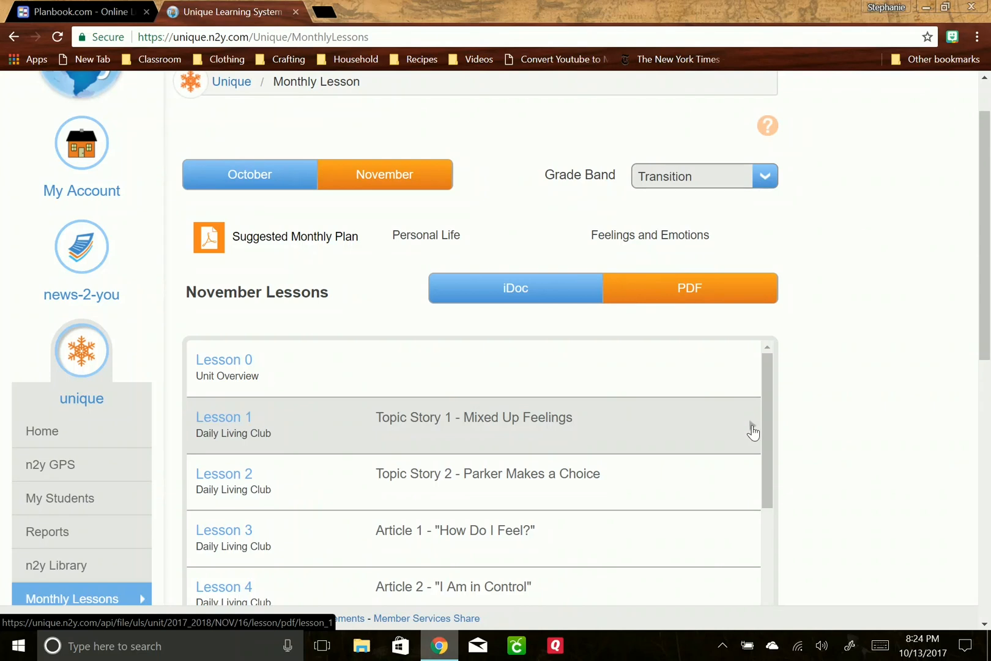
- Download lesson_1.pdf for November Lesson 1 and open it from the download shelf
left_click(473, 425)
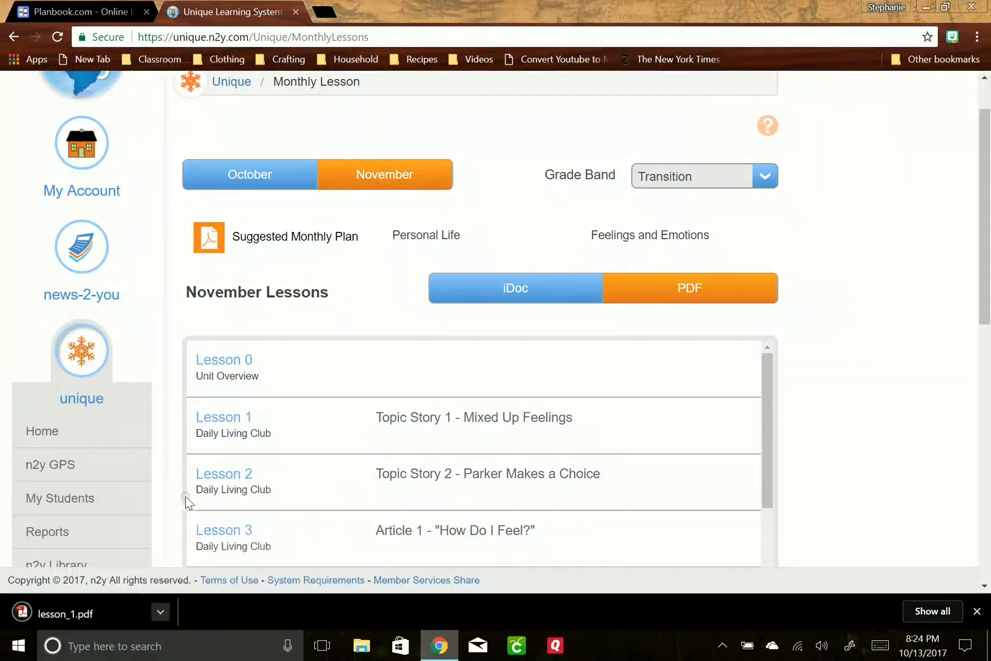
left_click(65, 613)
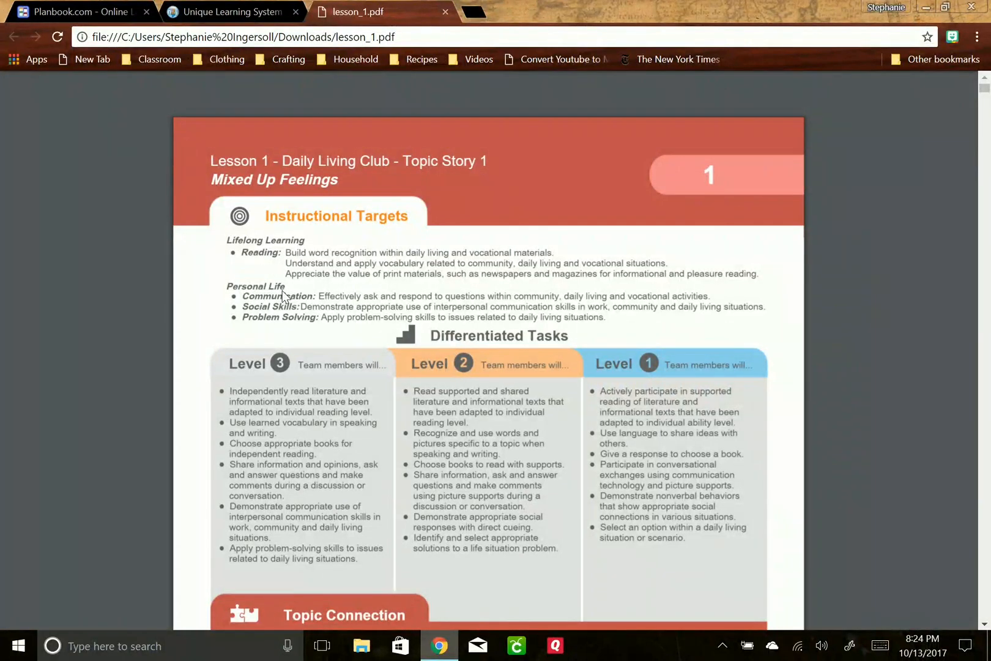
mouse_move(266, 336)
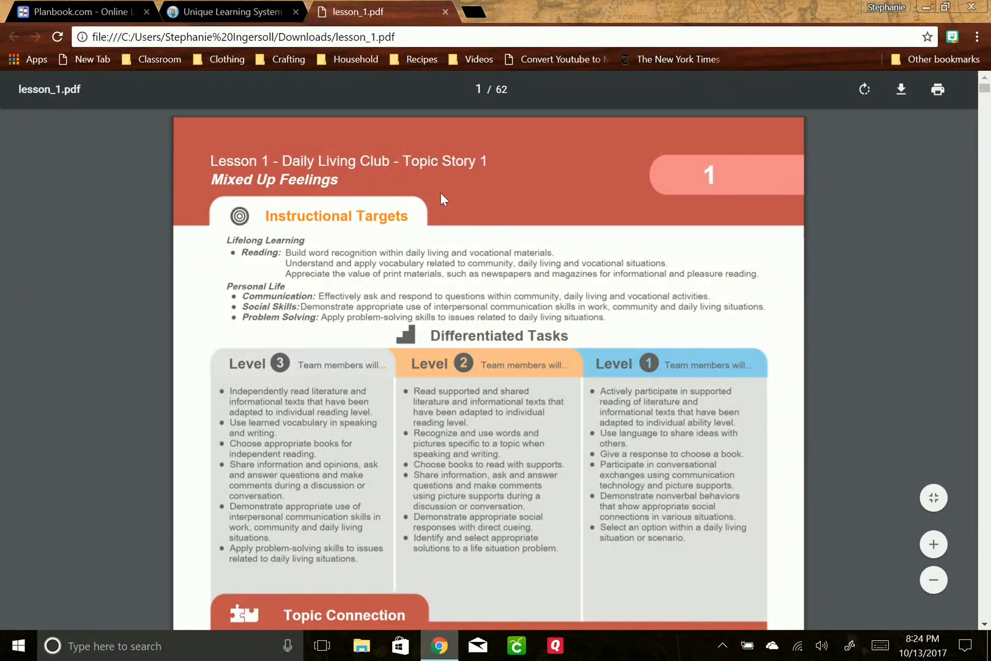
mouse_move(492, 190)
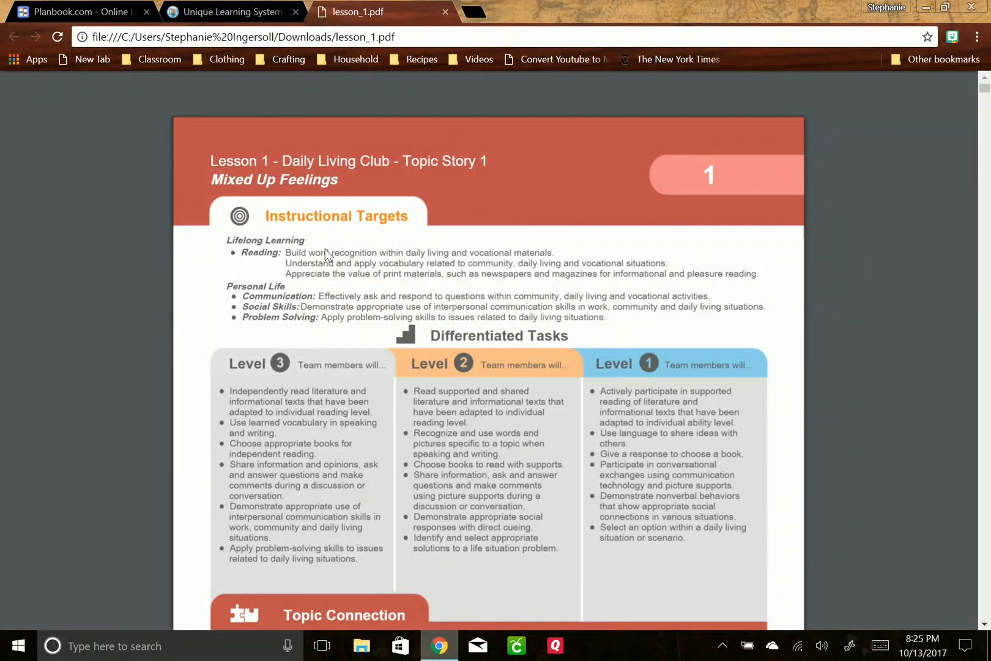
mouse_move(288, 302)
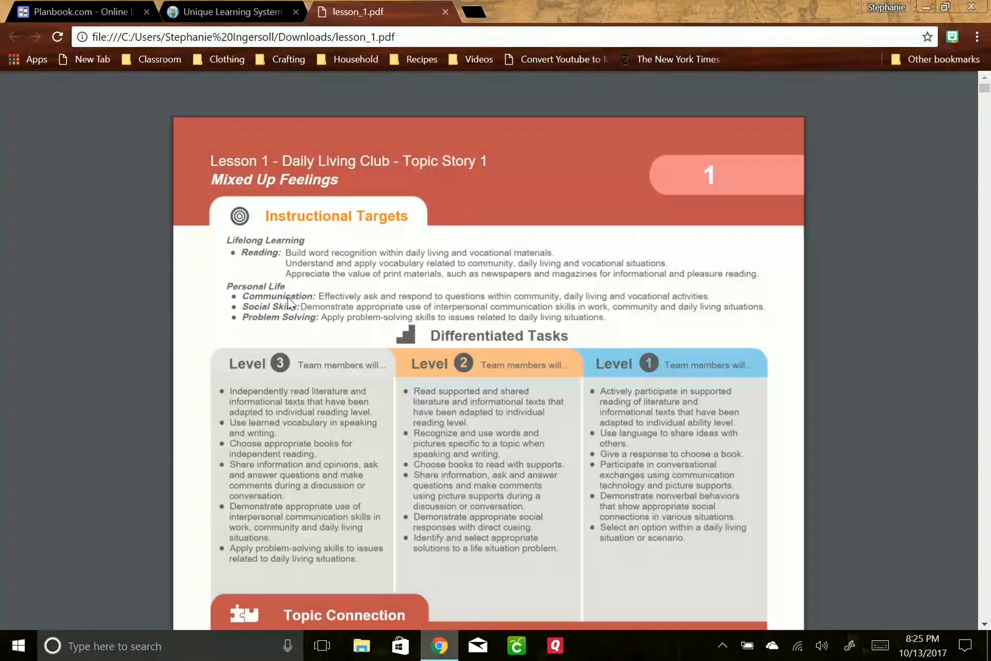
mouse_move(197, 170)
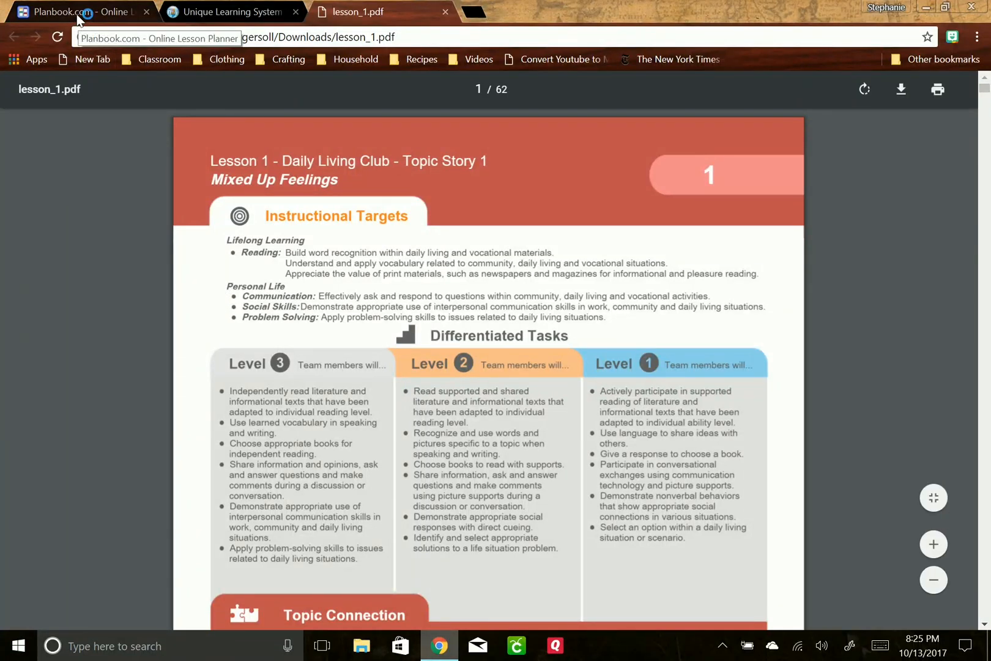
- Compare the Lesson 1 PDF with Planbook's ULS Lessons list, ending on Planbook
left_click(75, 12)
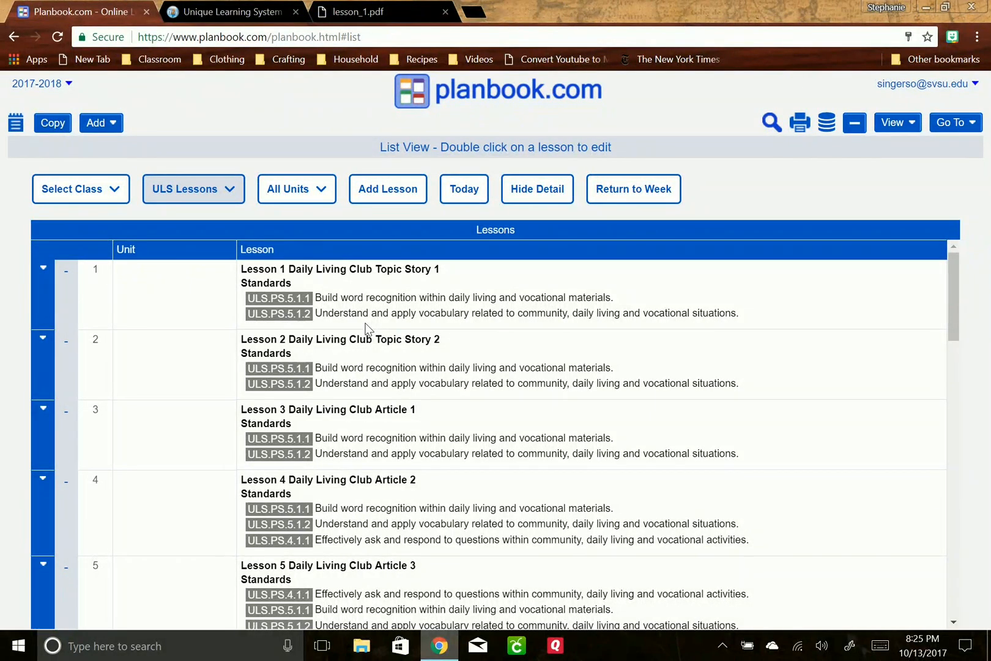
left_click(354, 12)
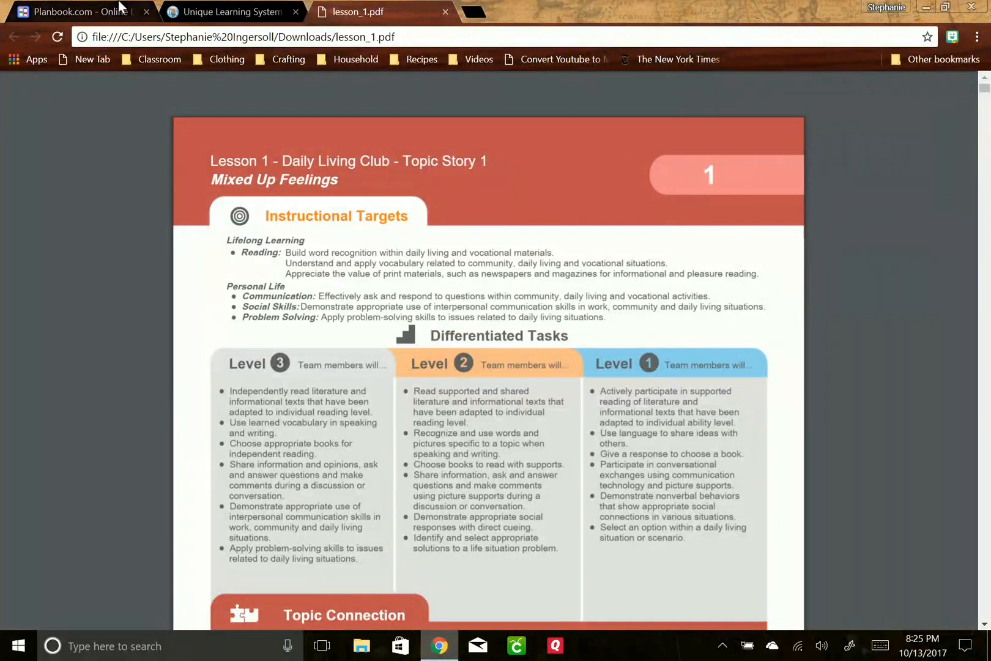
left_click(76, 12)
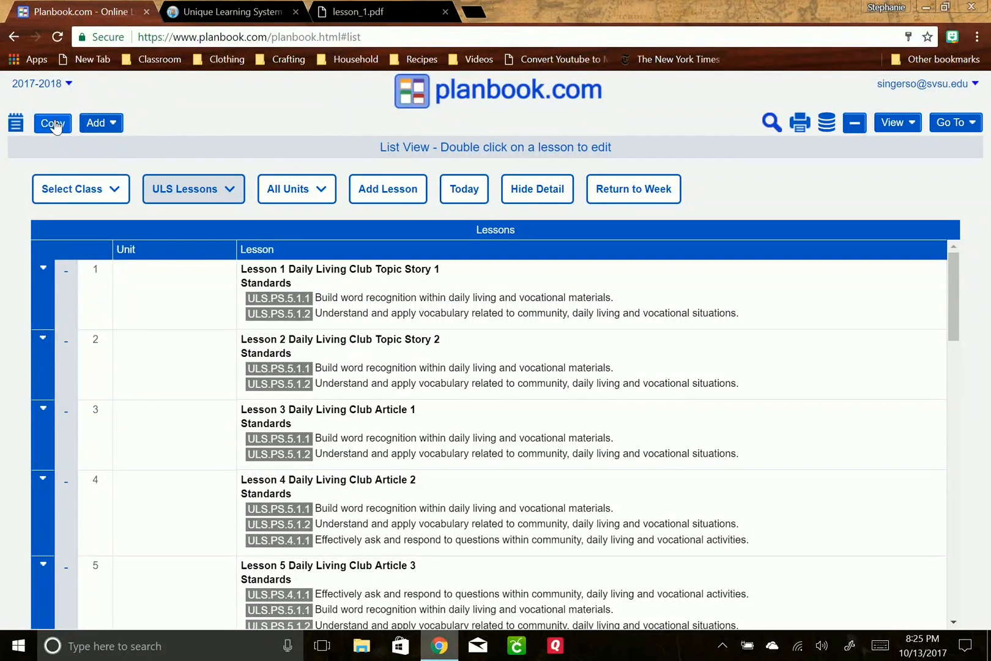
left_click(52, 122)
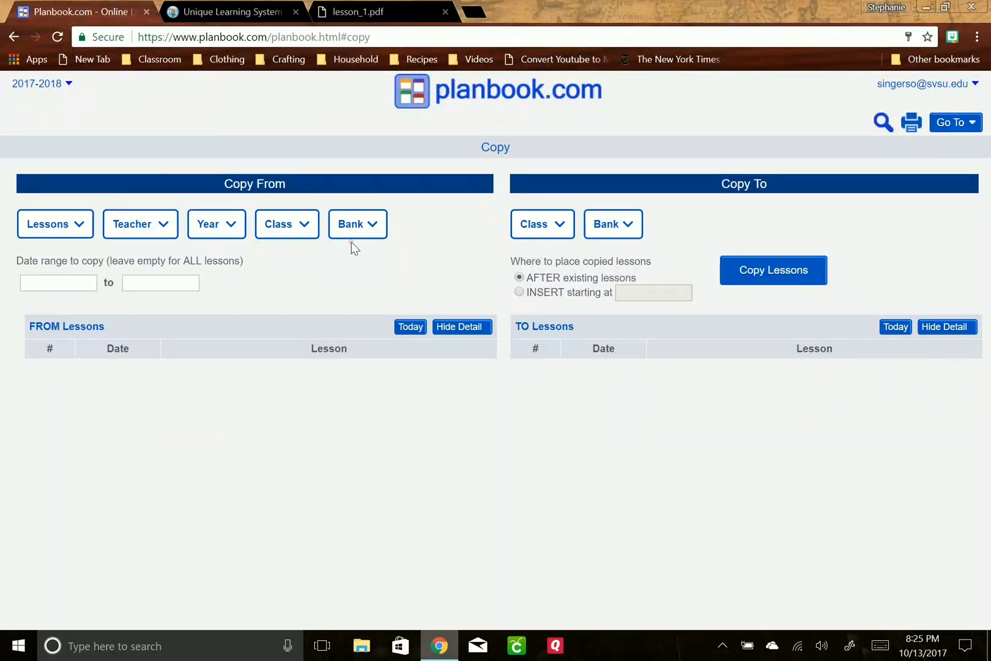
left_click(358, 224)
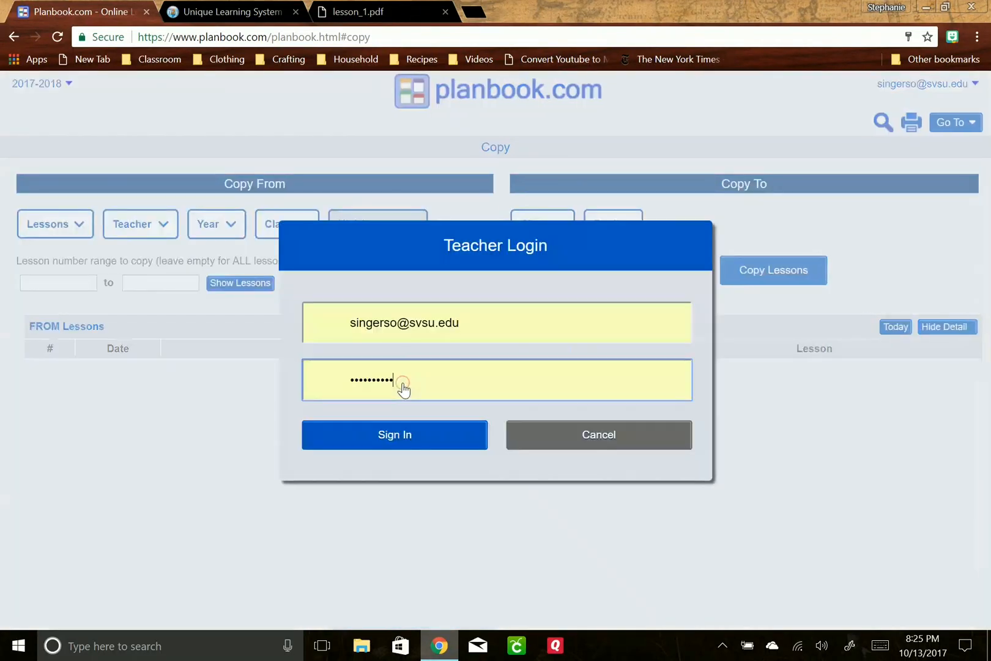
left_click(394, 434)
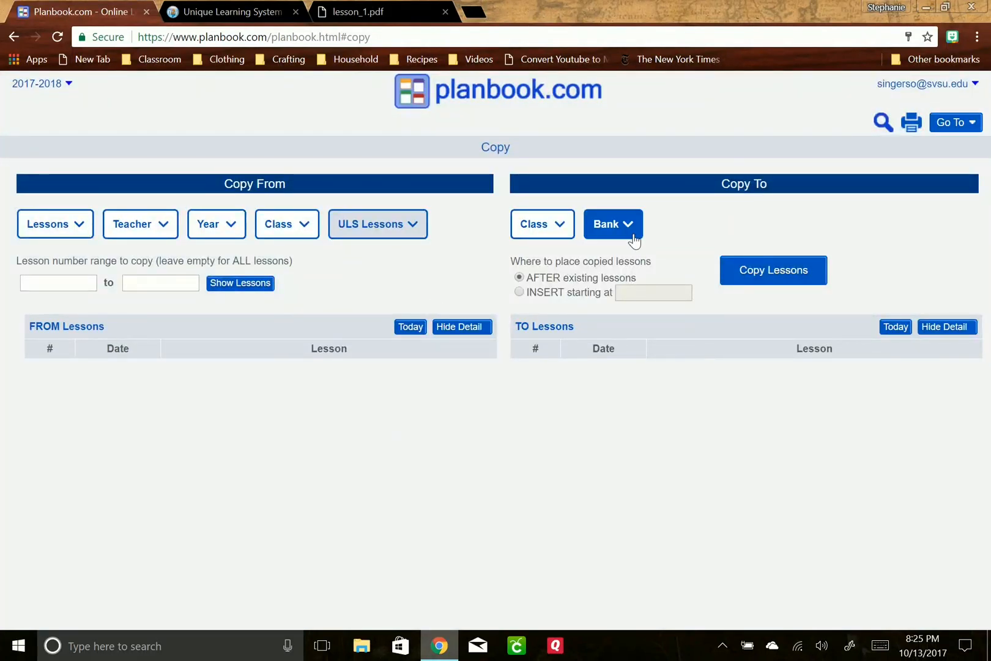
left_click(606, 224)
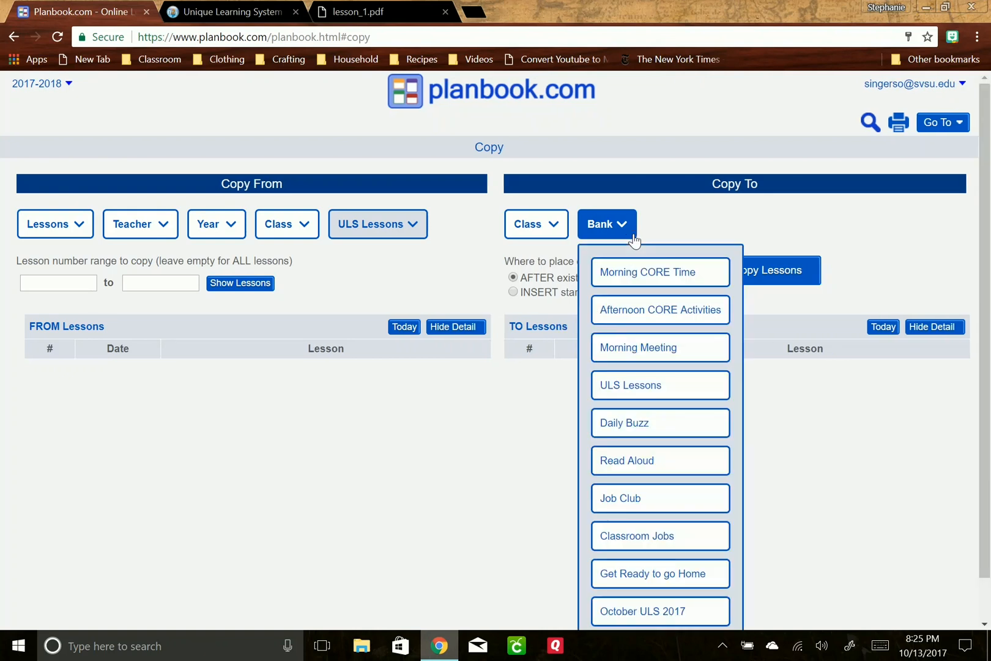
mouse_move(979, 507)
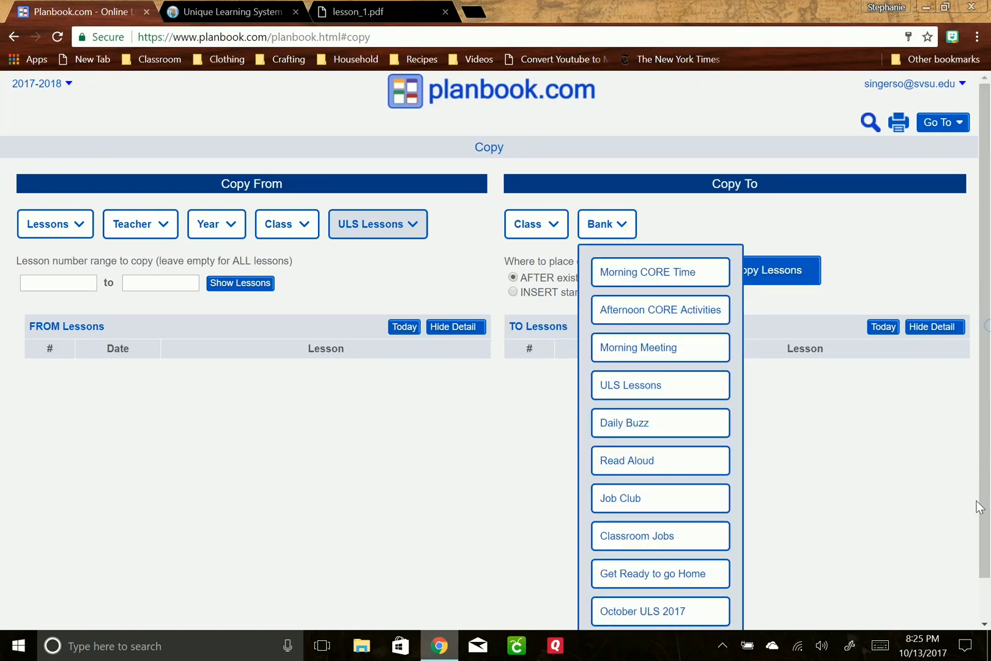
scroll("down", 3)
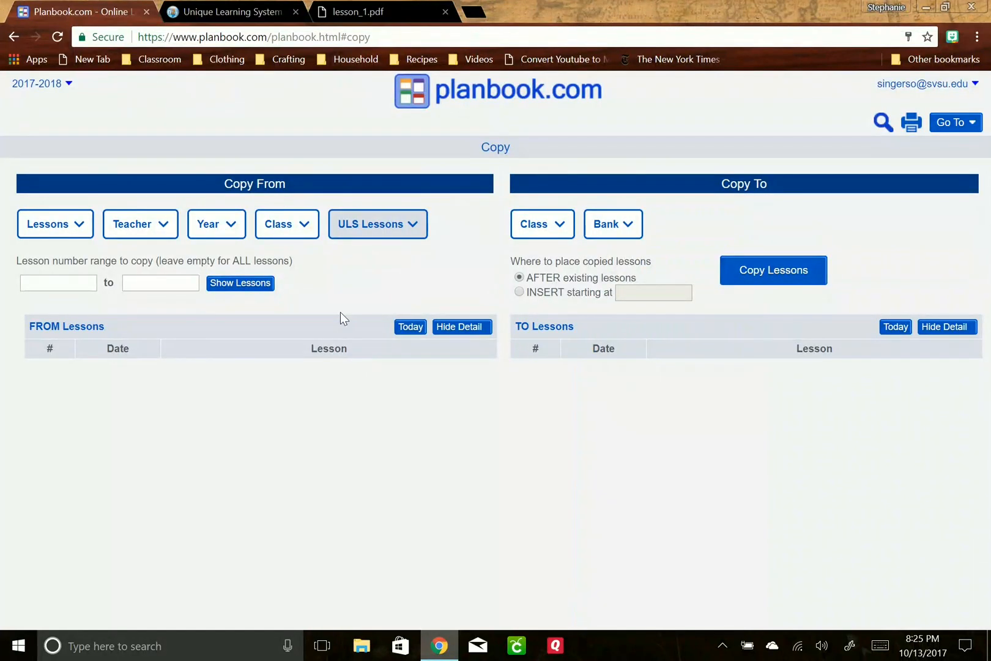
mouse_move(557, 92)
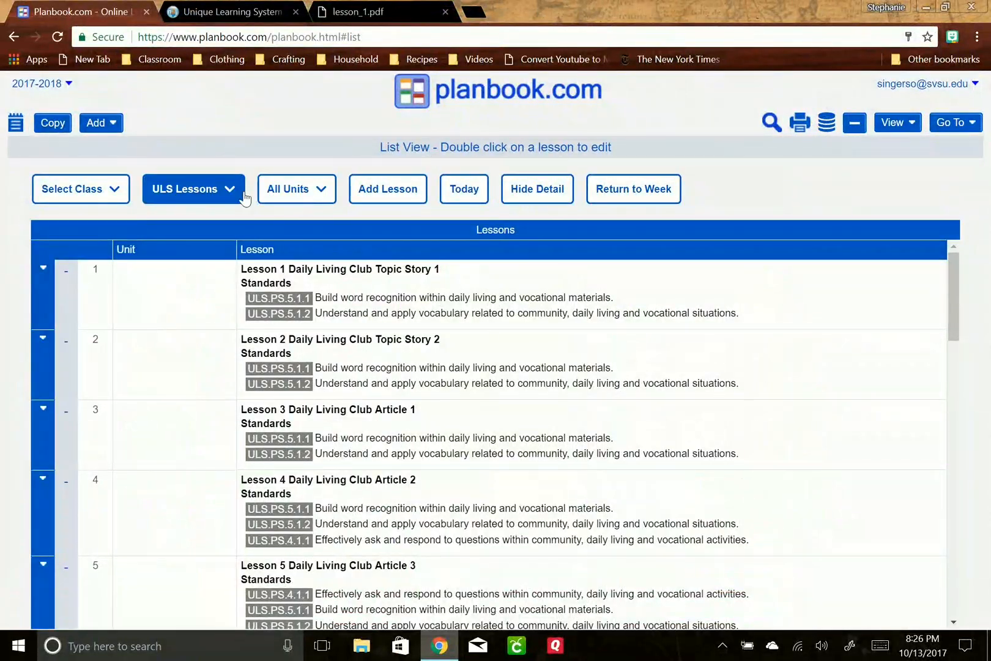
- Switch the lesson bank to November ULS 2017 and scroll through its lessons
left_click(193, 189)
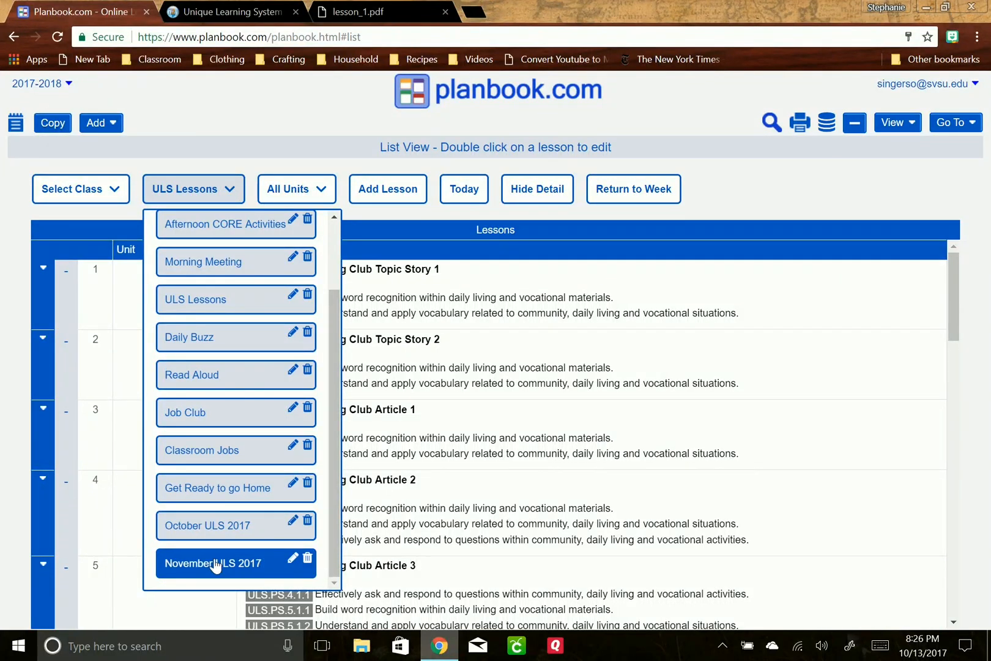
left_click(213, 563)
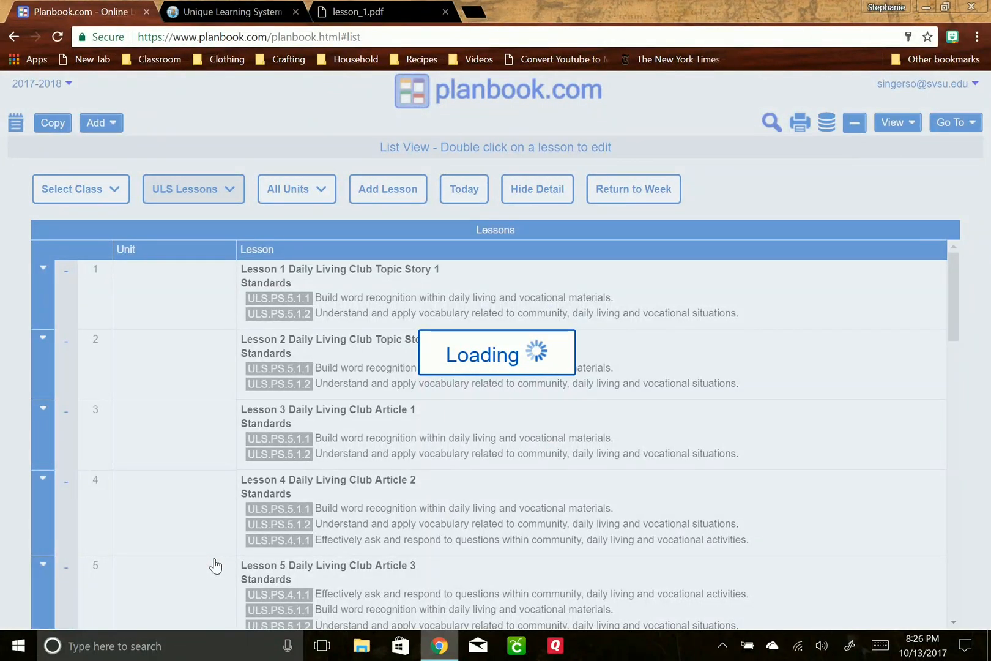
left_click(193, 188)
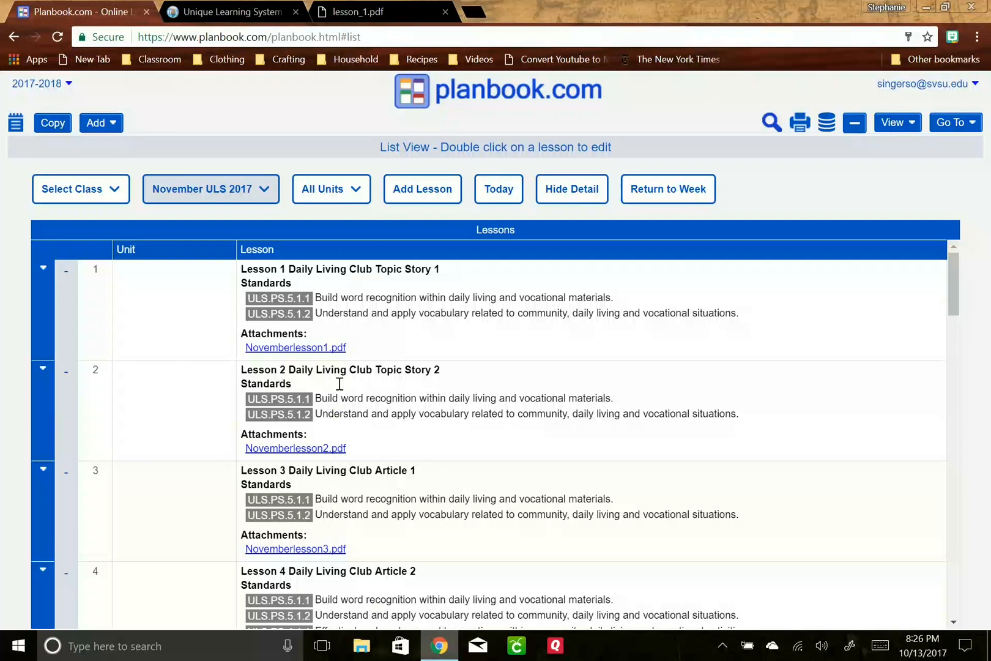
mouse_move(340, 371)
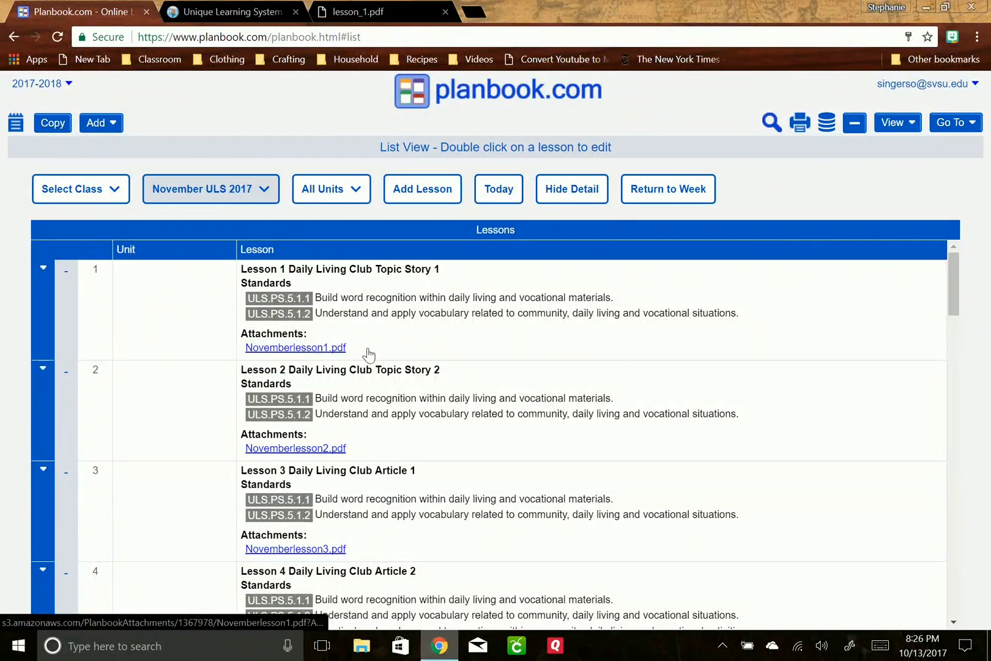
mouse_move(439, 343)
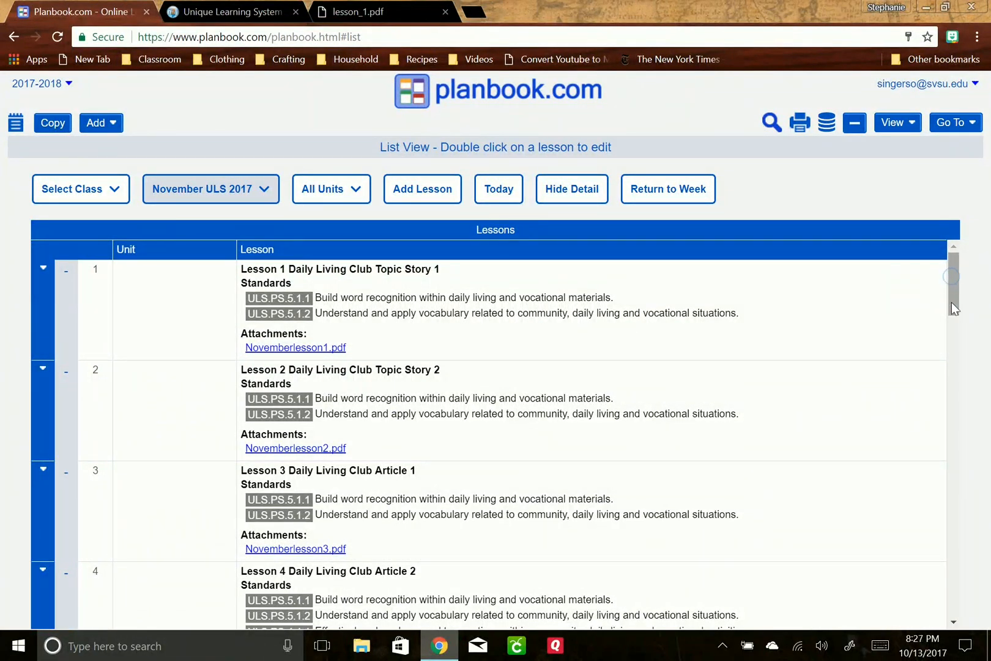
scroll("down", 3)
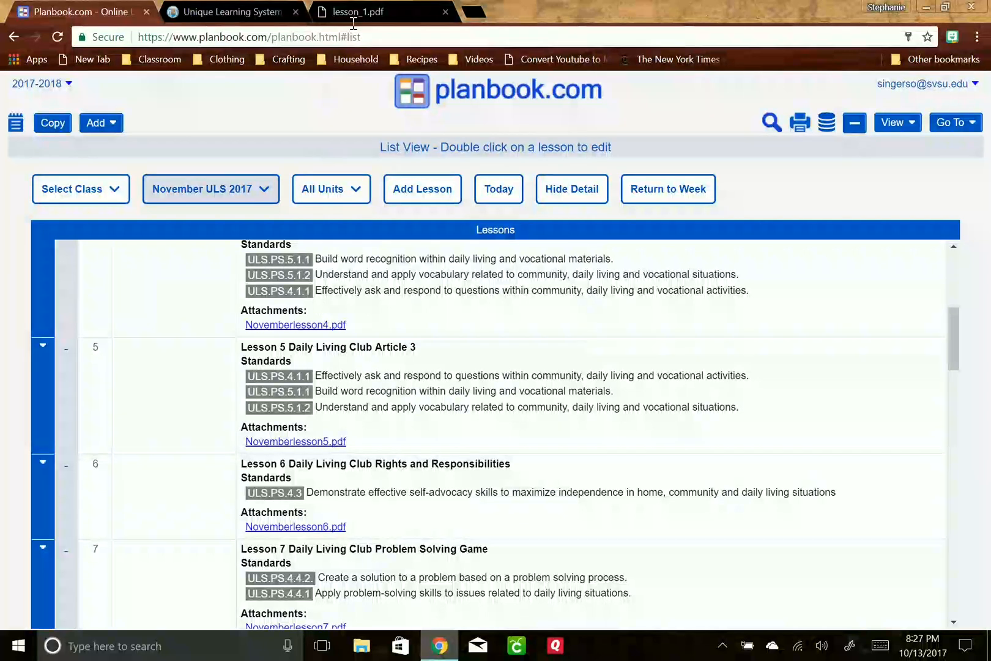
- Review Planbook's November lessons, then download the Suggested Monthly Plan from Unique Learning System
left_click(232, 12)
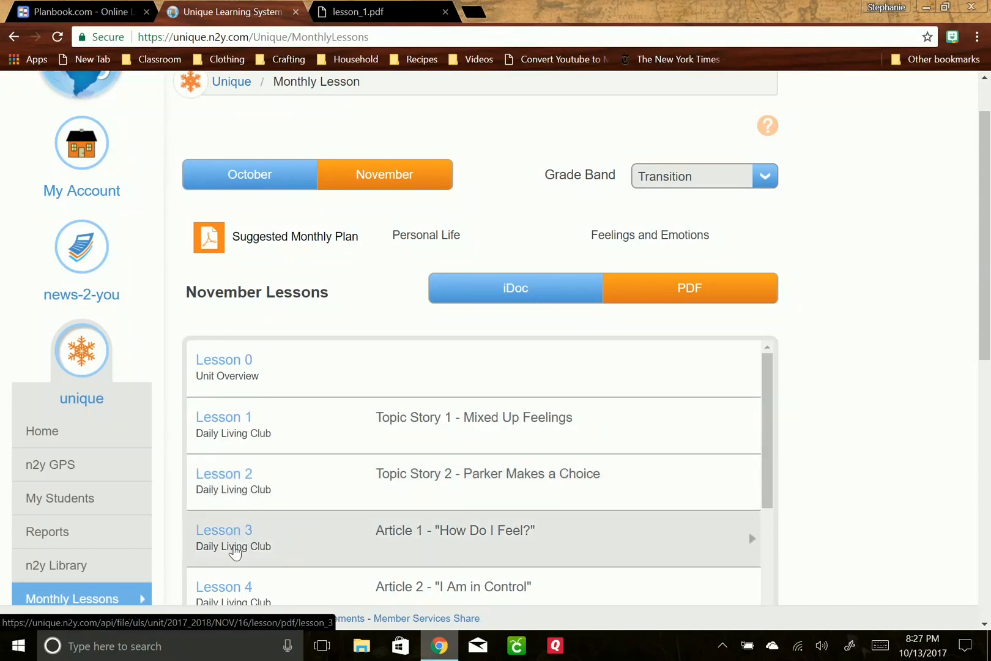
left_click(81, 12)
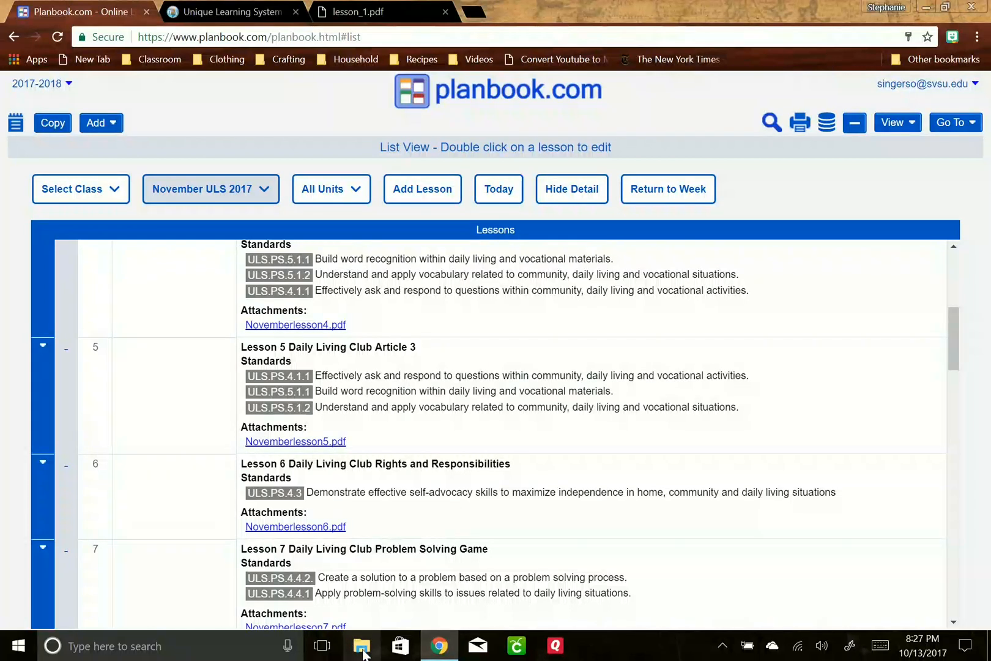
mouse_move(361, 646)
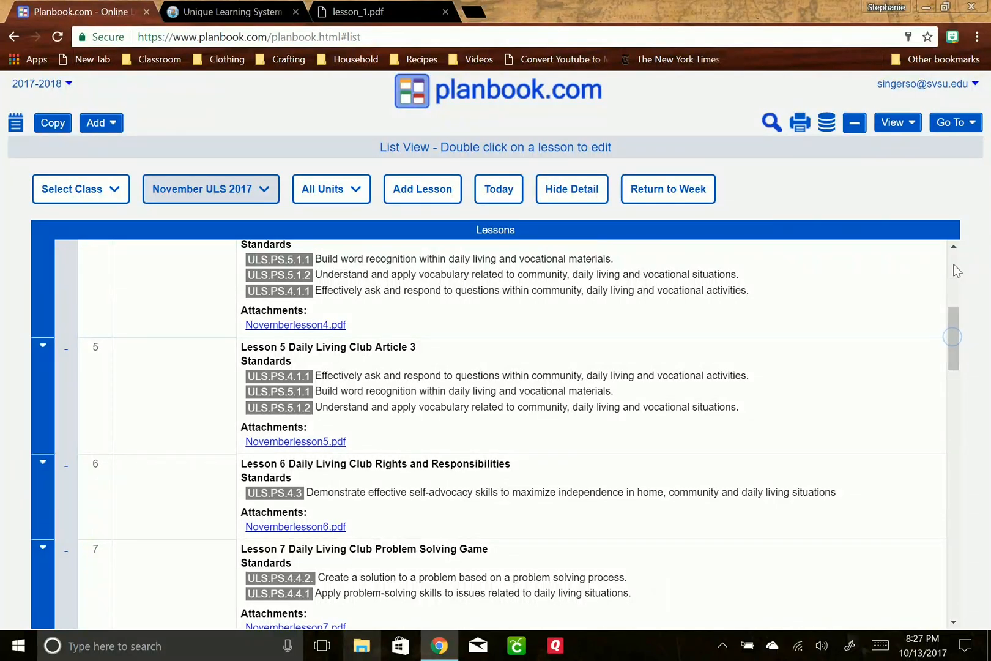
scroll("down", 3)
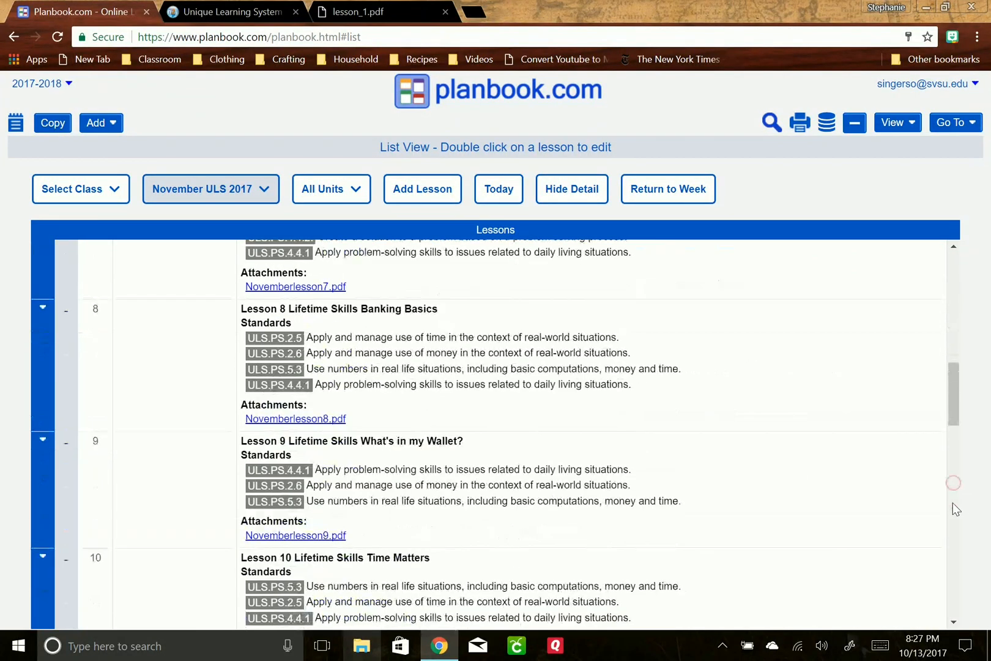
scroll("down", 3)
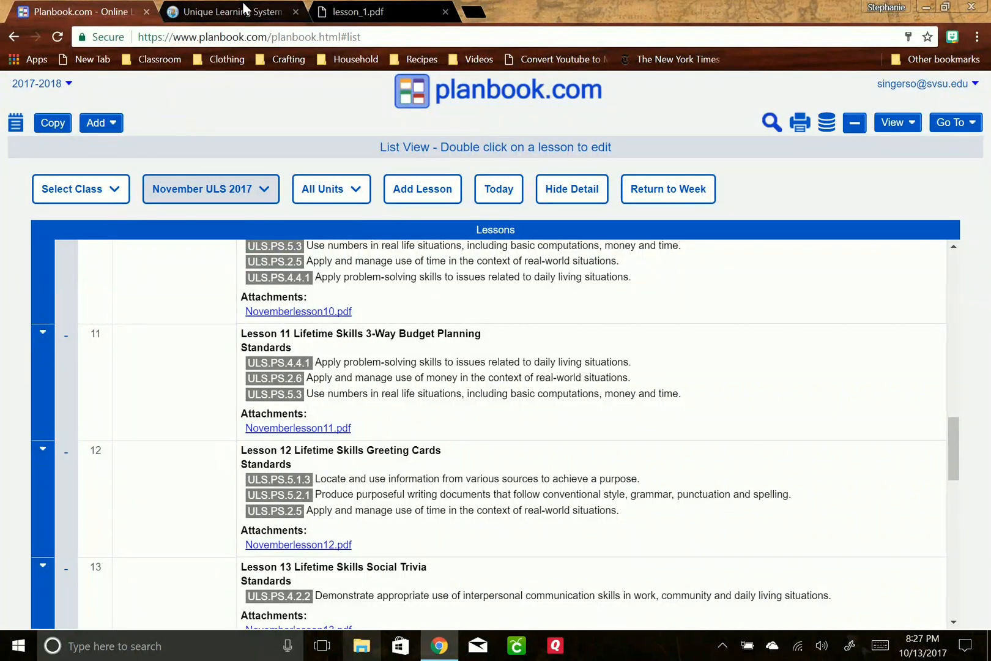
left_click(227, 12)
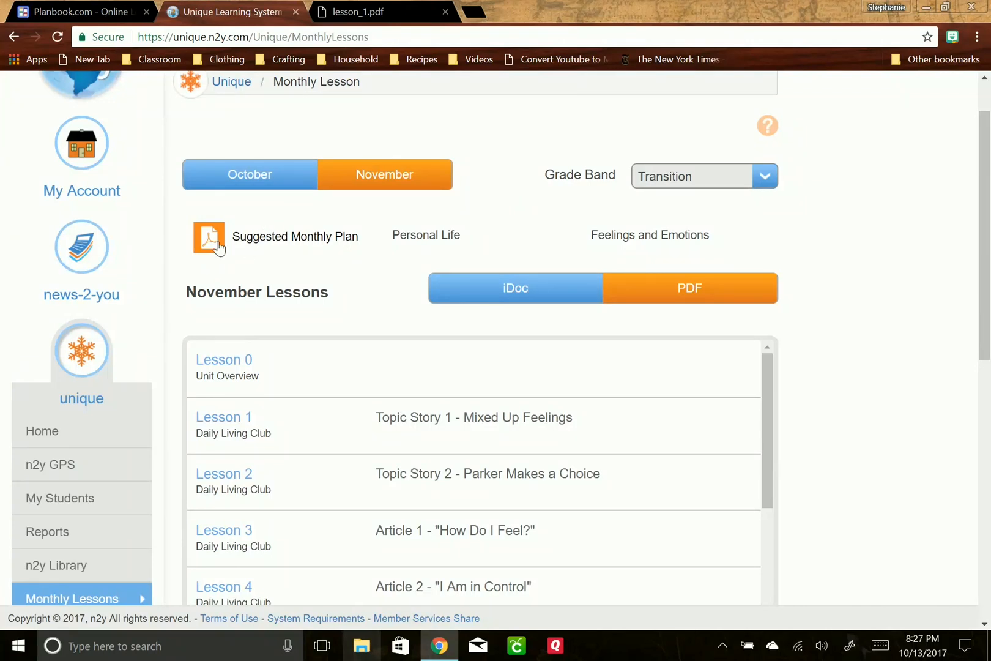
left_click(209, 238)
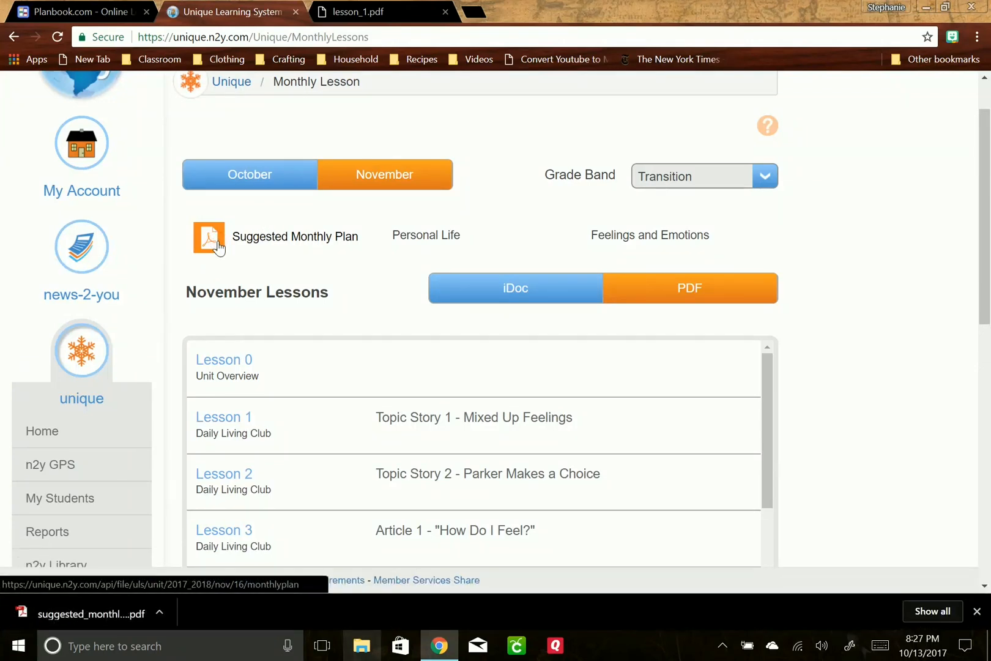
- Open the downloaded Transition Suggested Monthly Plan from the download bar's options
left_click(159, 614)
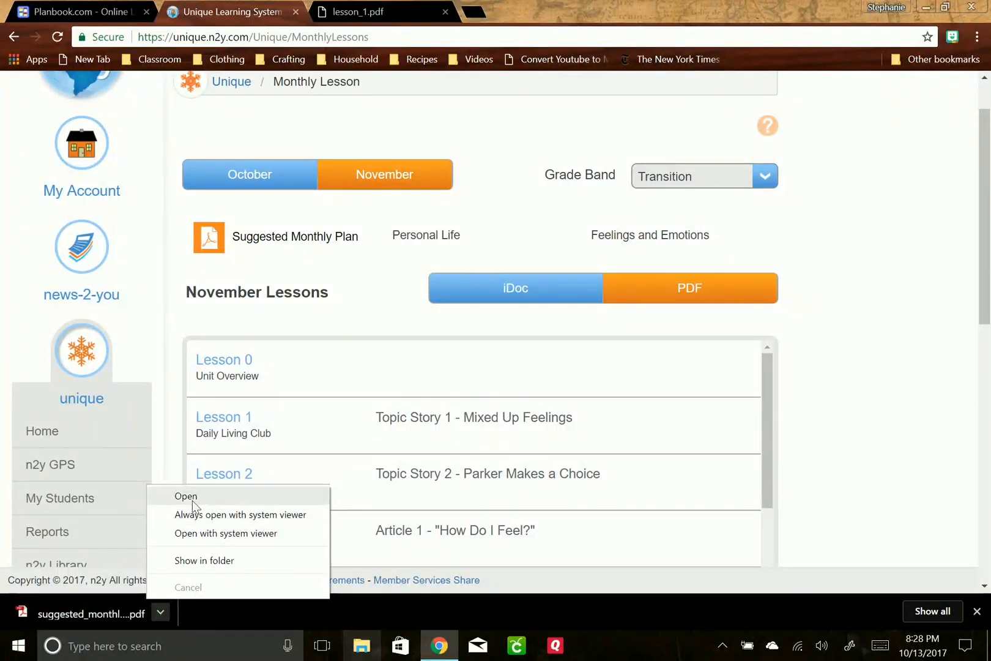
left_click(186, 496)
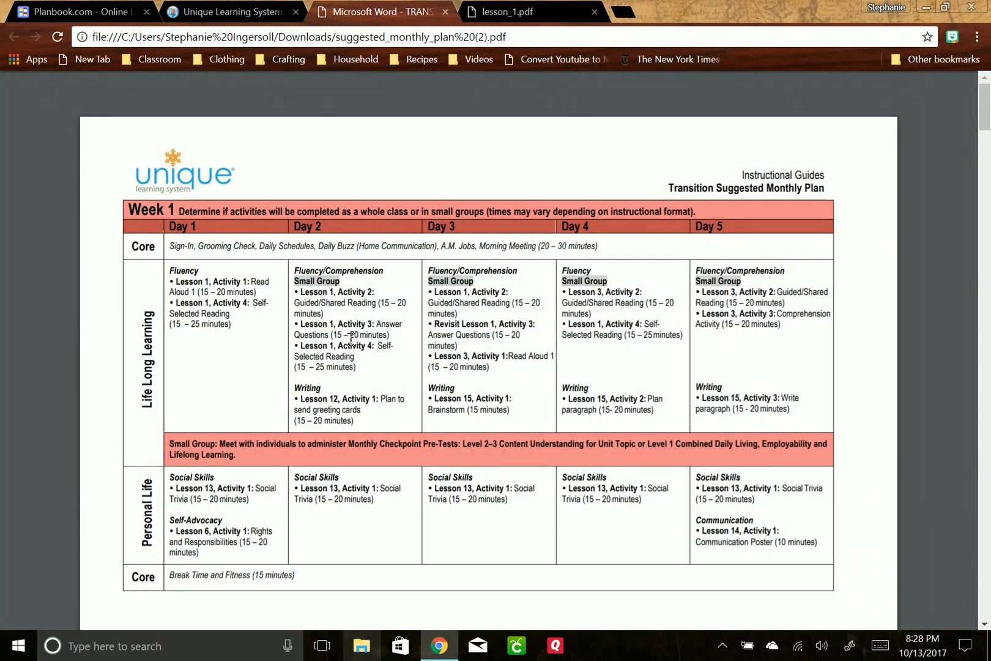
mouse_move(606, 182)
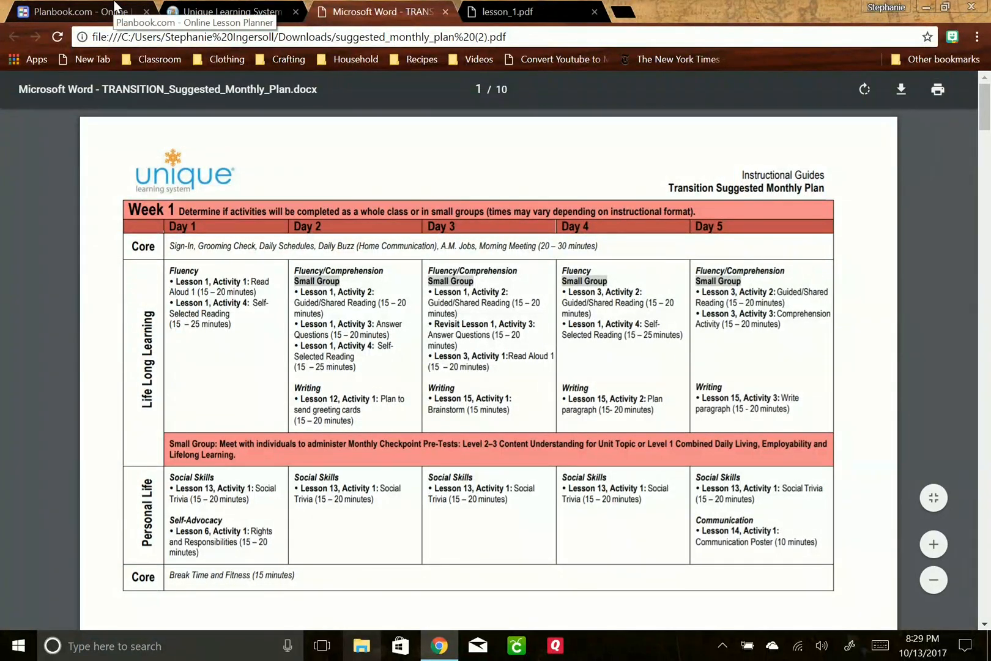
- Advance Planbook's weekly planner to the week of 10/30/2017 and scroll to Morning Rotations
left_click(82, 11)
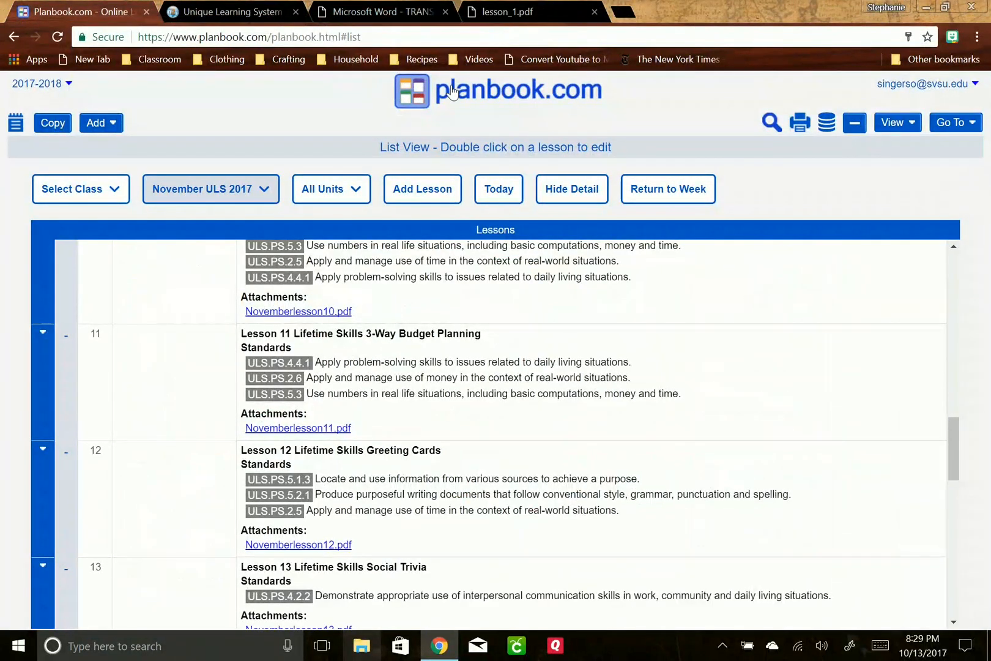
left_click(668, 189)
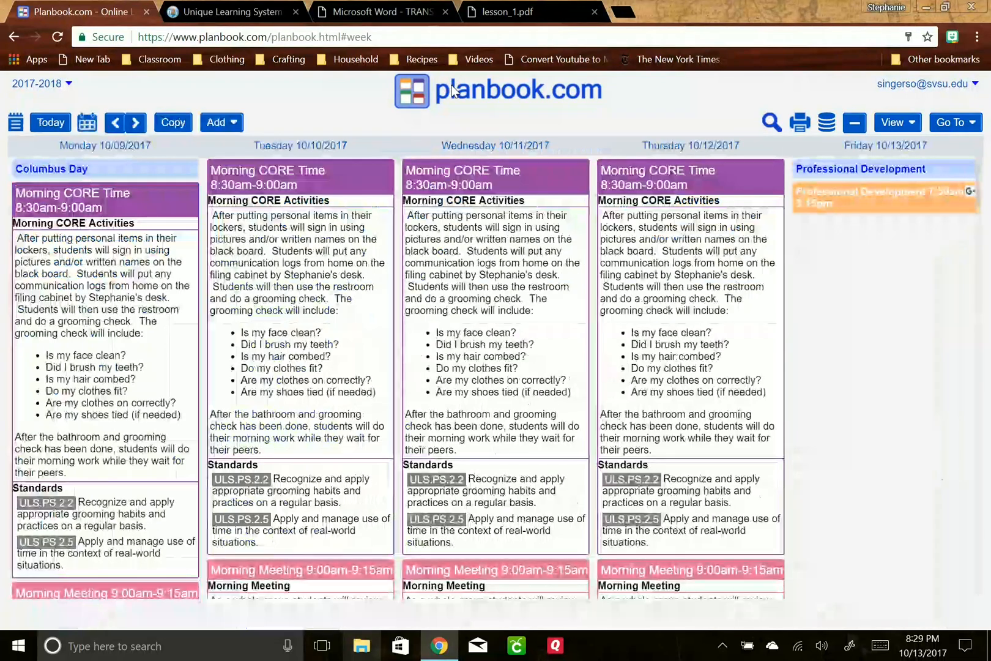
left_click(135, 122)
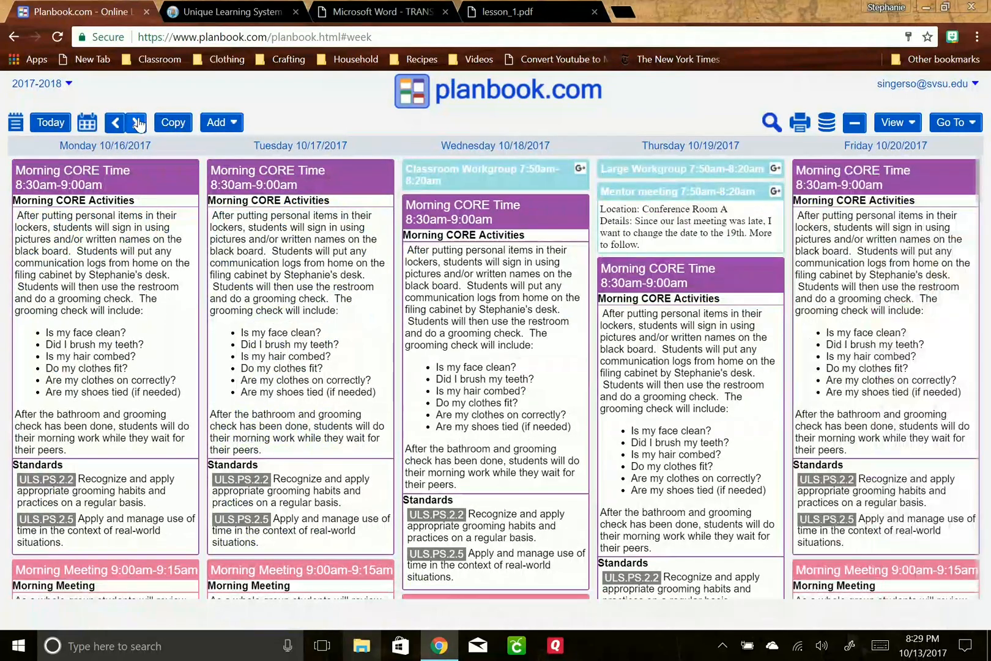
left_click(137, 122)
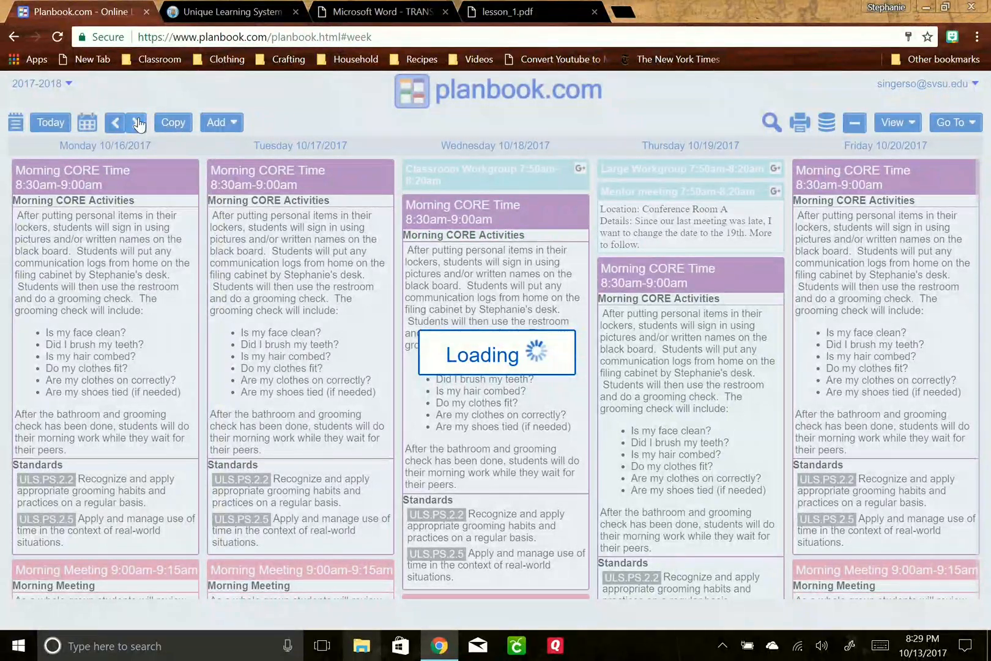
left_click(138, 122)
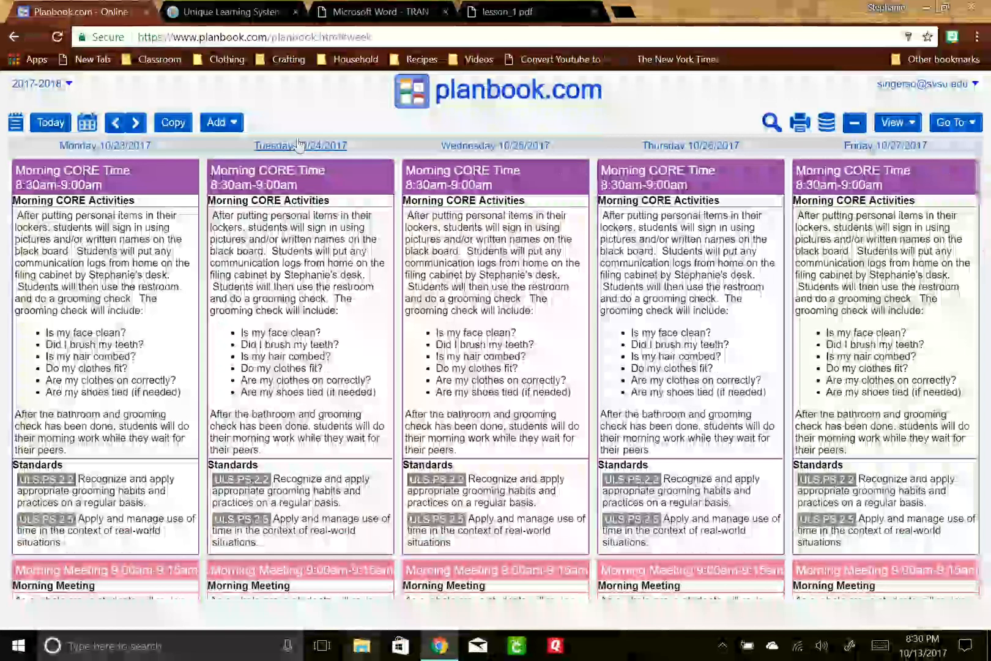
left_click(135, 122)
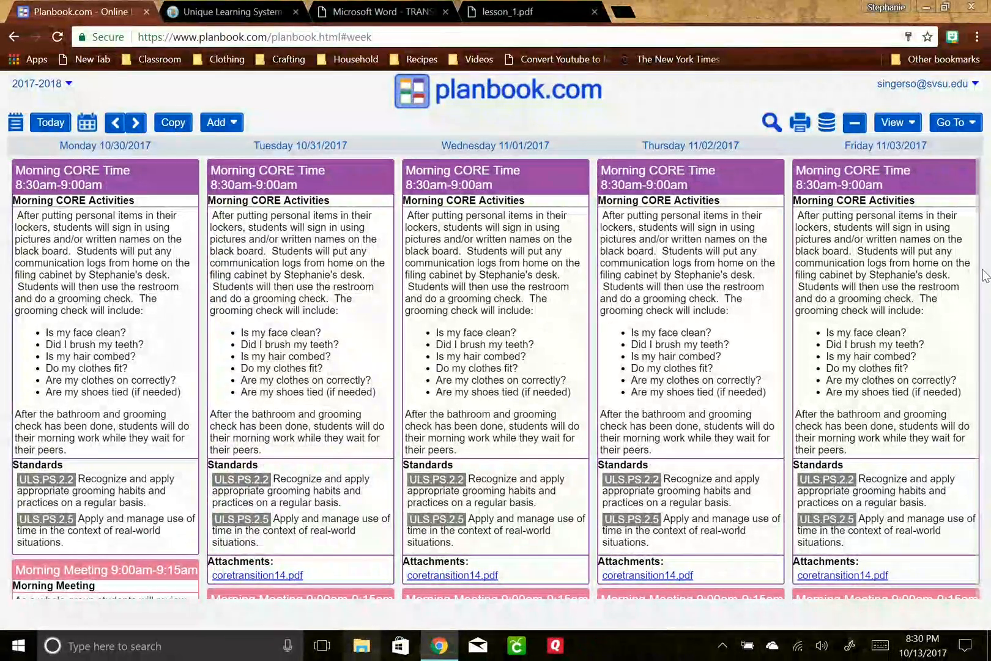
scroll("down", 3)
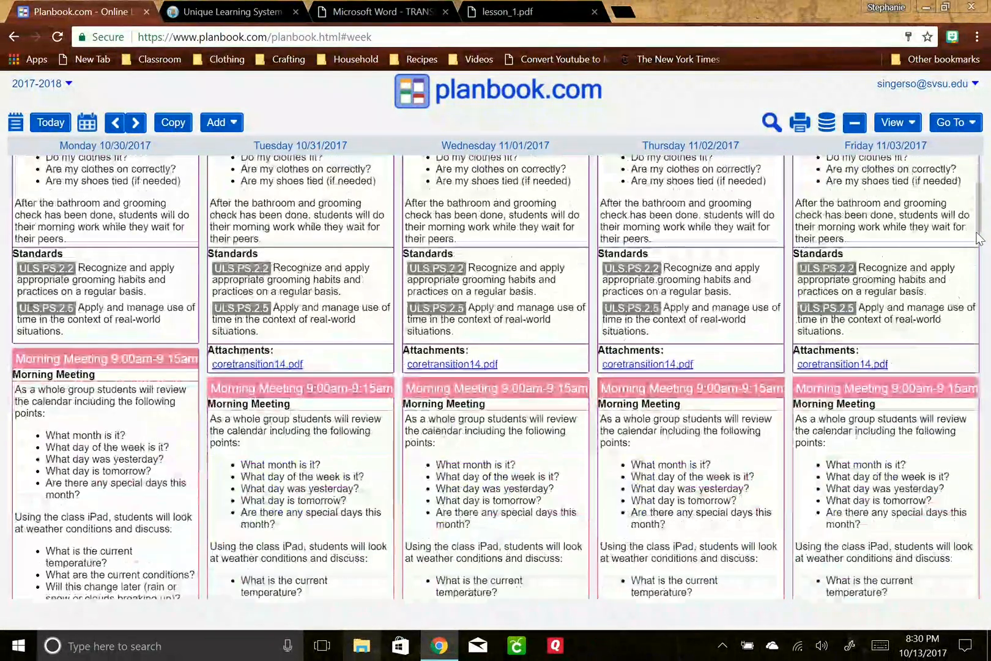
scroll("down", 3)
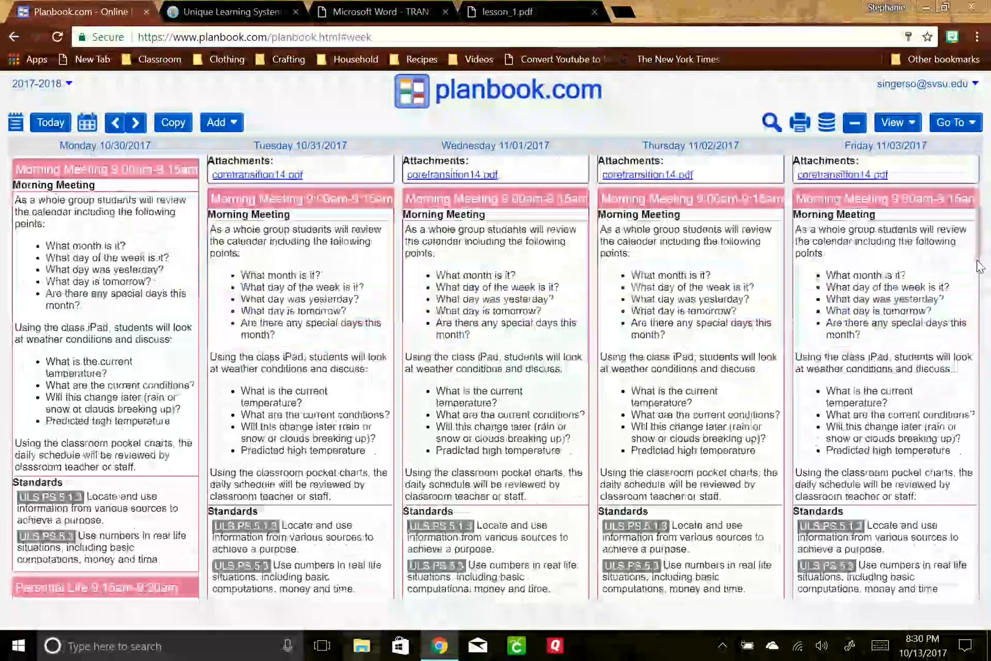
scroll("down", 3)
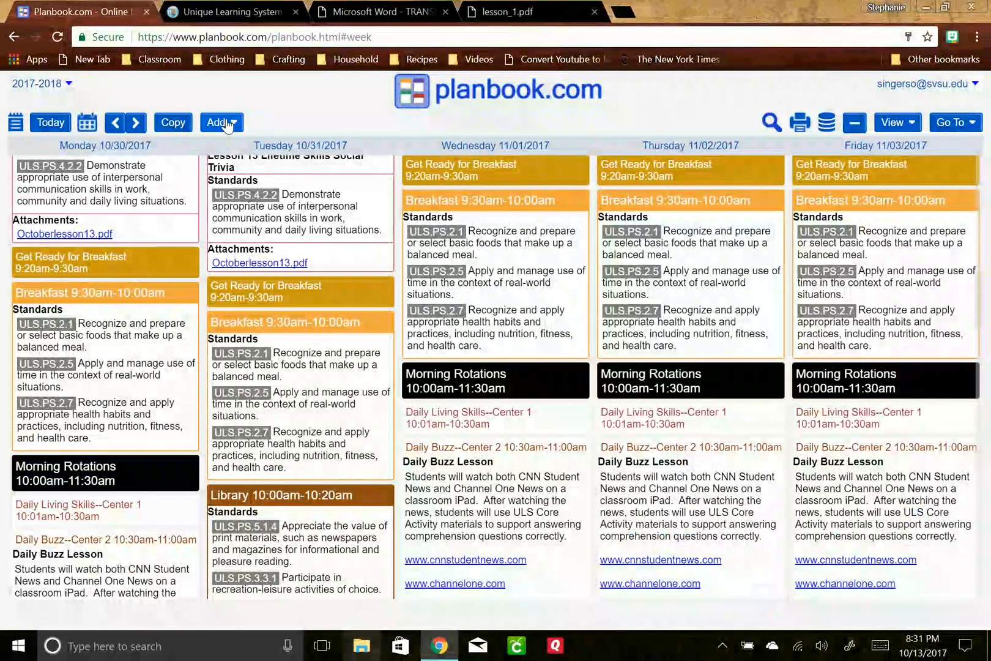
left_click(218, 122)
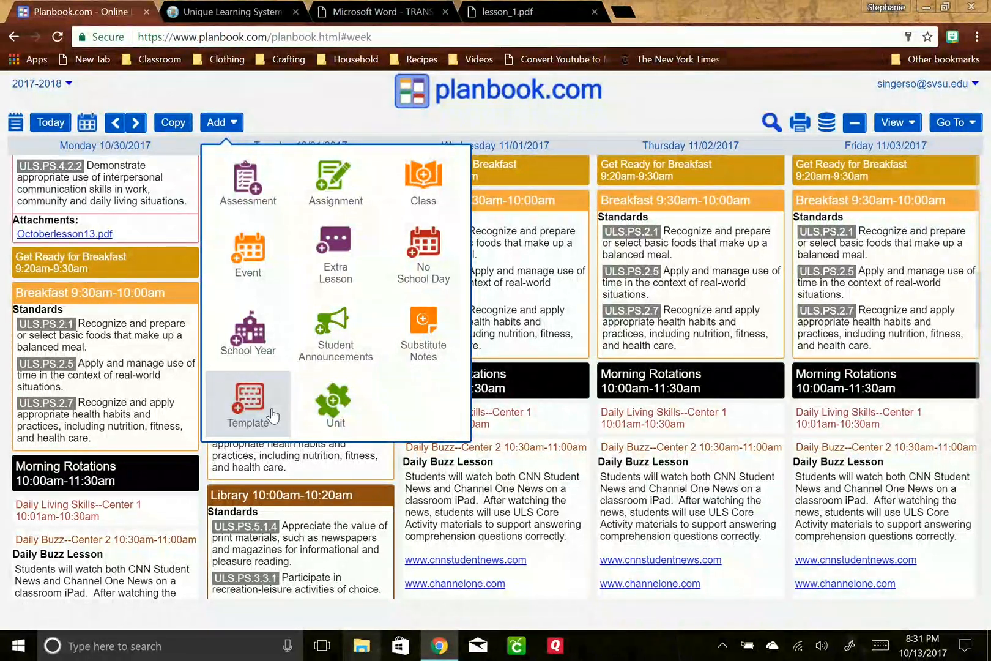
left_click(341, 96)
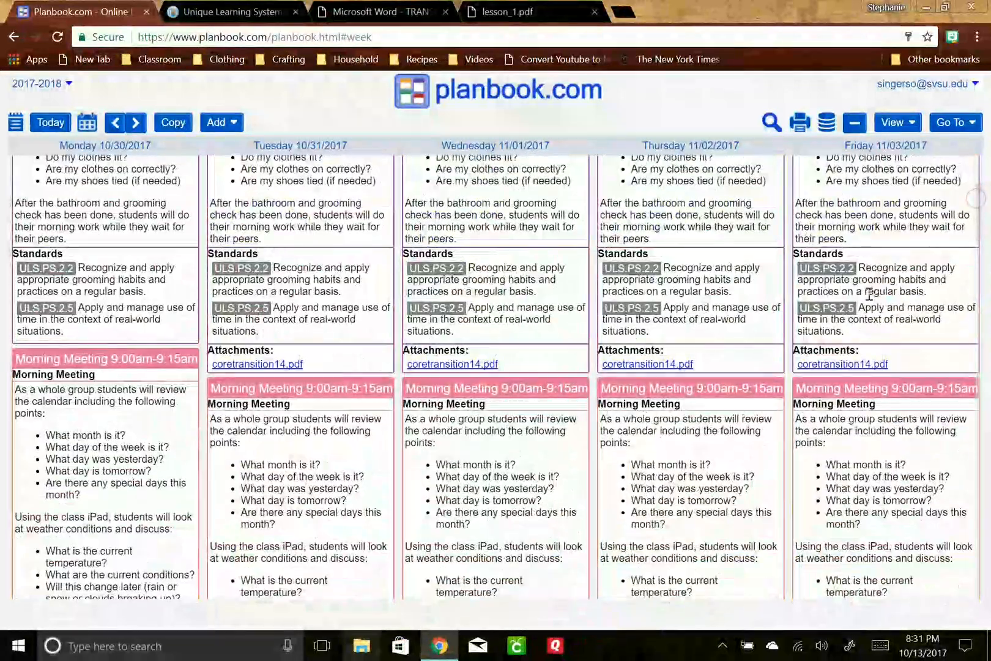
scroll("down", 3)
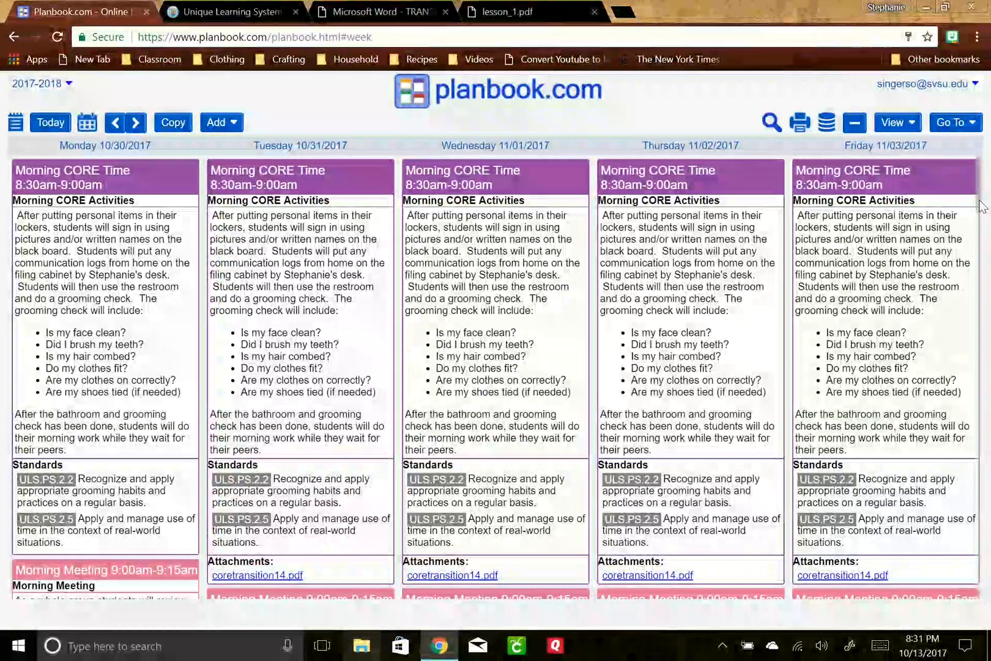
scroll("down", 3)
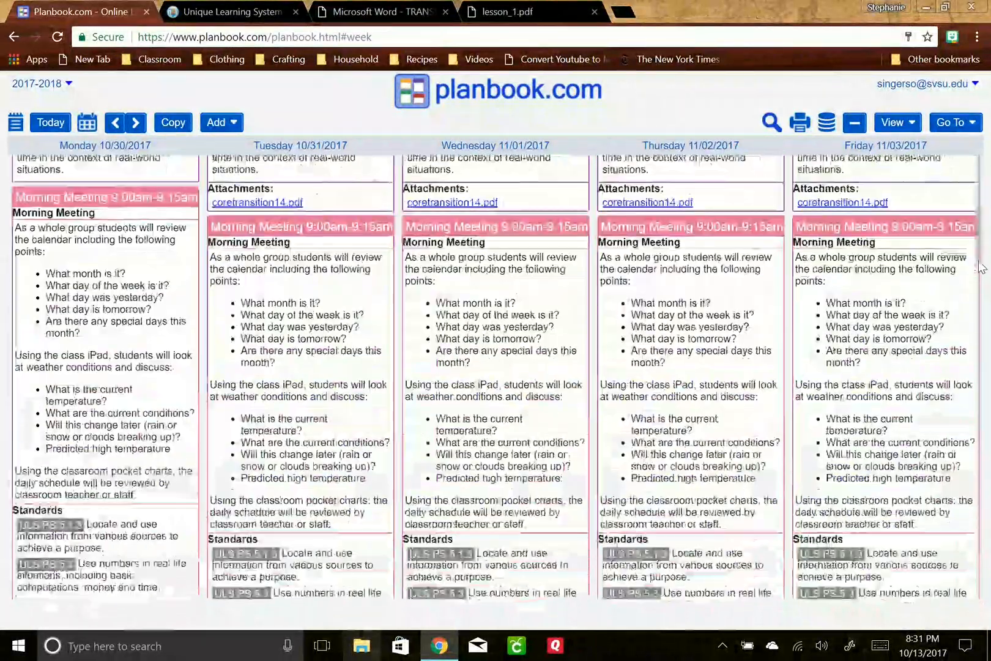
scroll("down", 3)
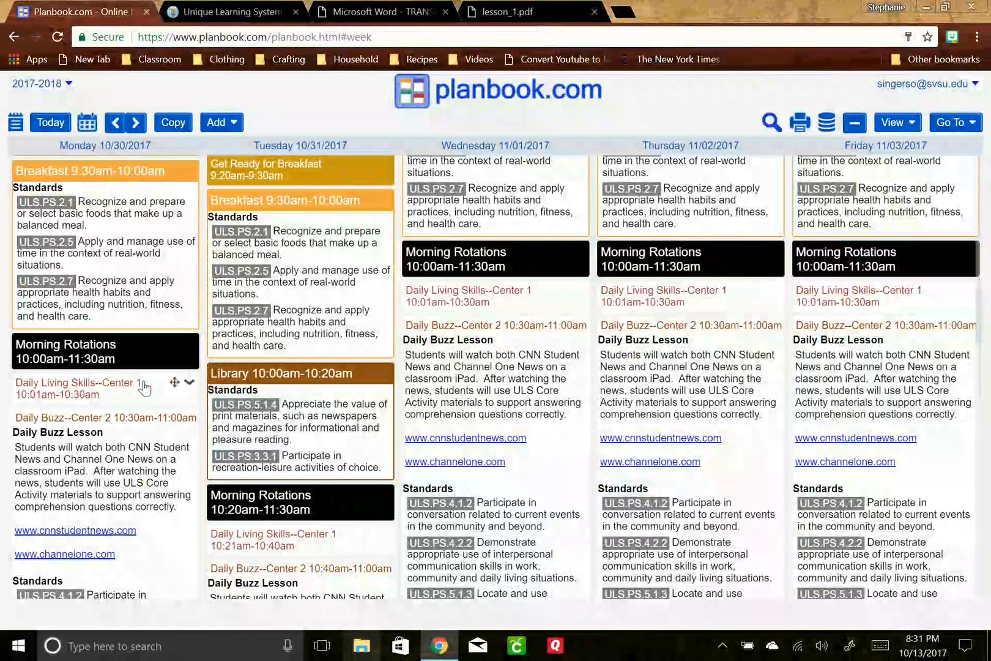
mouse_move(101, 399)
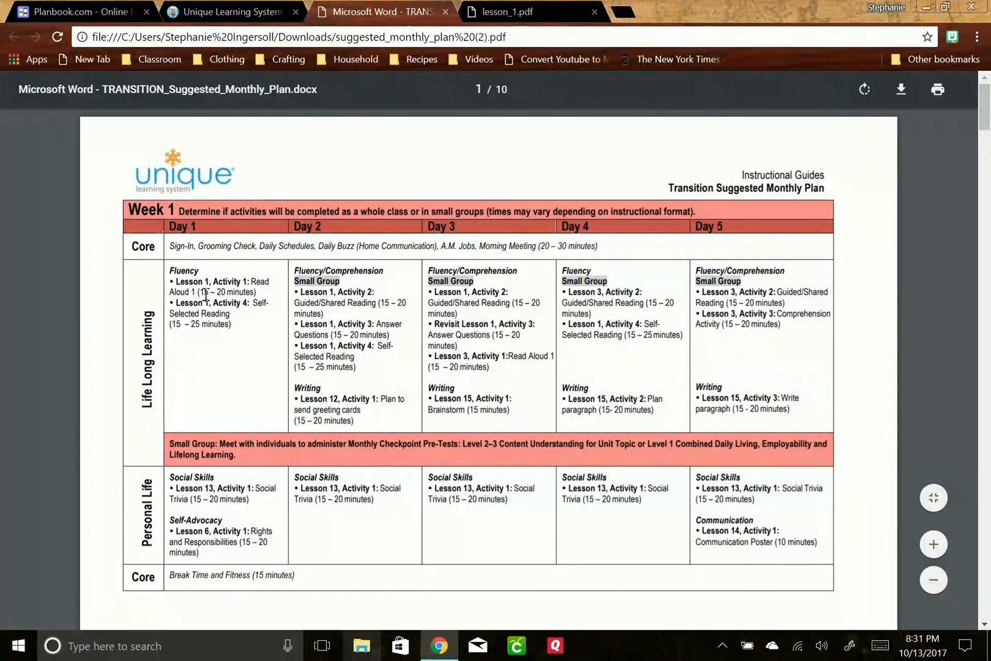
left_click(76, 12)
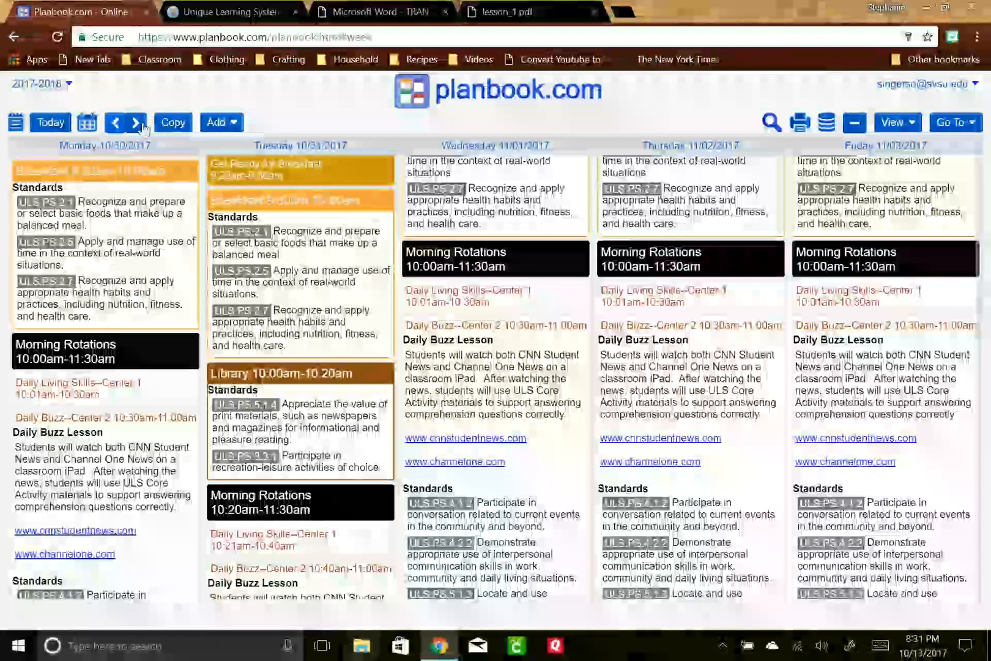
- Set up a lesson copy from November ULS 2017 into Daily Living Skills--Center 1
left_click(172, 122)
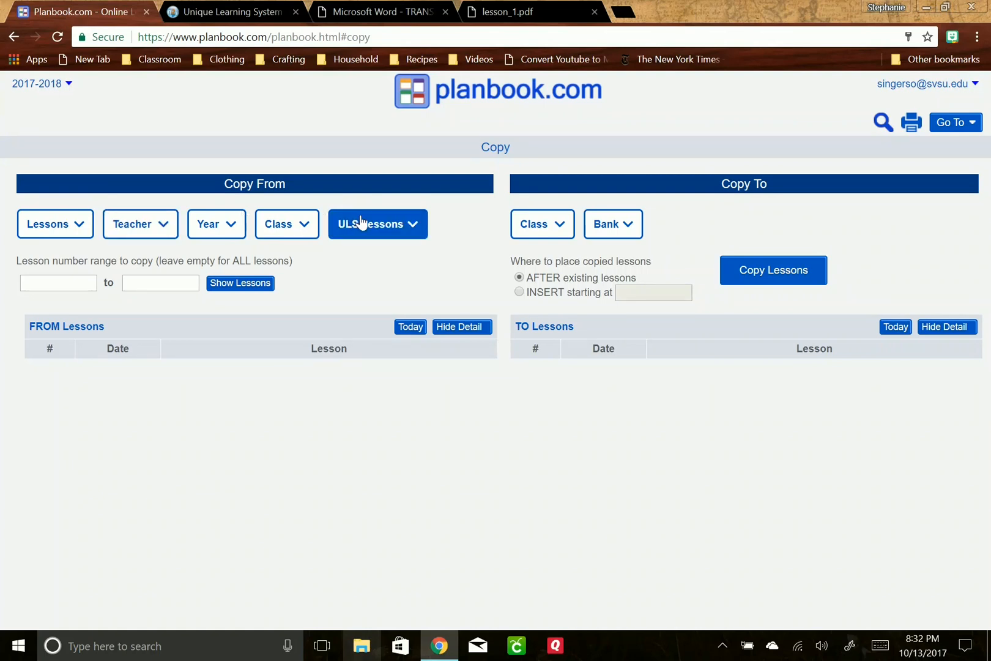
left_click(378, 224)
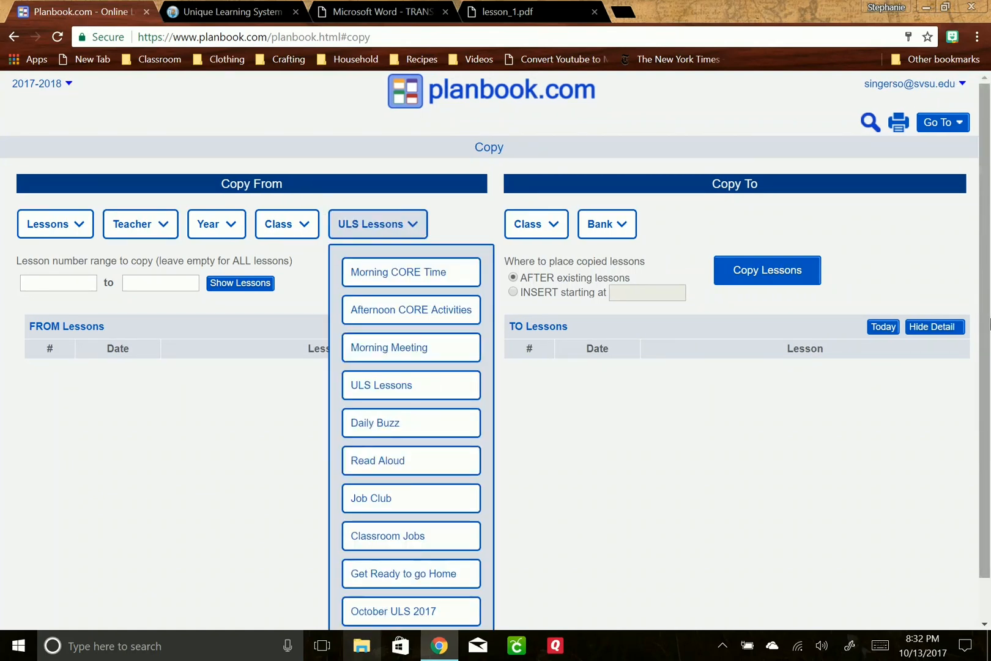
scroll("down", 3)
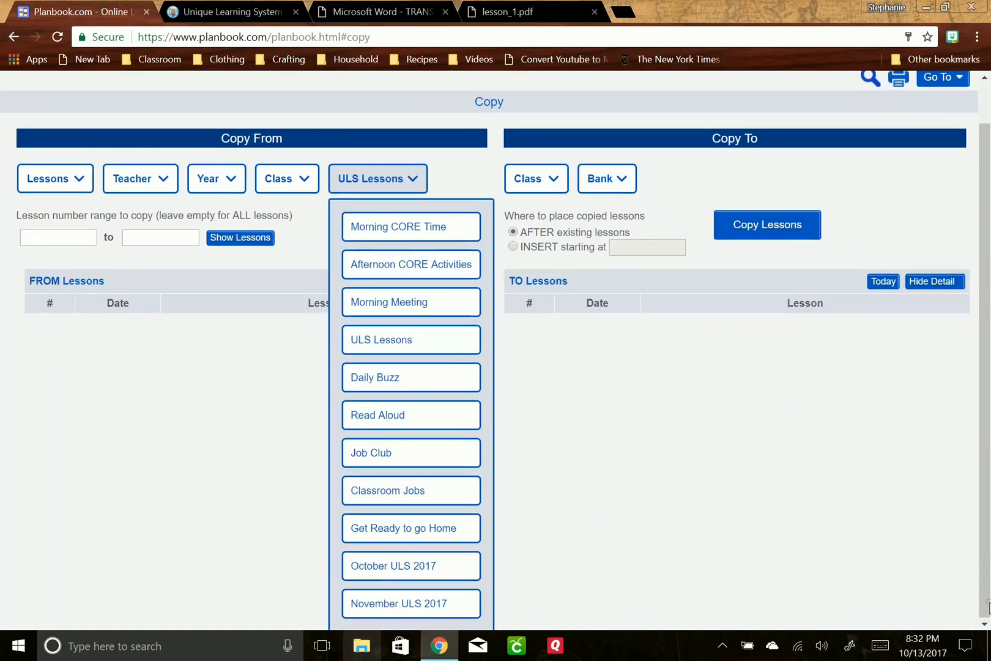
left_click(409, 602)
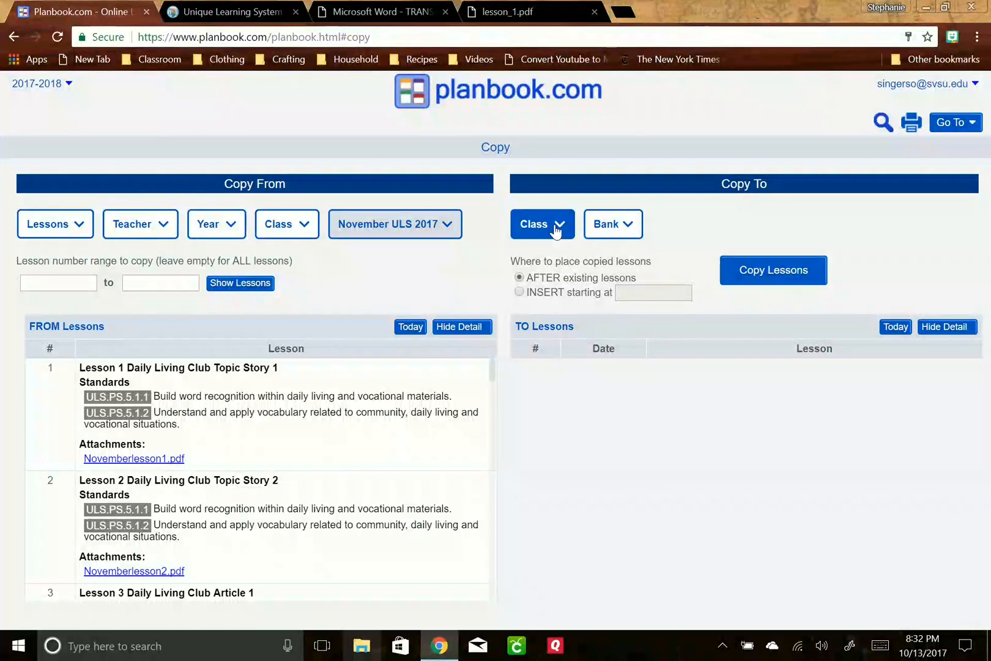
left_click(541, 223)
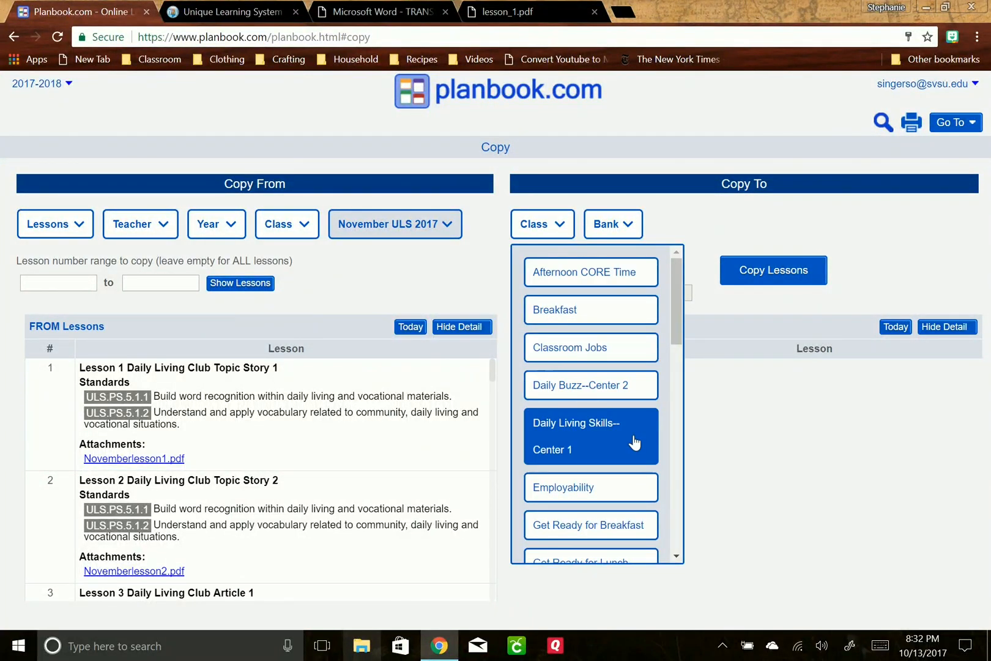
left_click(589, 435)
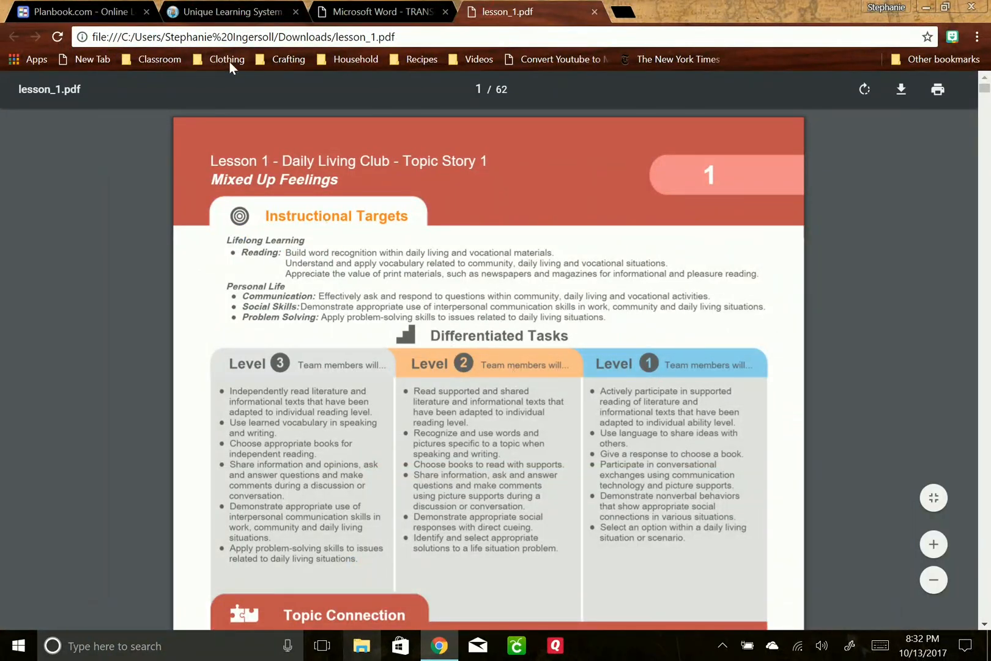
- On the copy page, select Lesson 1 to copy and choose the insert option
left_click(75, 11)
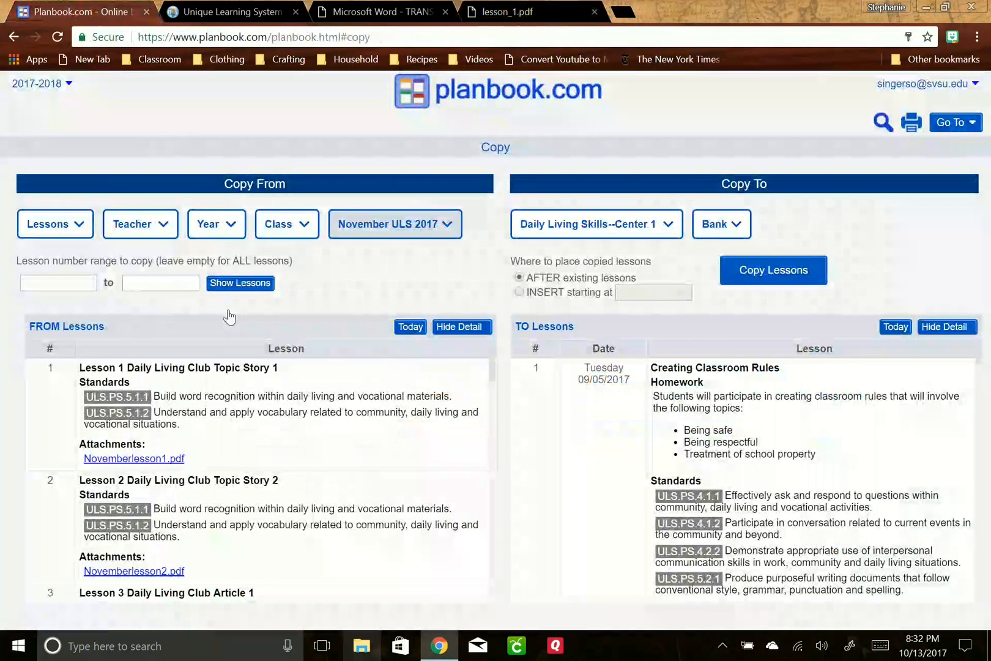
left_click(57, 282)
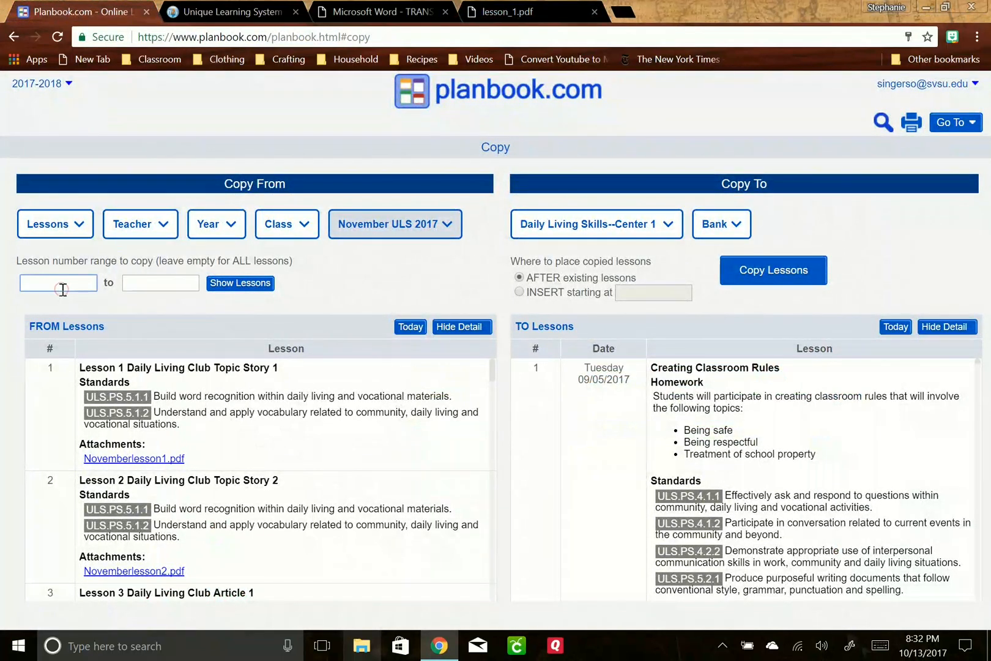
type("1")
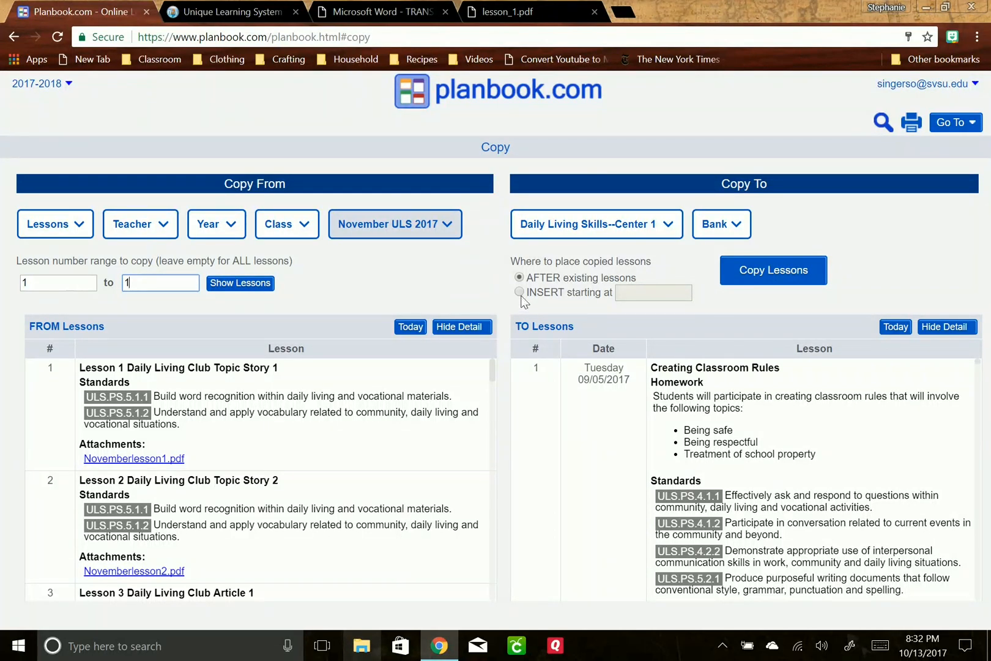
left_click(519, 292)
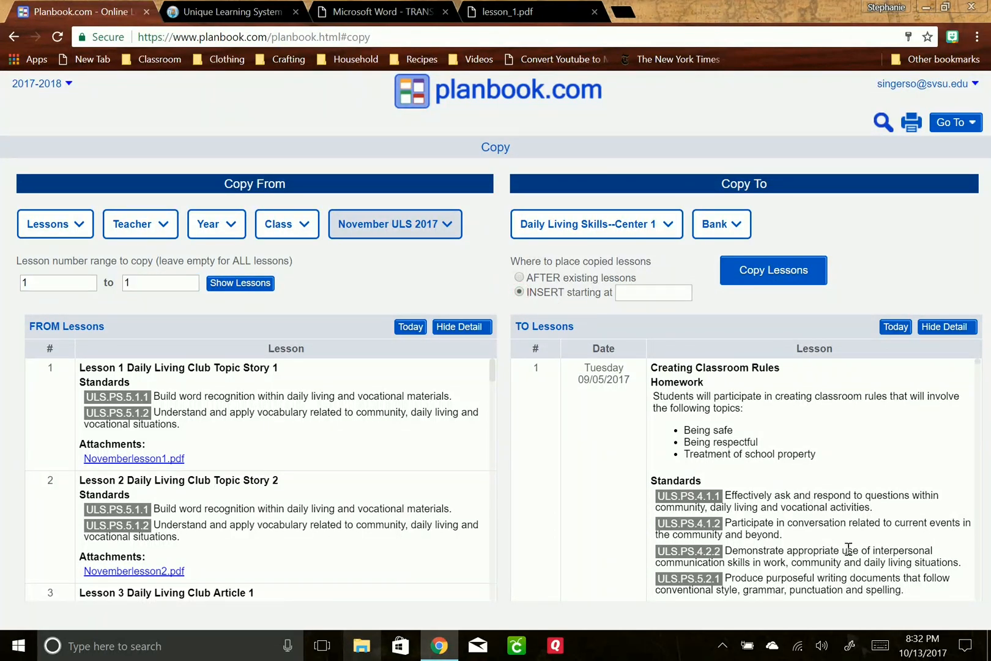
- Set the insert start date to 10/30/2017 and copy Lesson 1 into Daily Living Skills–Center 1
left_click(921, 645)
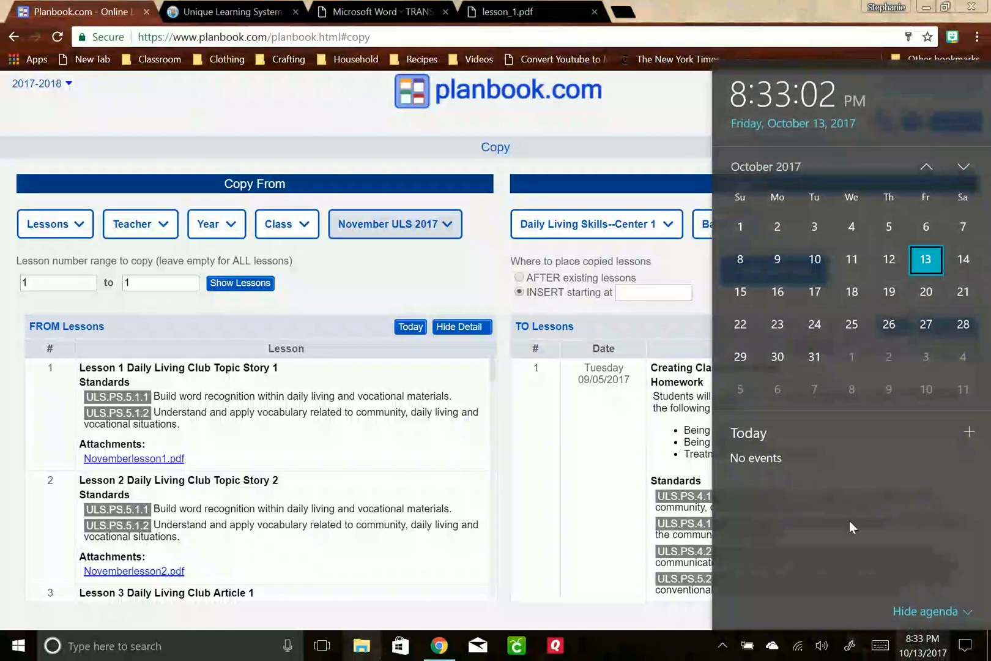
left_click(653, 292)
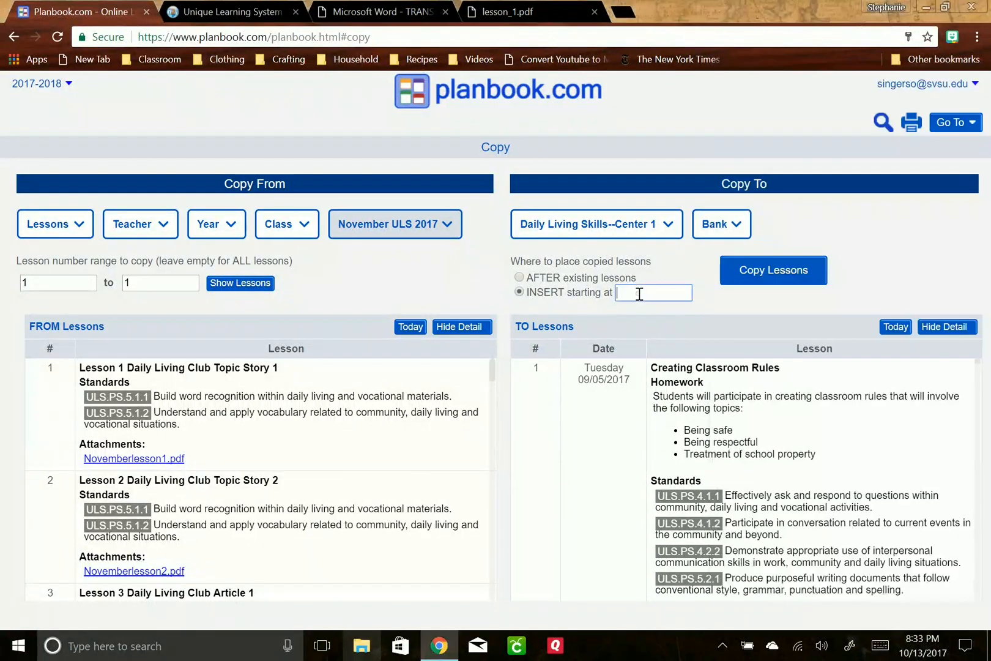
left_click(654, 293)
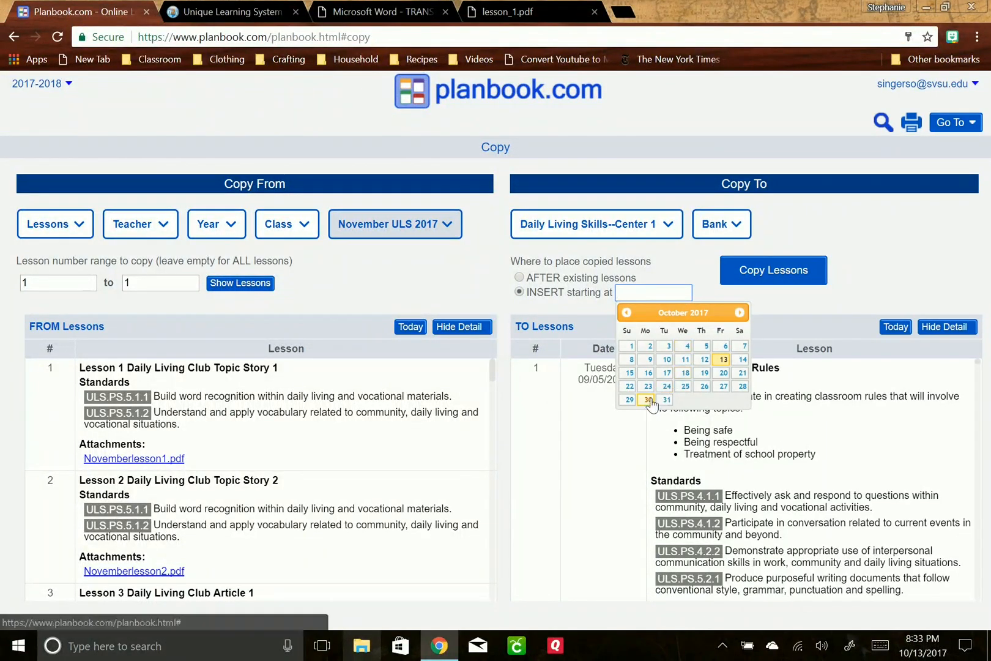
left_click(647, 399)
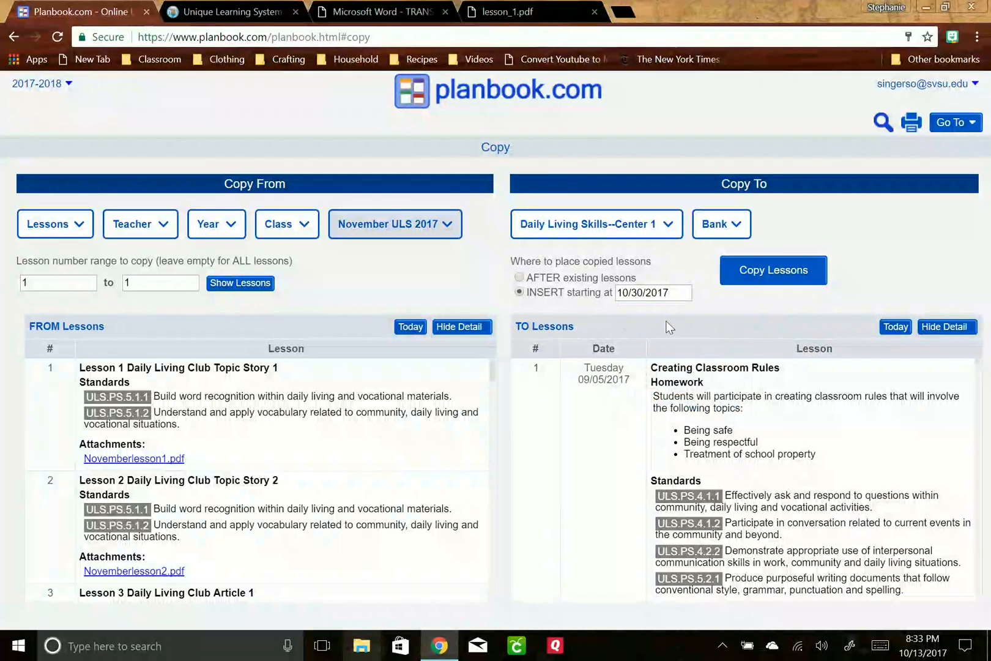
left_click(773, 270)
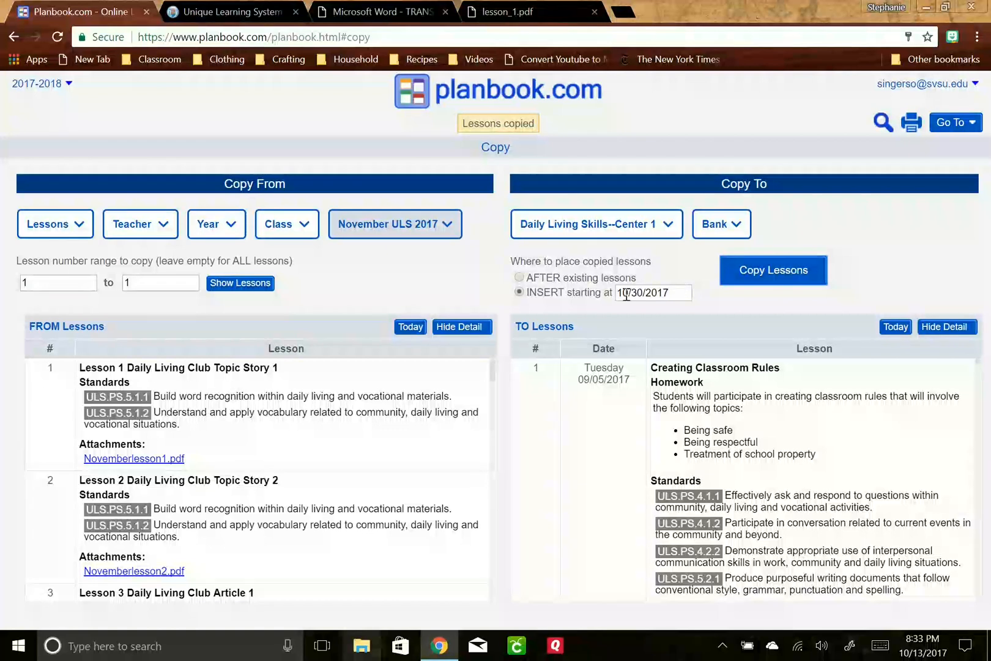
- Return to the October 30 week view of the planbook
left_click(519, 278)
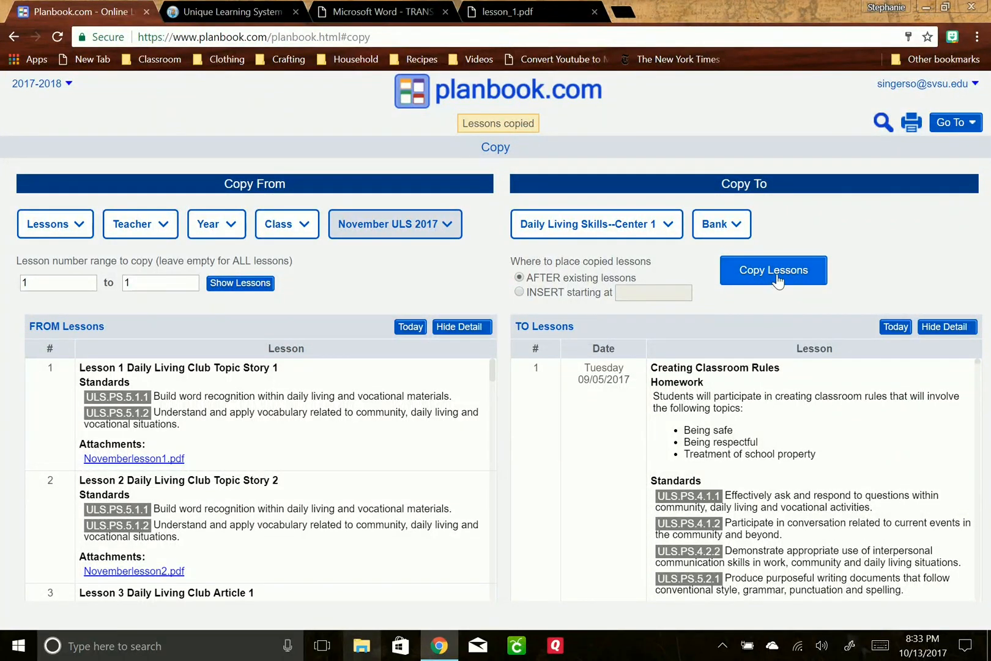
left_click(773, 269)
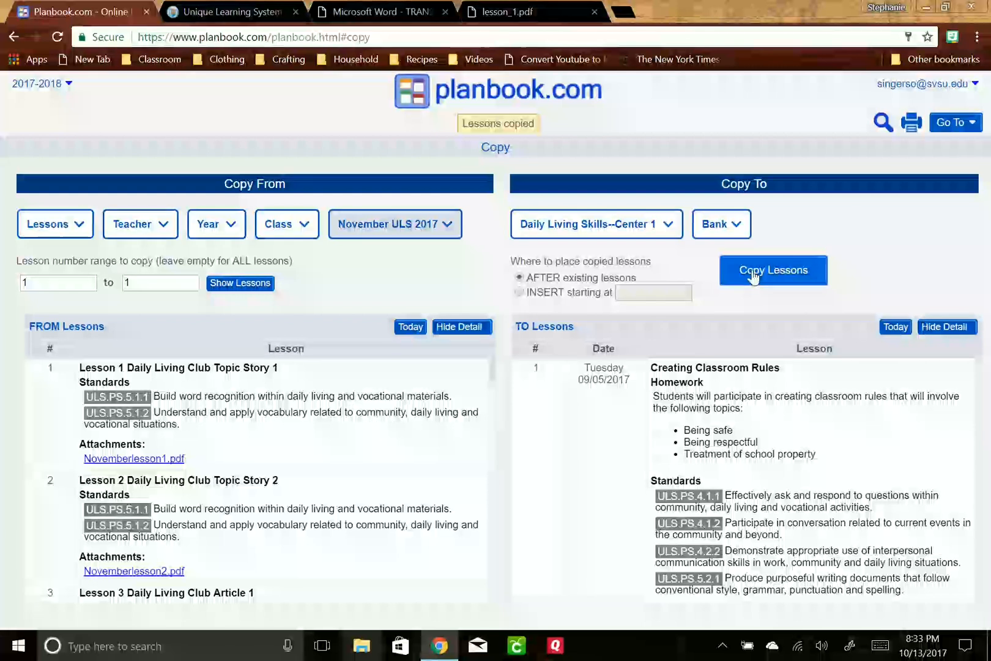
left_click(773, 270)
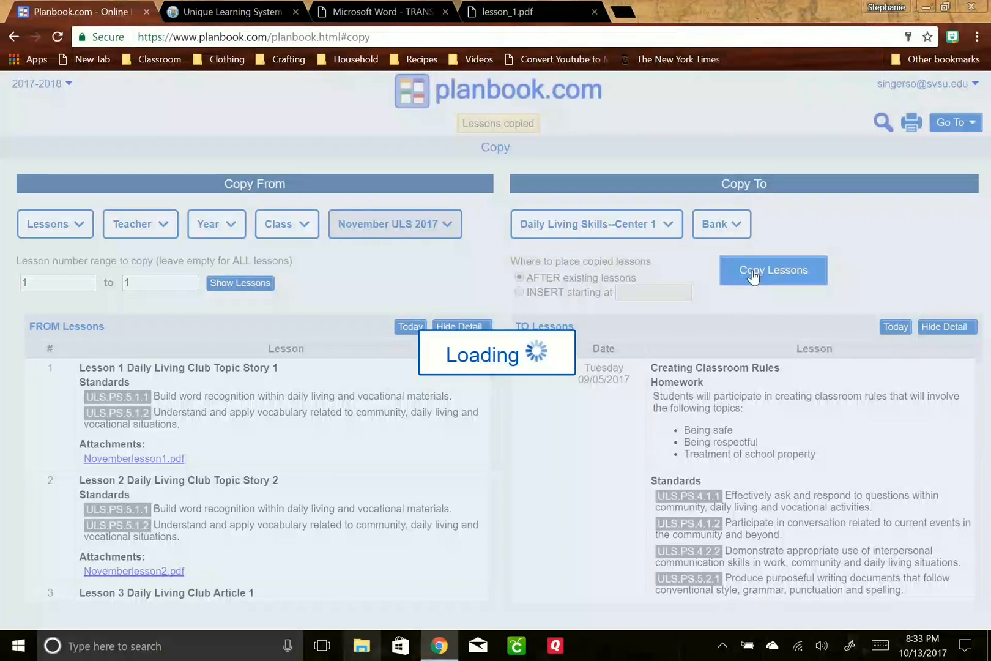
left_click(773, 270)
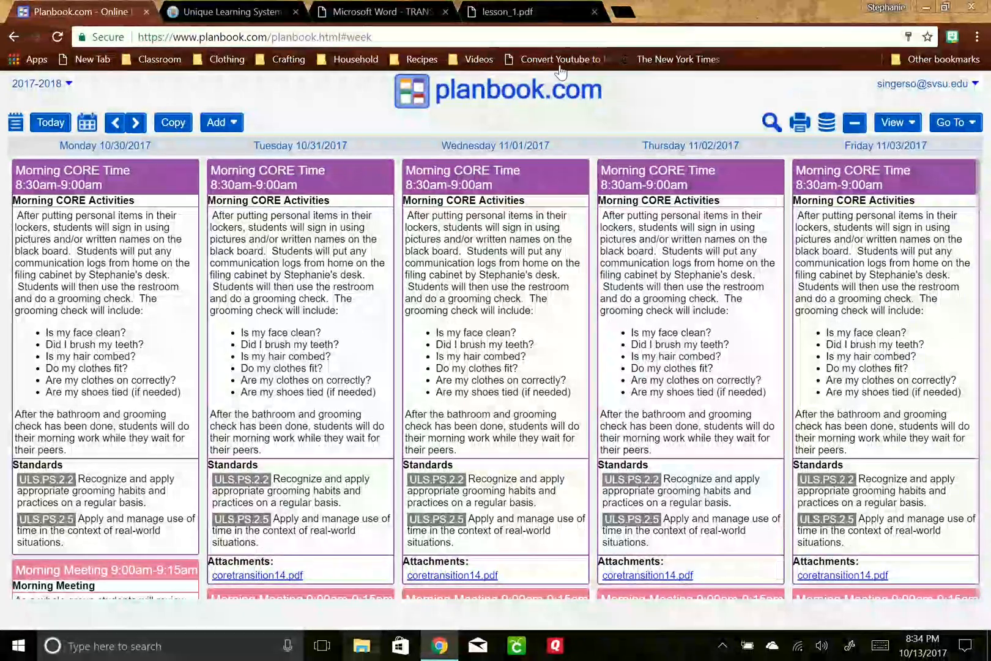
- Give Monday's Daily Living Skills–Center 1 Lesson 1 the description 'Introduce Story' and save
scroll("down", 3)
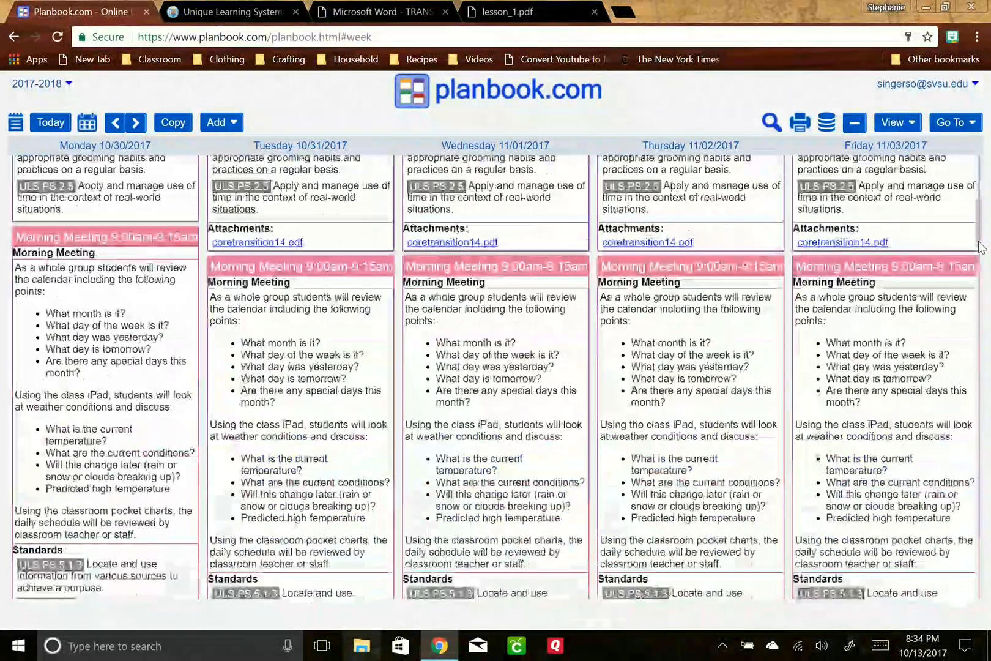
scroll("down", 3)
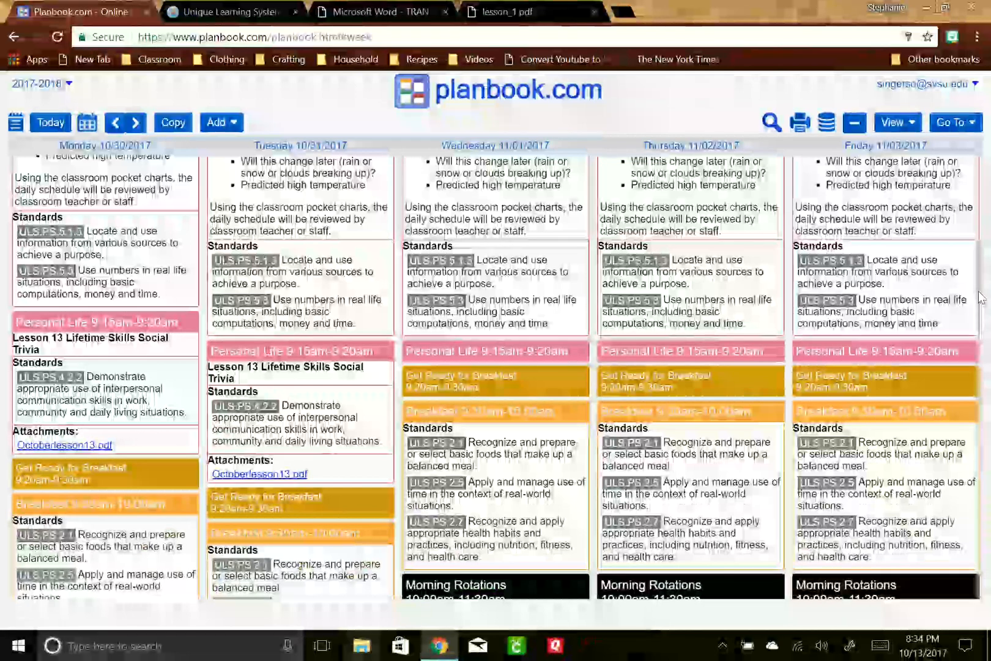
scroll("down", 3)
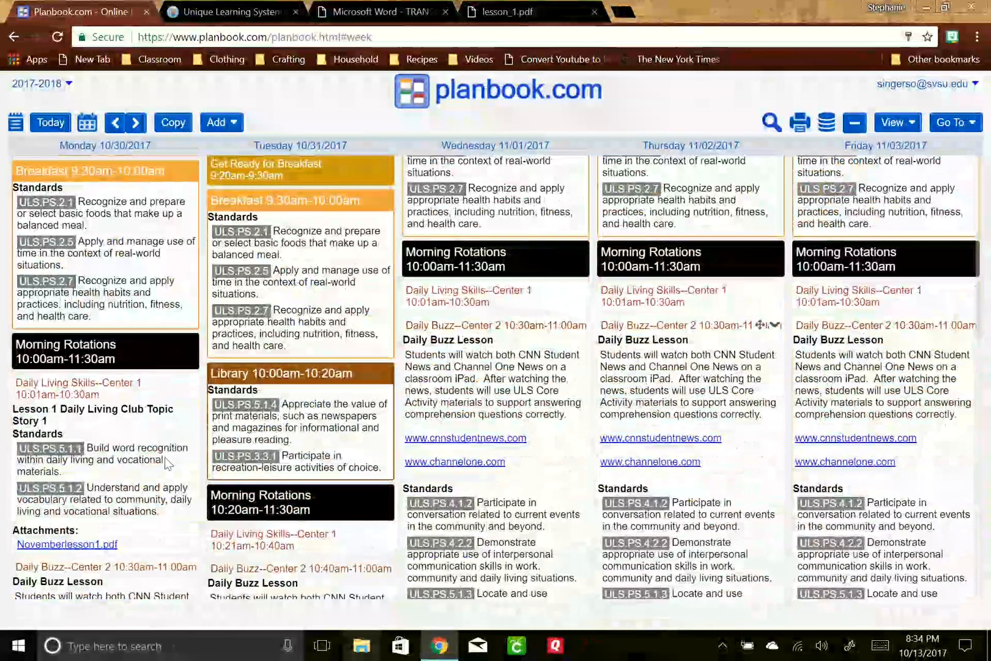
left_click(92, 414)
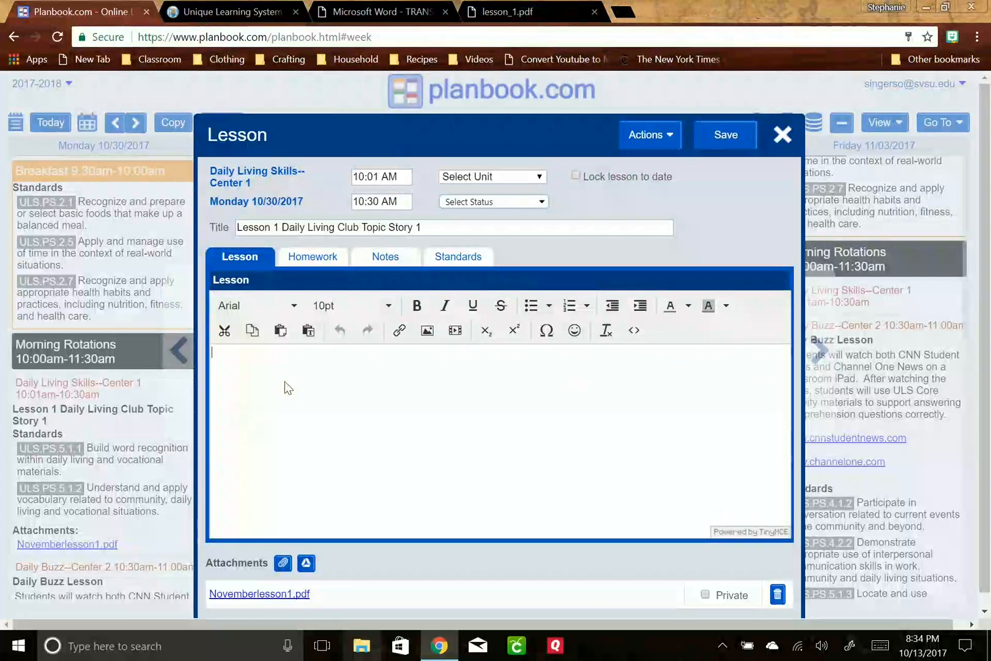
type("Introduce")
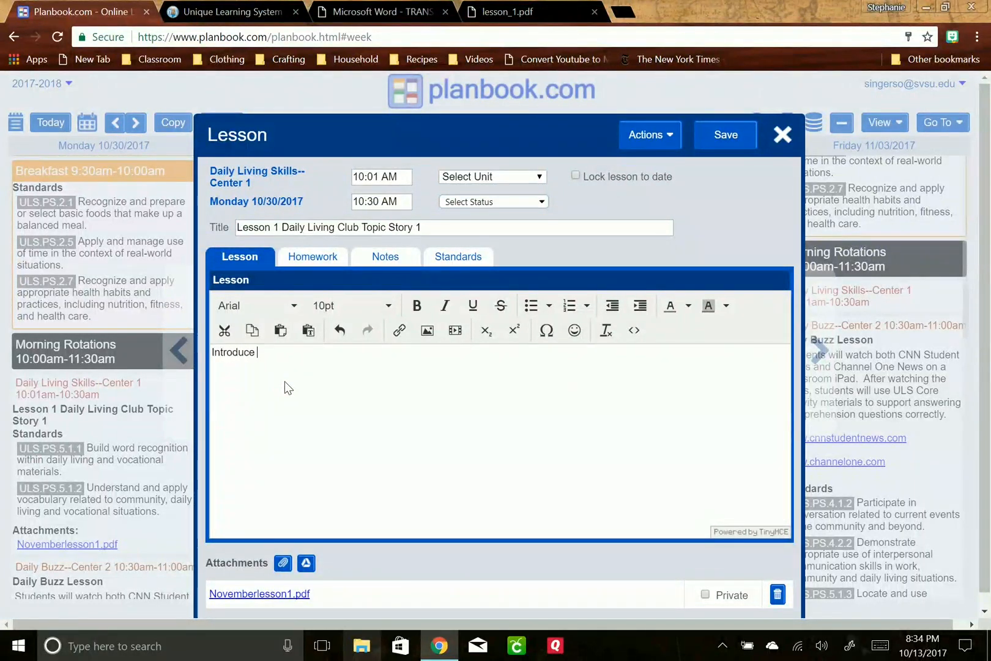
type("Stpry")
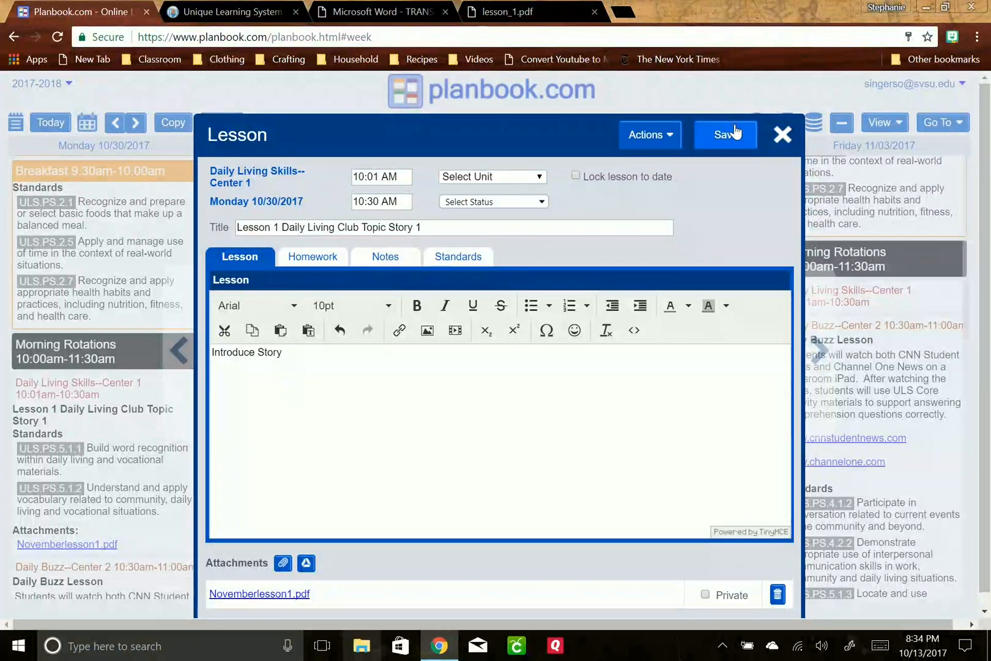
left_click(725, 134)
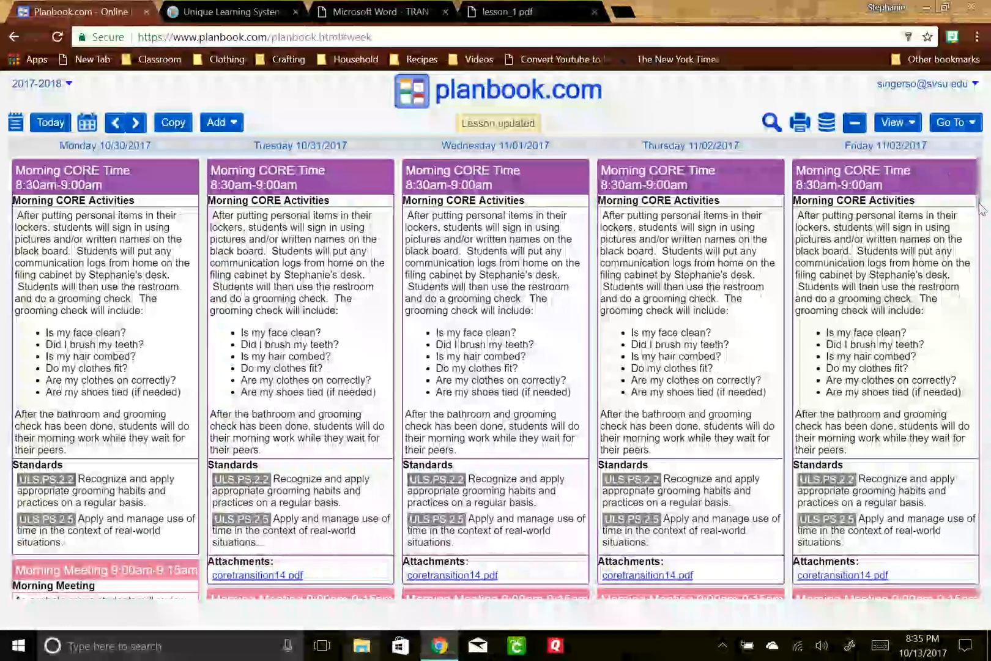
scroll("down", 3)
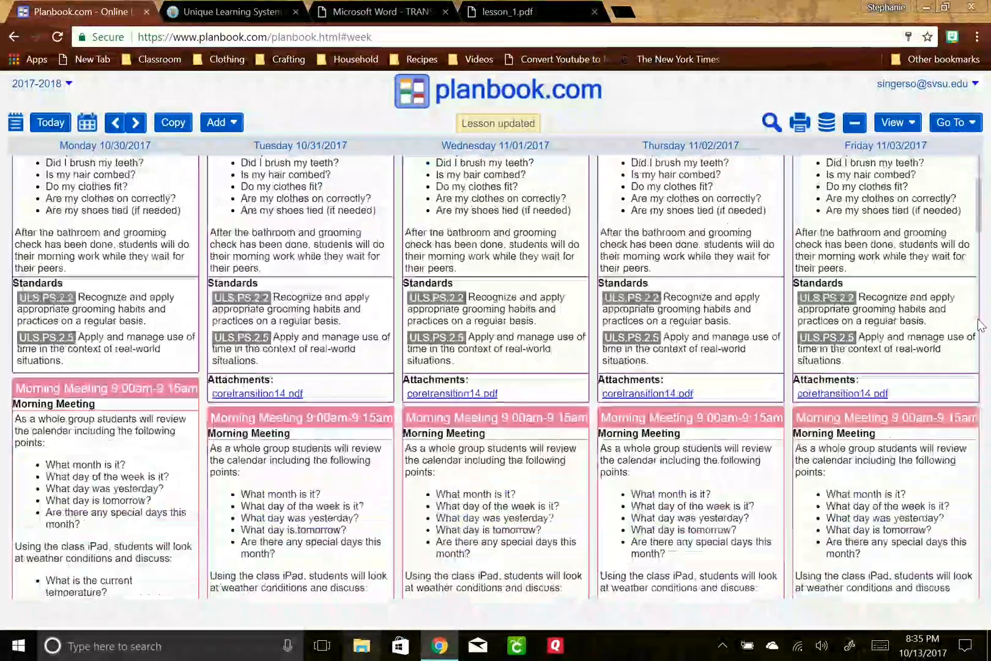
scroll("down", 3)
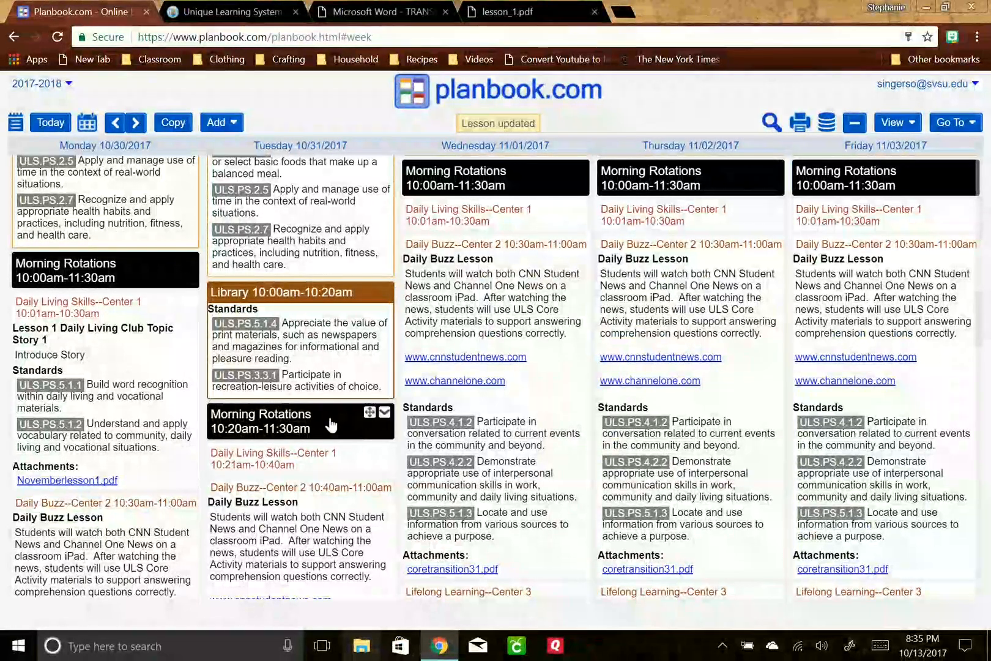
mouse_move(324, 435)
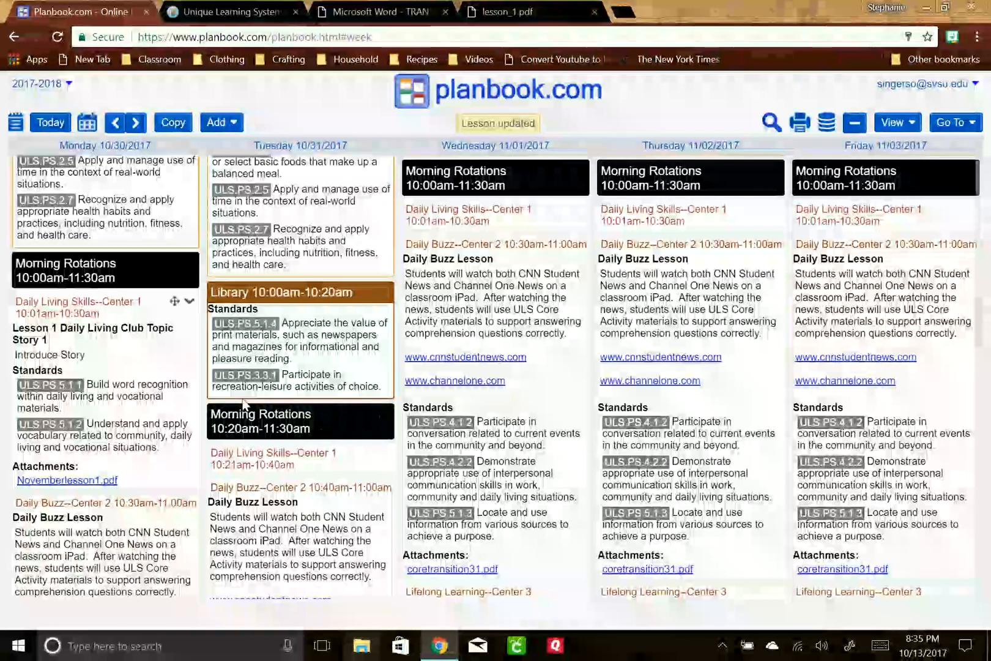
mouse_move(288, 439)
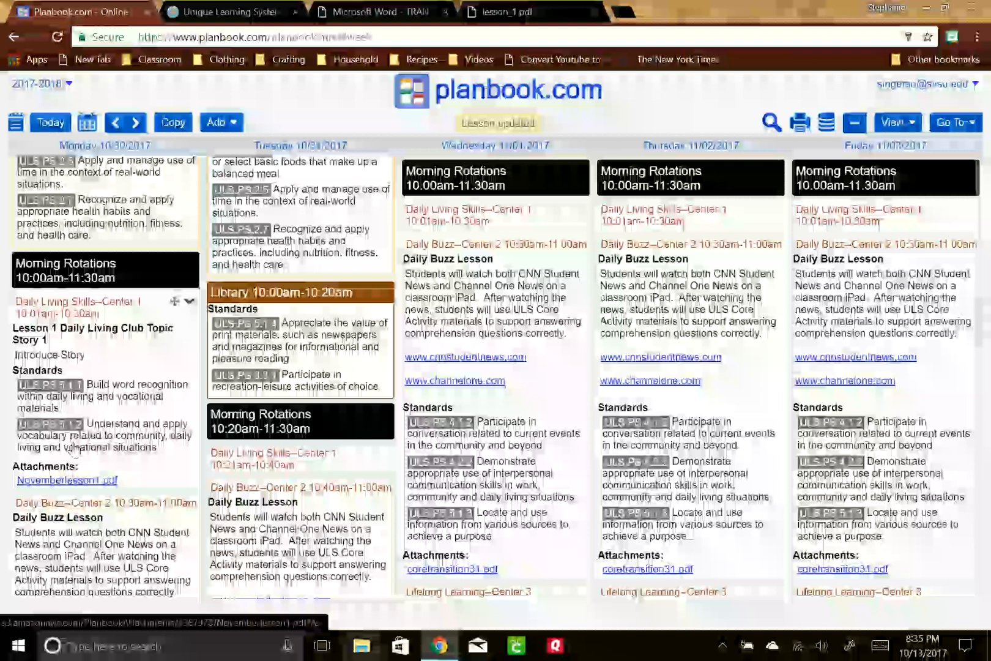
left_click(507, 12)
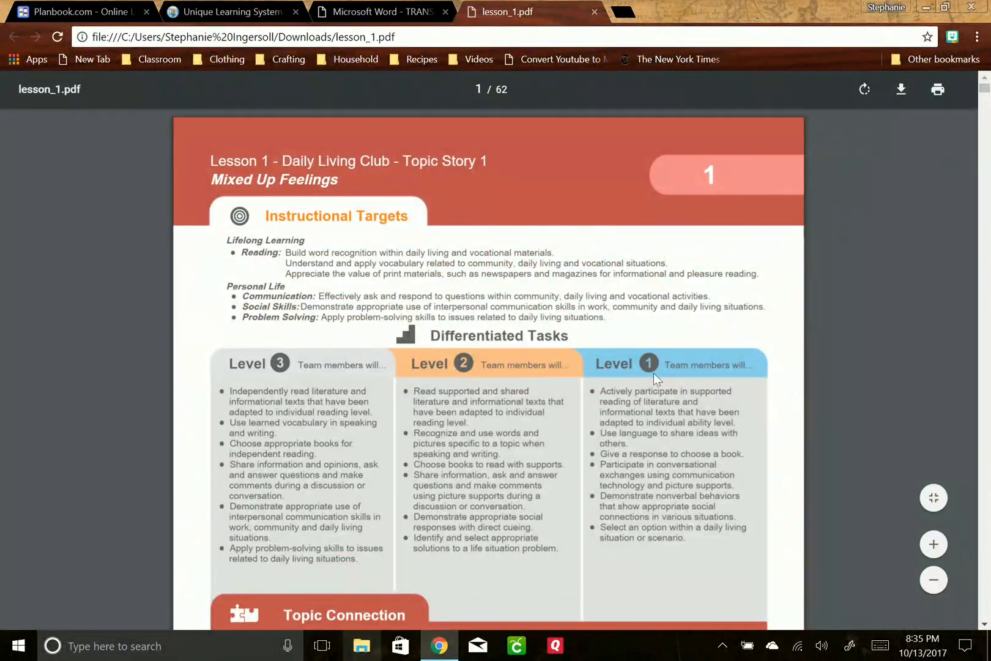
- Skim the Lesson 1 Mixed Up Feelings PDF, then go back to the Planbook.com tab
scroll("down", 3)
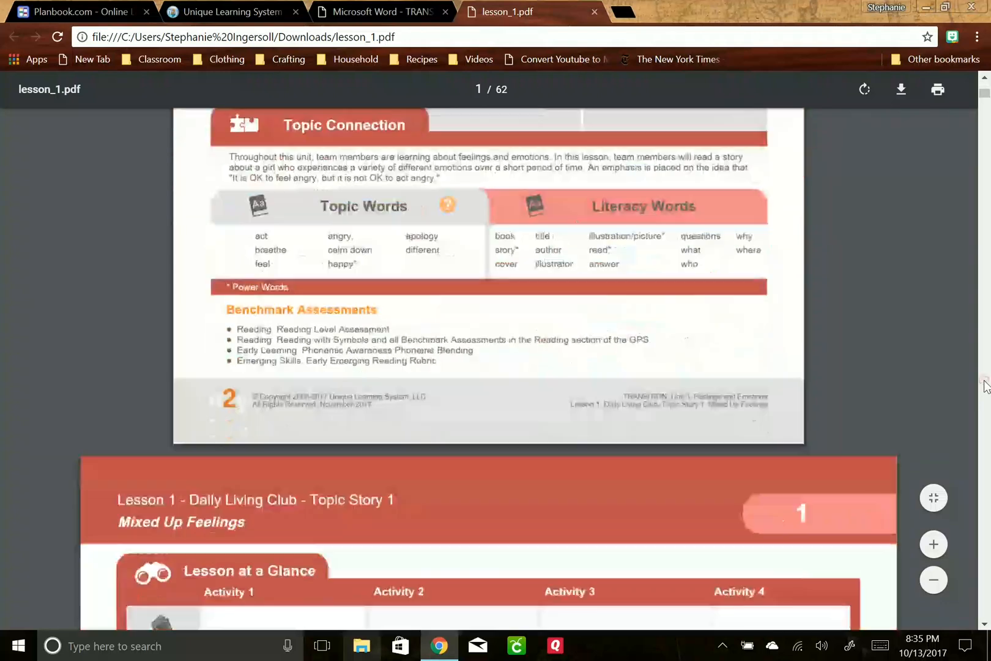
scroll("down", 3)
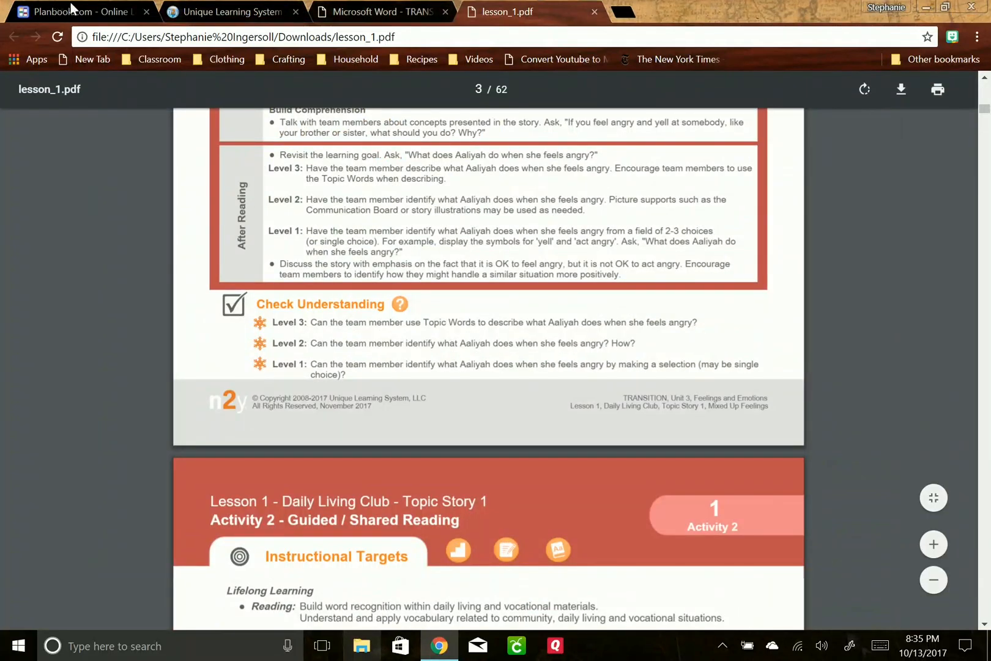
left_click(76, 12)
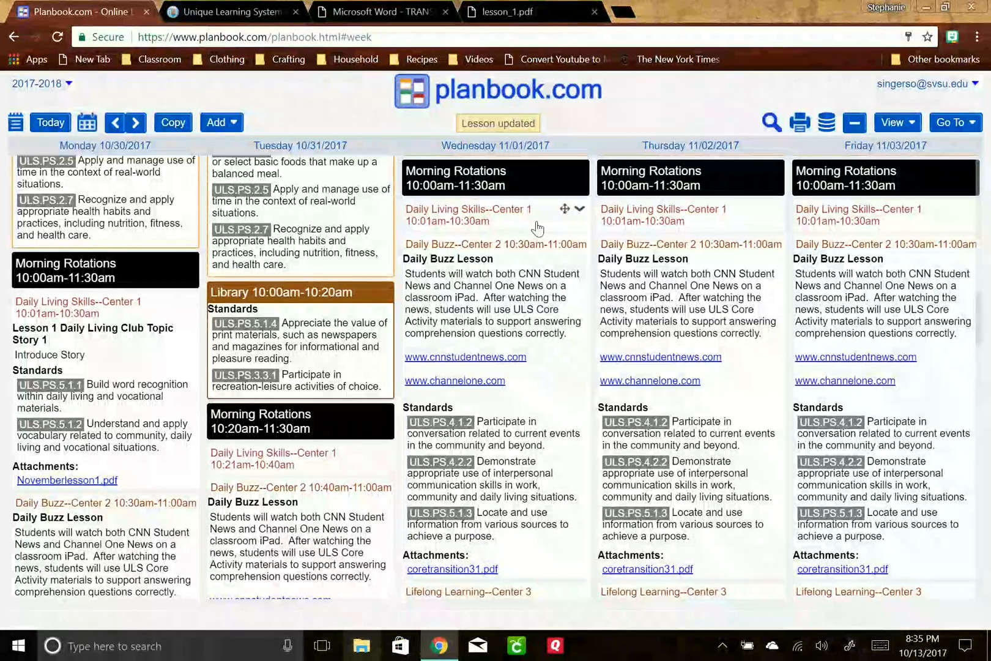
mouse_move(127, 357)
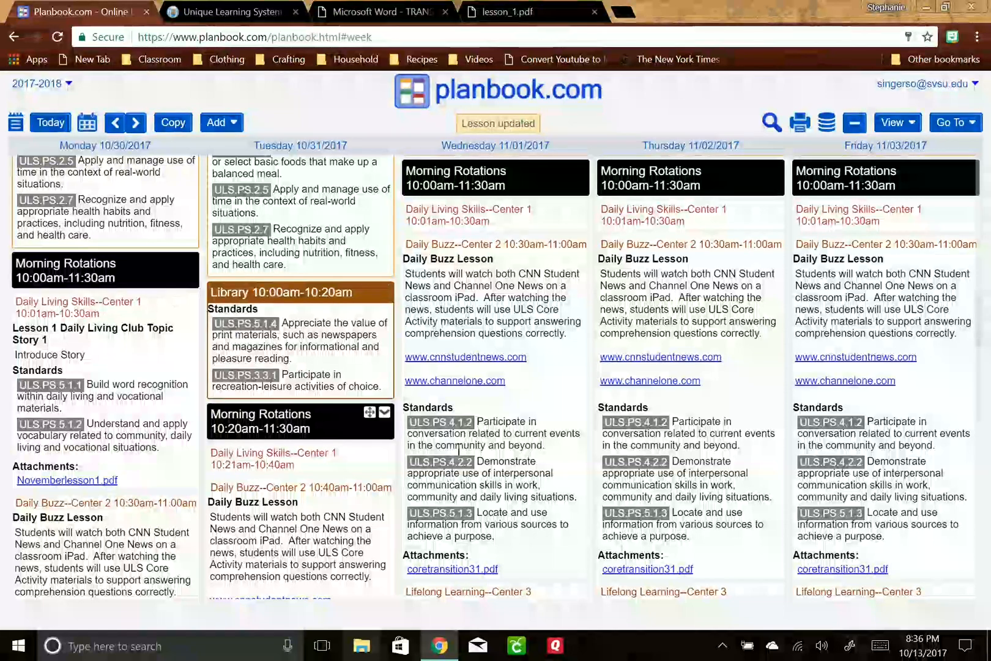
mouse_move(979, 381)
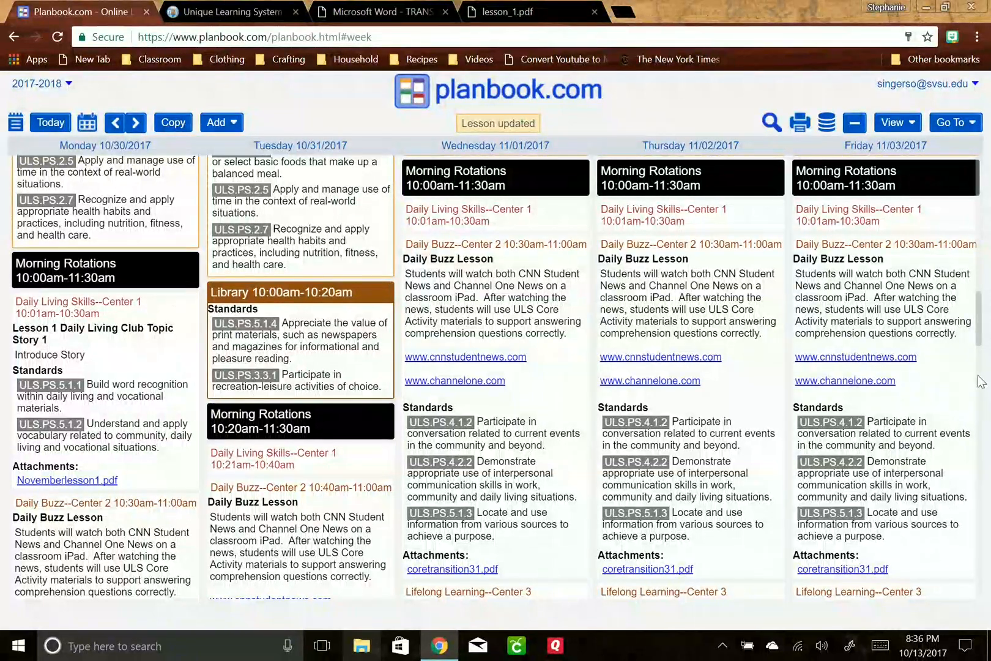
scroll("down", 3)
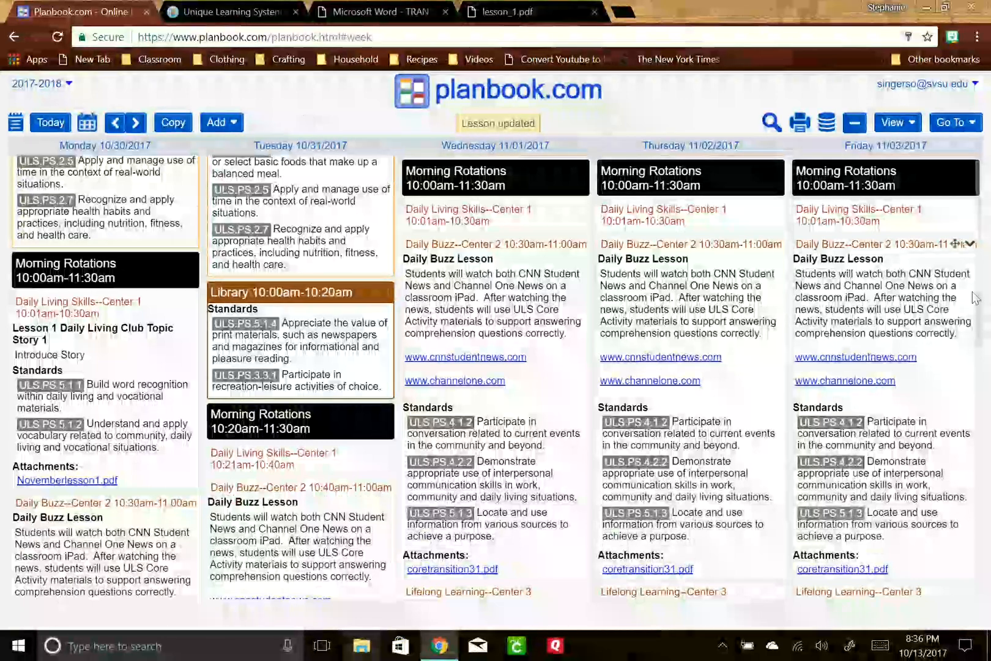
scroll("down", 3)
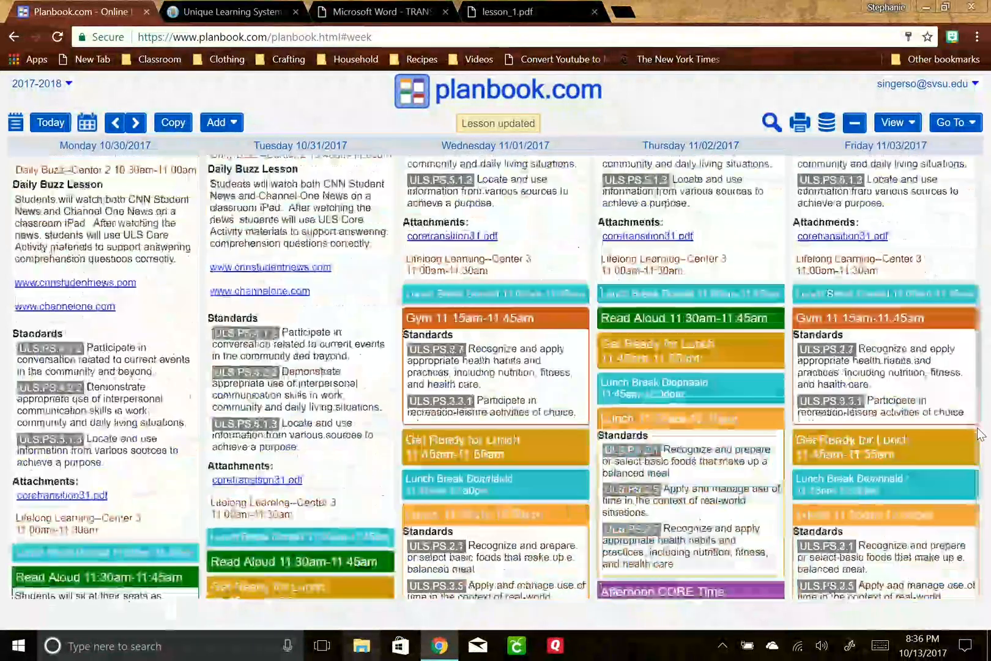